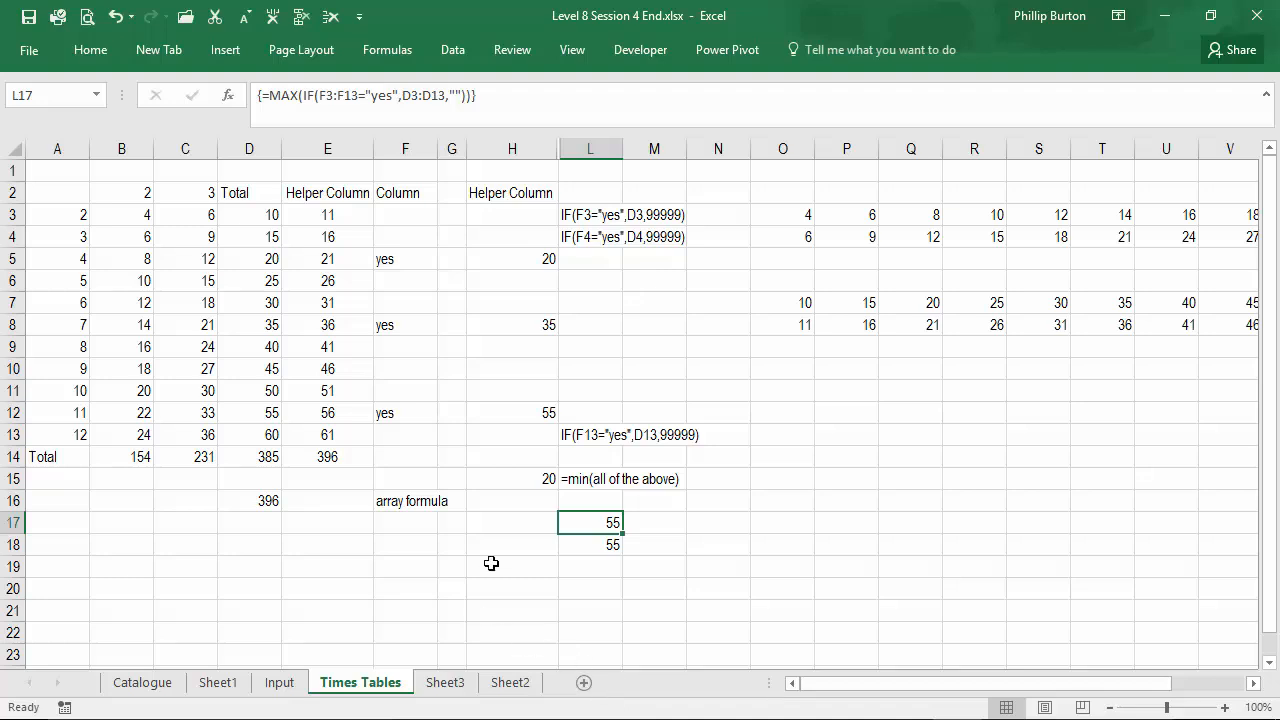
Enter {=SUM(B3:B13*C3:C13)} in D18 as an array formula, returning 3894
left_click(248, 521)
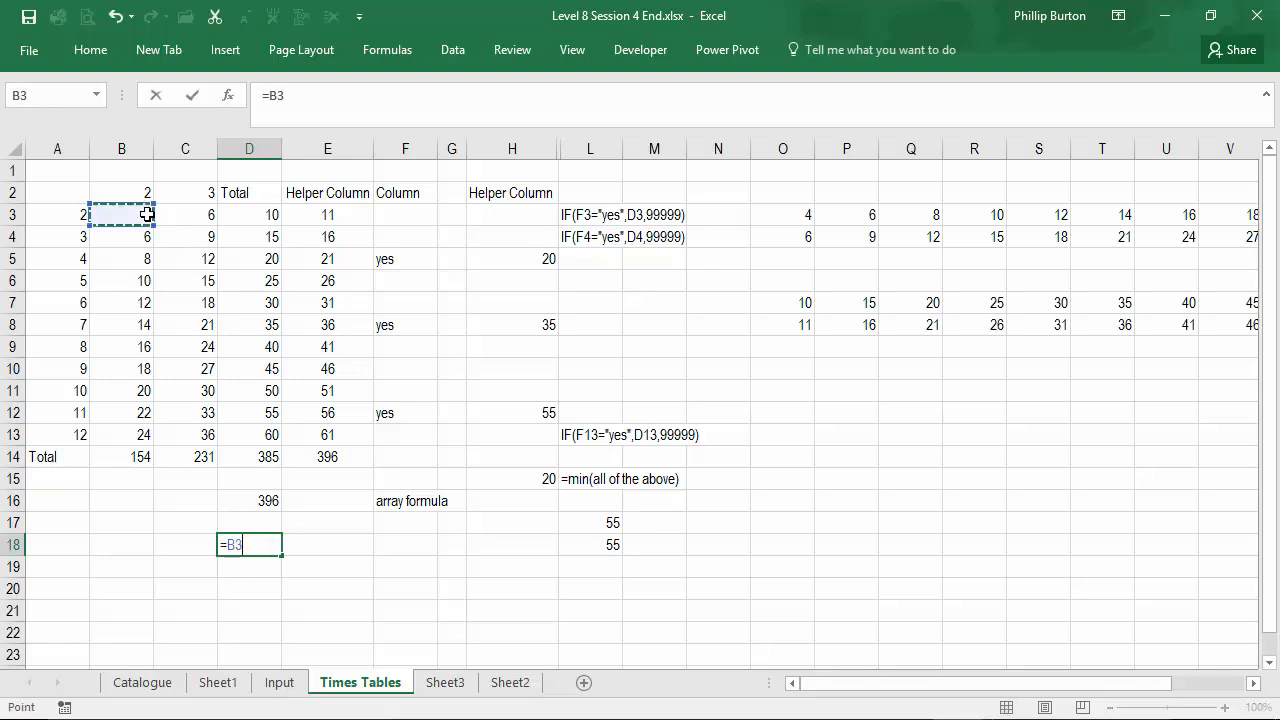
left_click_drag(122, 214, 122, 434)
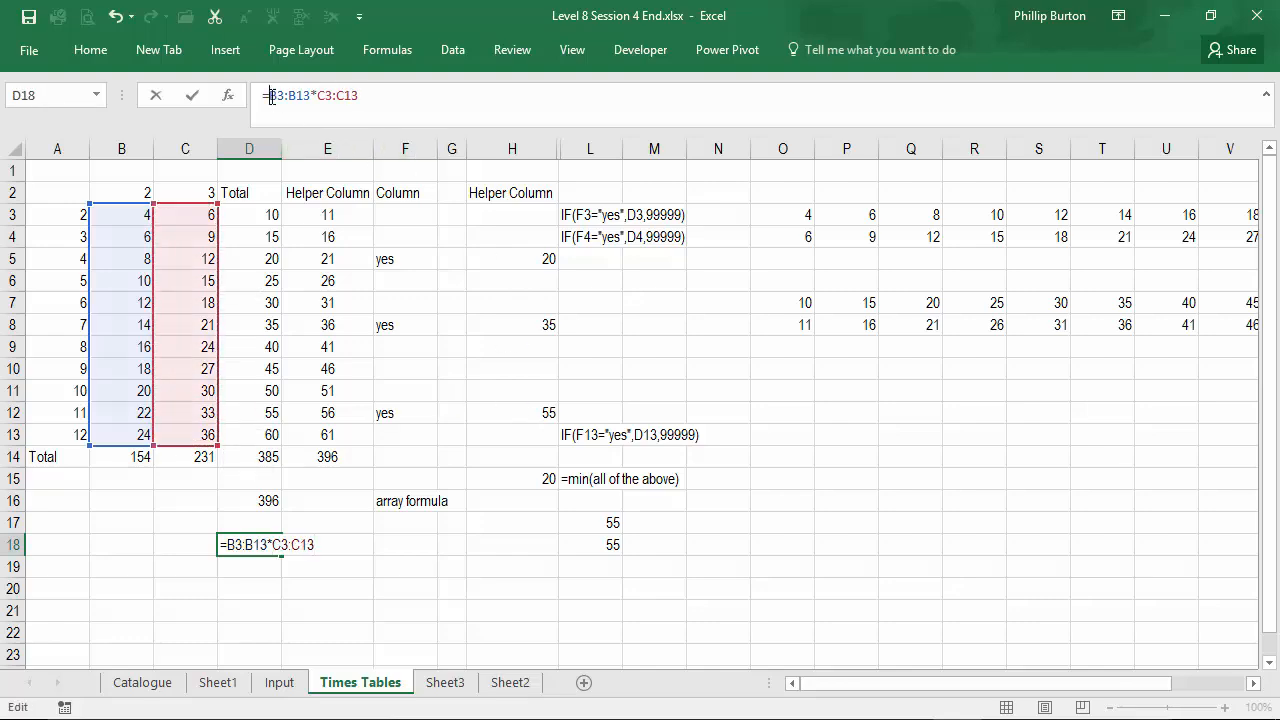
type("sum")
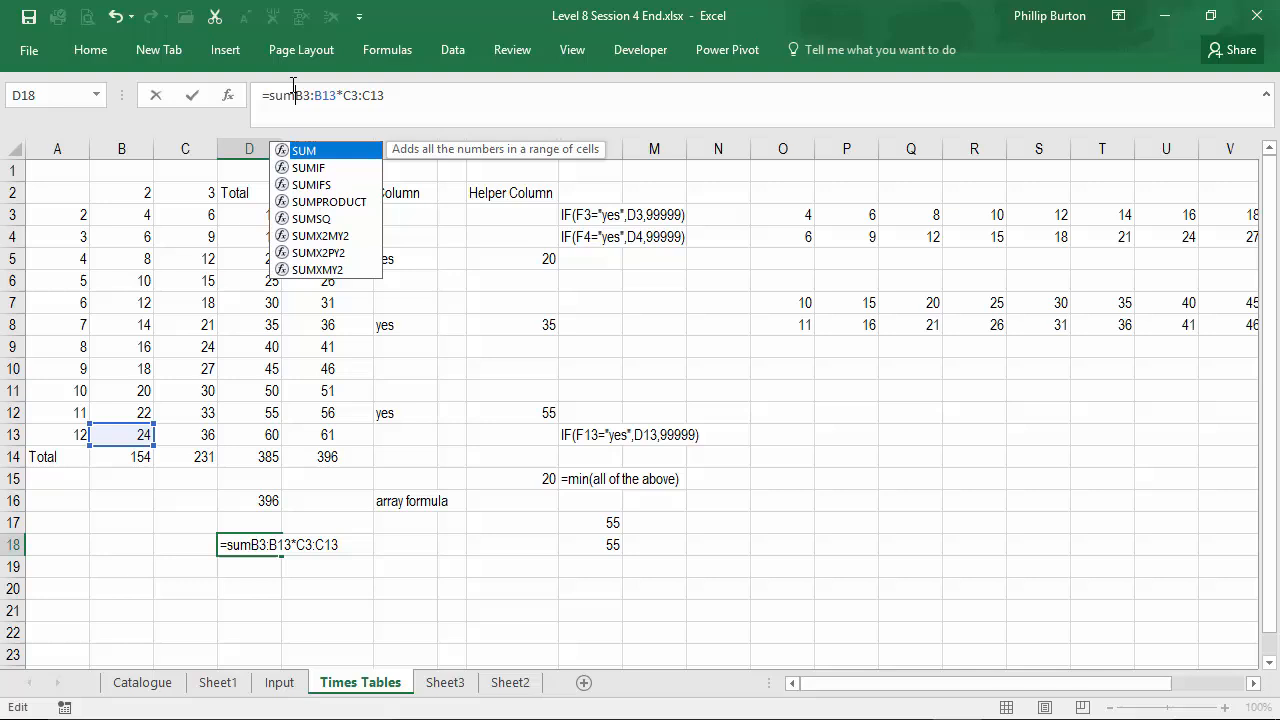
type("(")
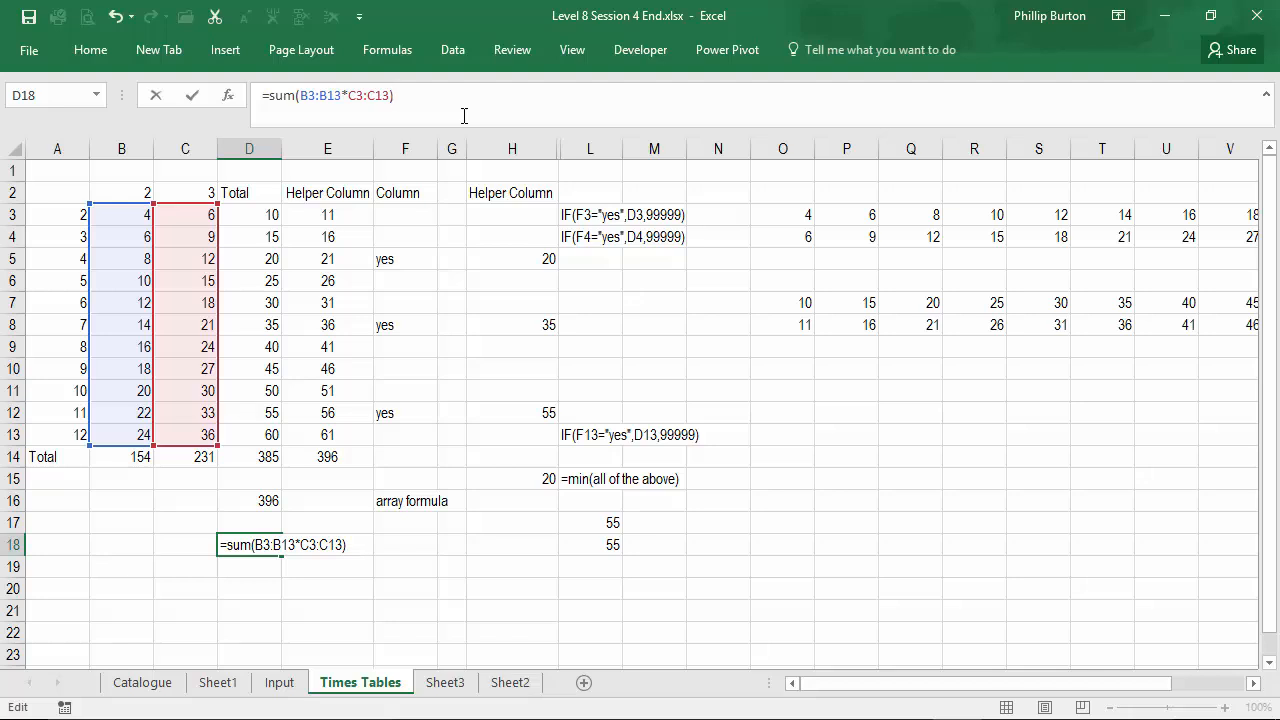
key("ctrl+shift+enter")
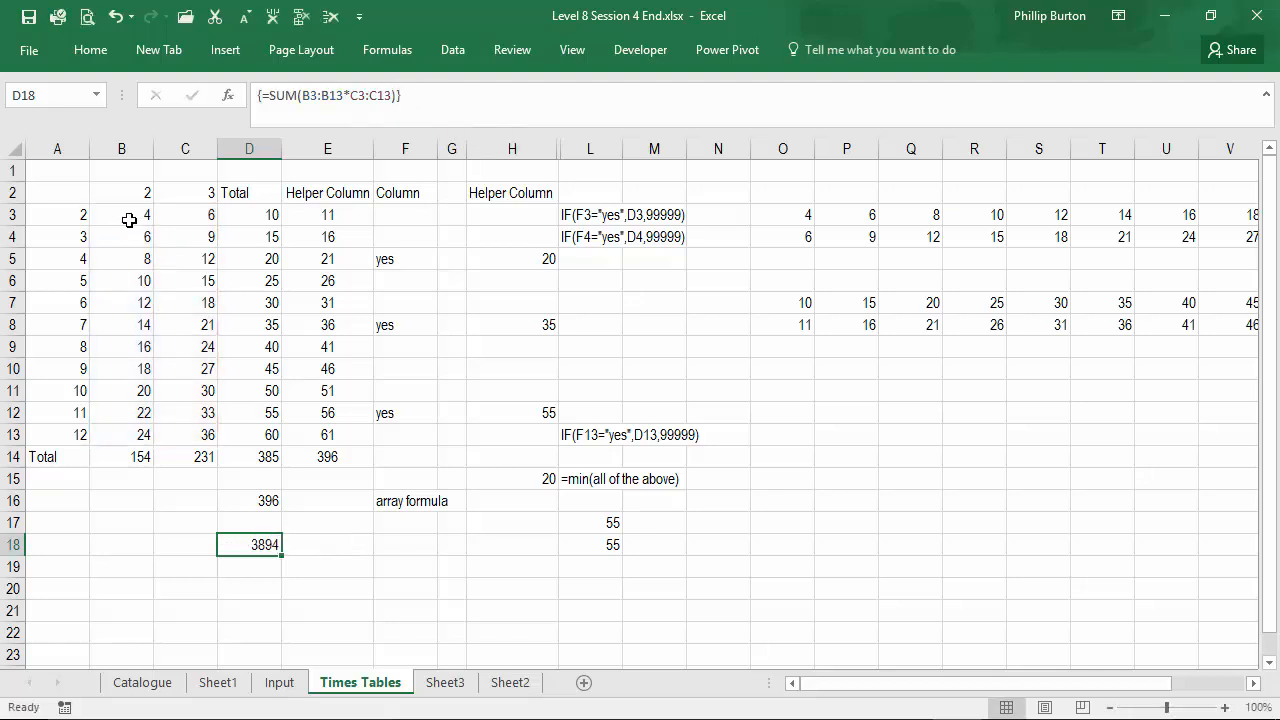
mouse_move(118, 258)
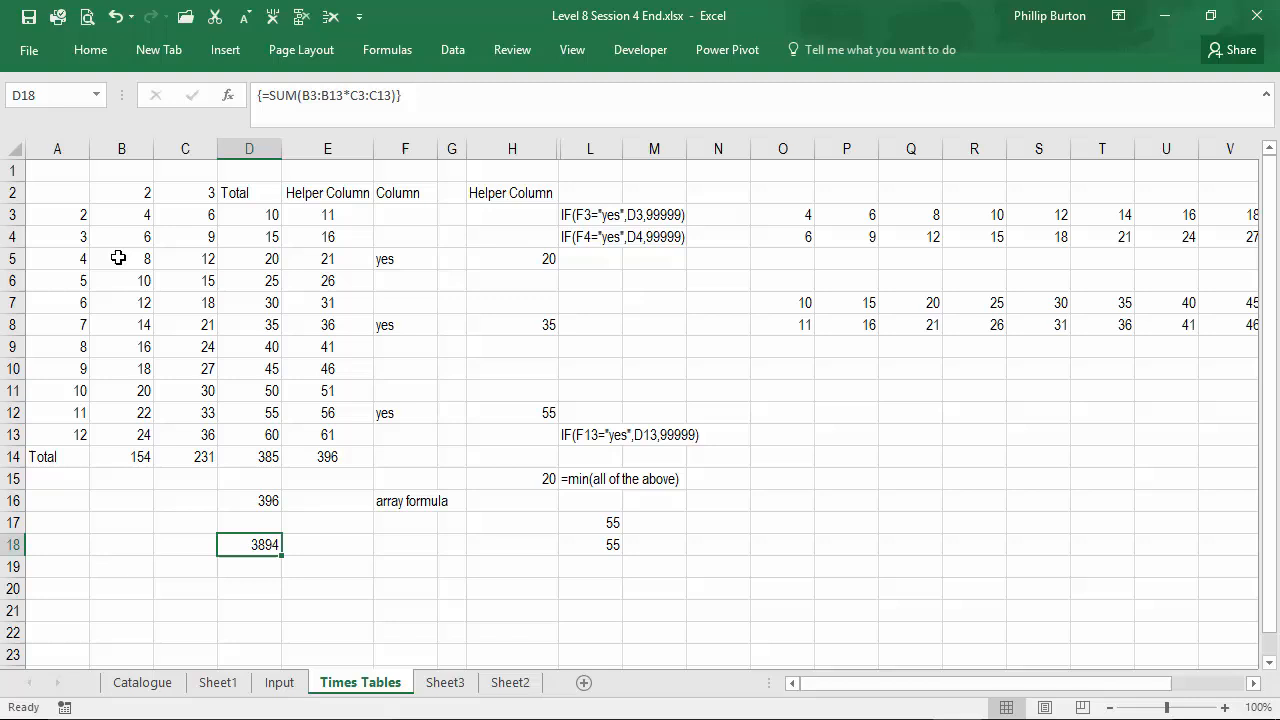
mouse_move(178, 258)
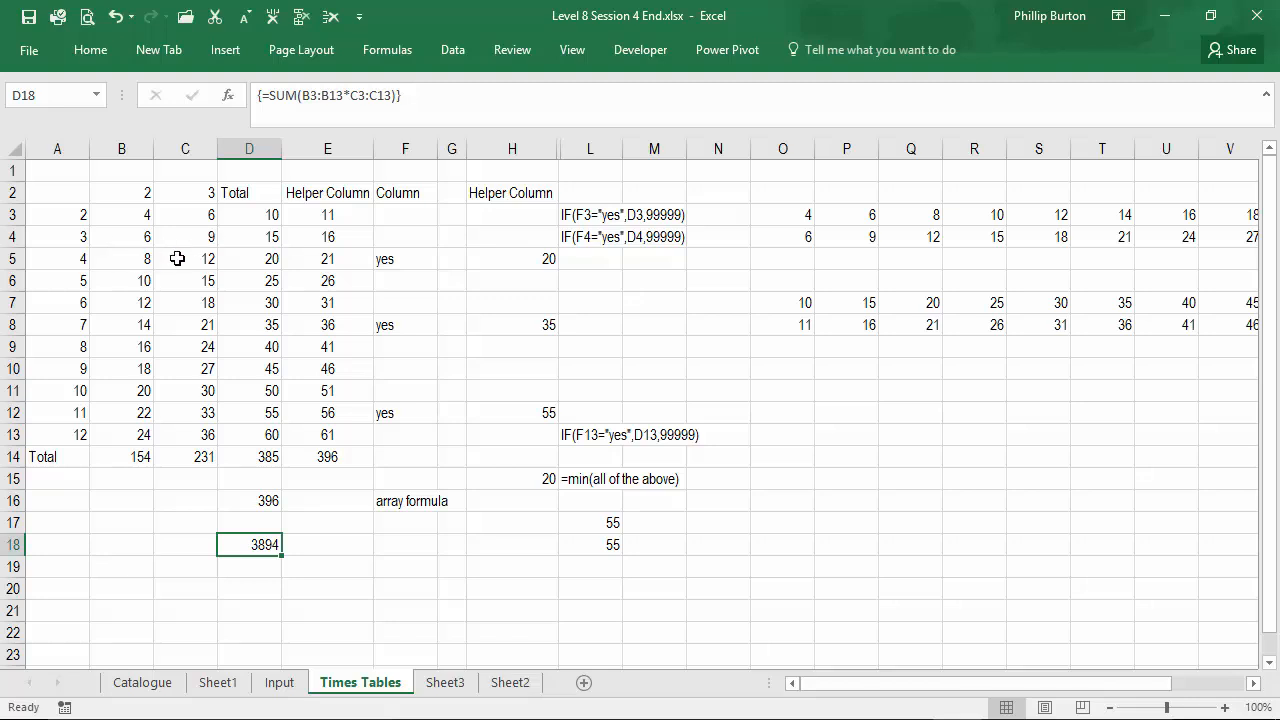
mouse_move(186, 222)
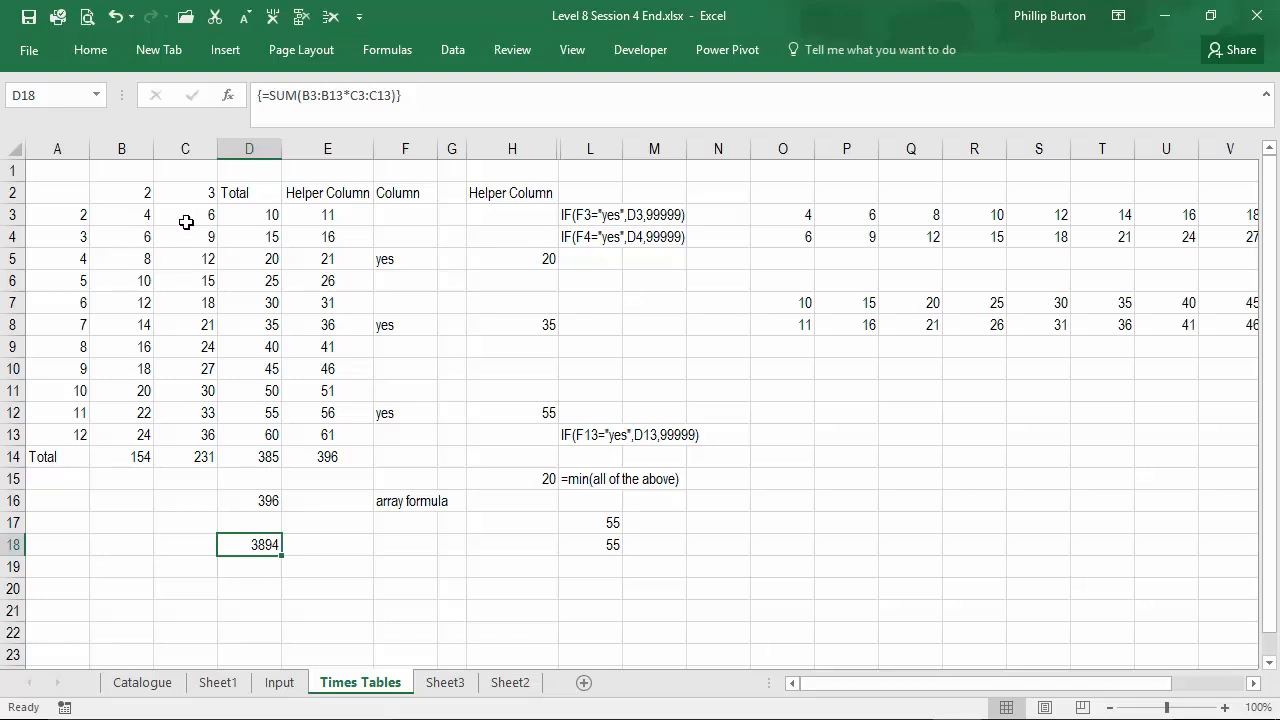
mouse_move(205, 235)
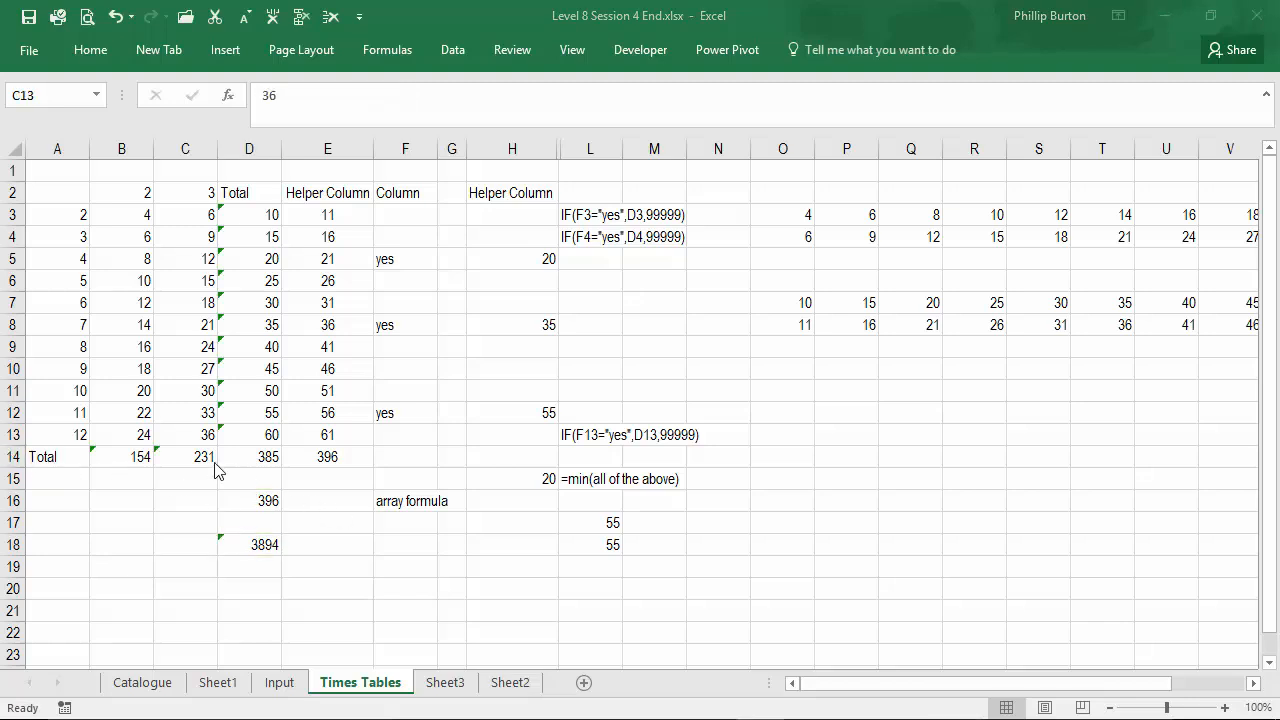
Insert a new data row 14 for 13 and check its column B value
left_click(13, 434)
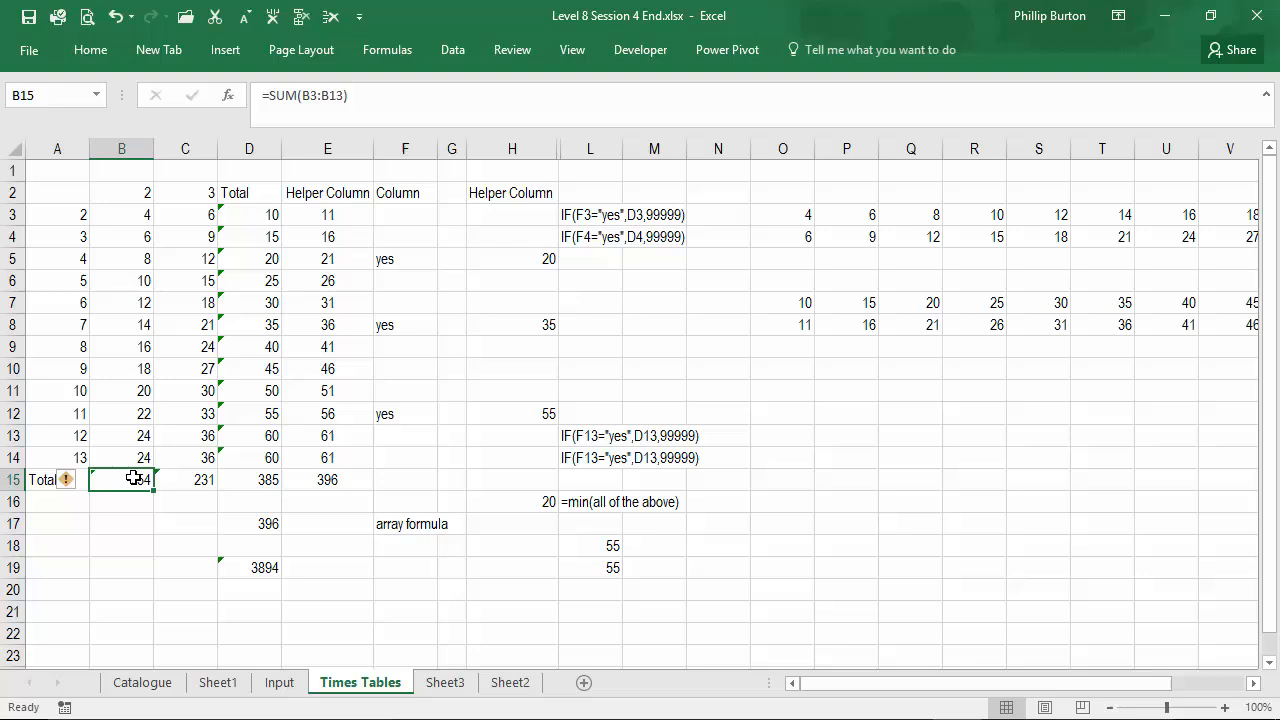
left_click(249, 435)
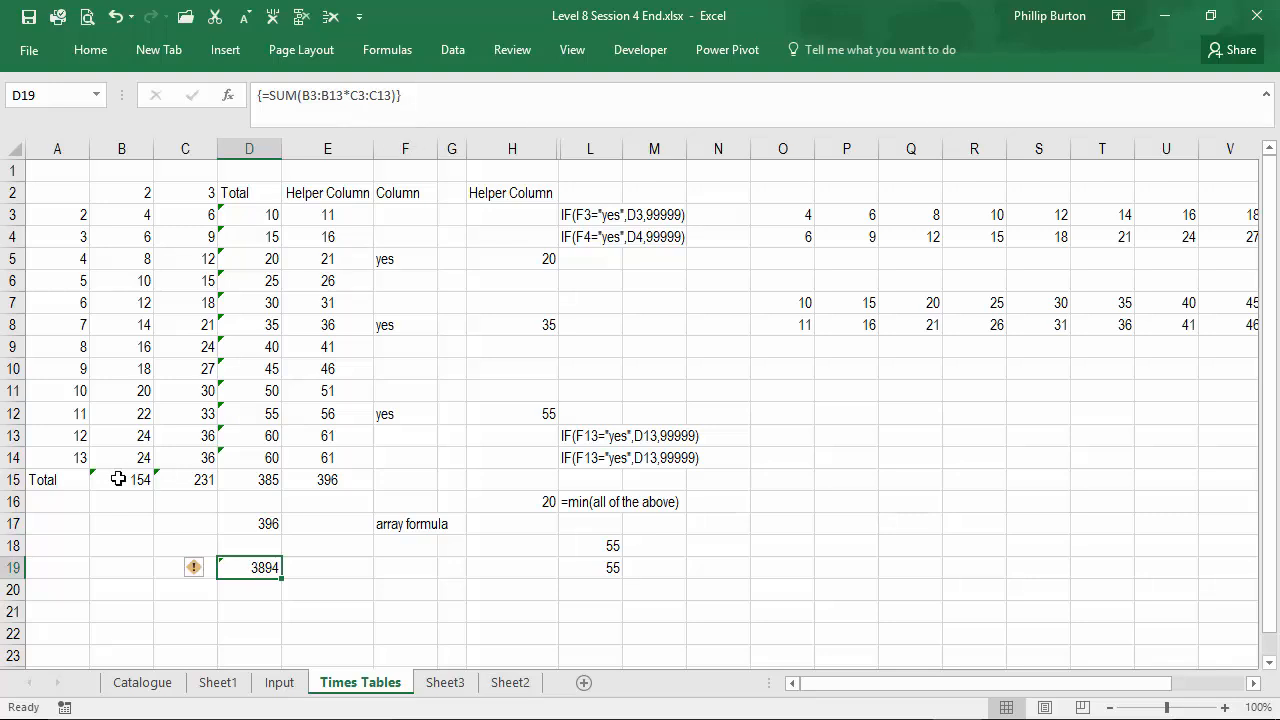
left_click(122, 457)
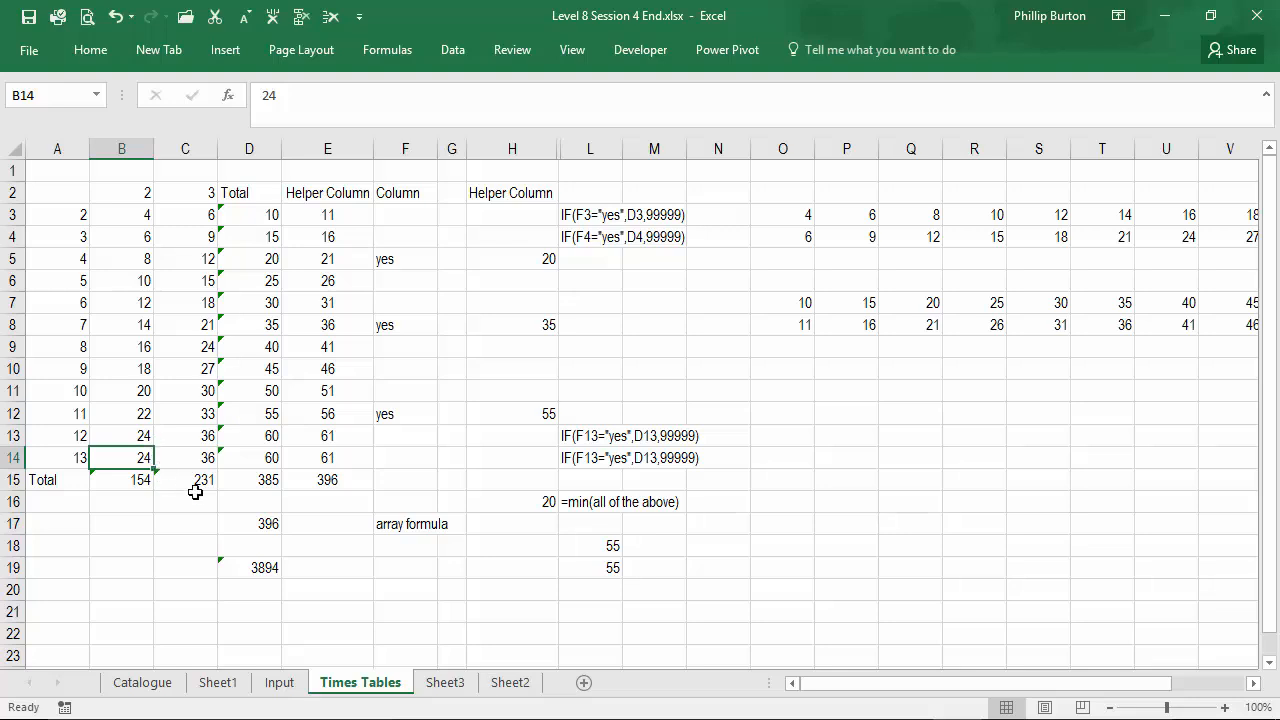
Extend the D19 array total to =SUM(B3:B14*C3:C14), returning 4758
type("=SUM(B3:B13*C3:C13)")
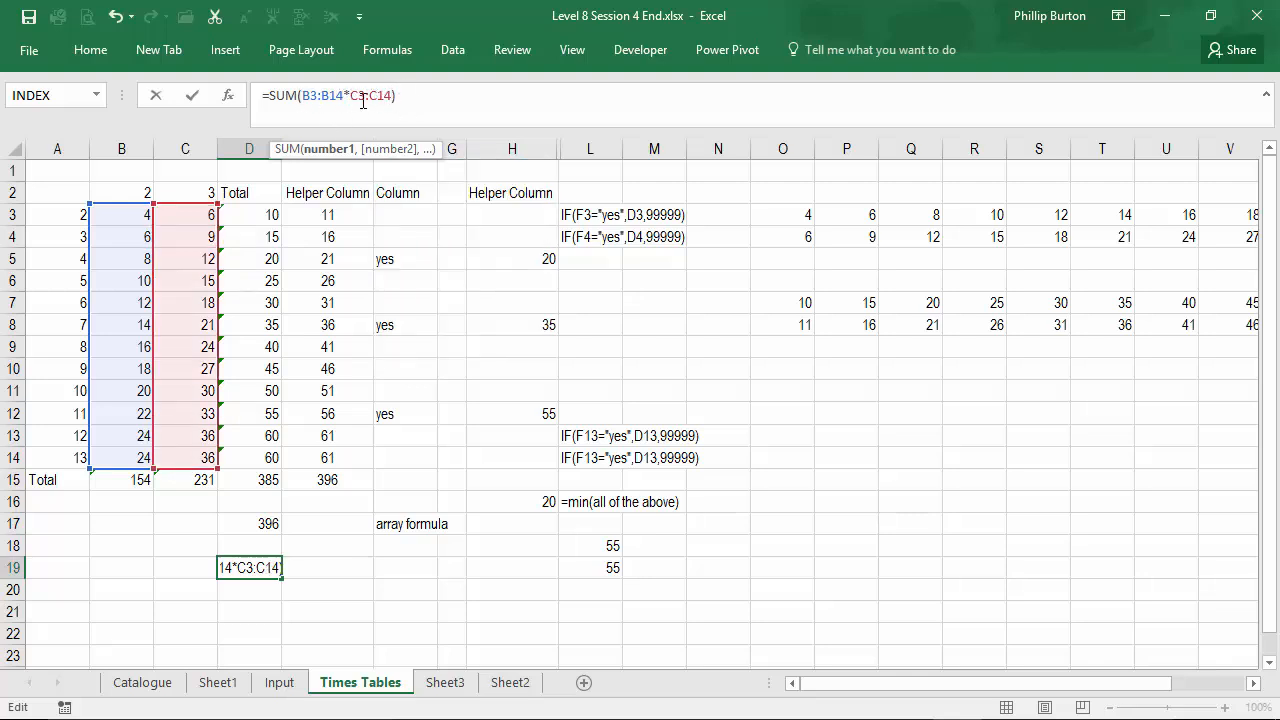
left_click(437, 95)
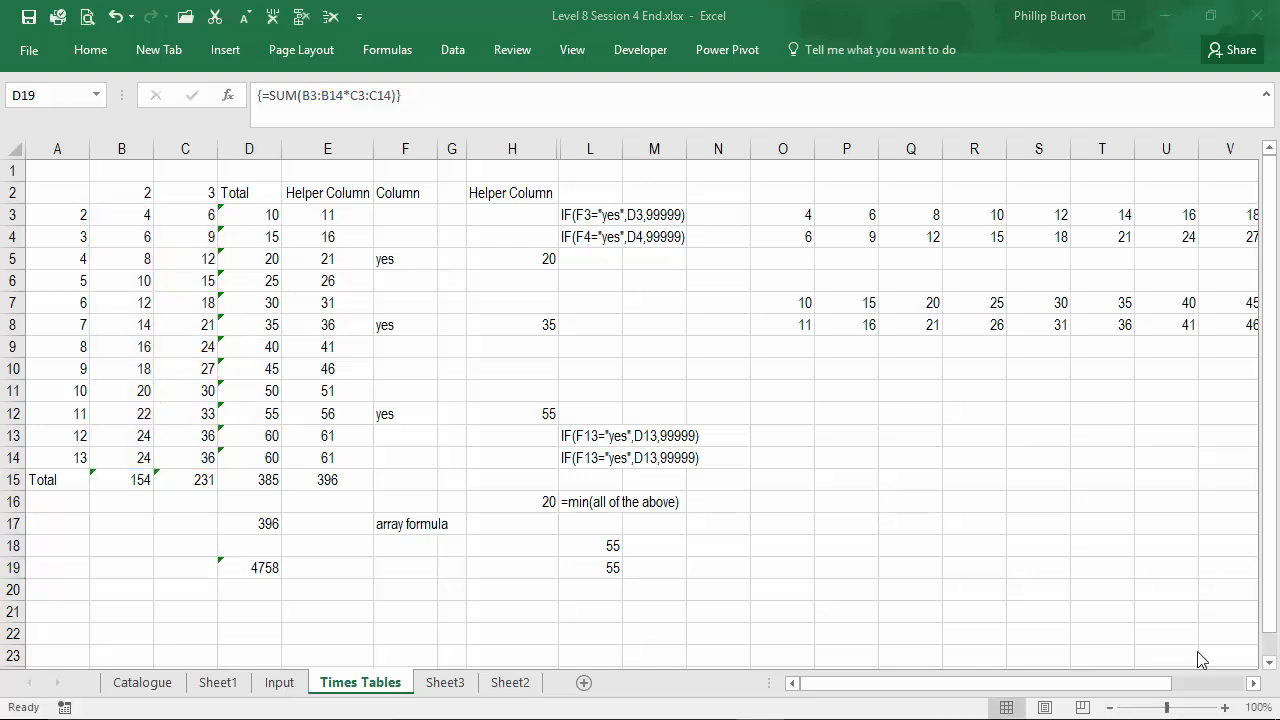
left_click(249, 567)
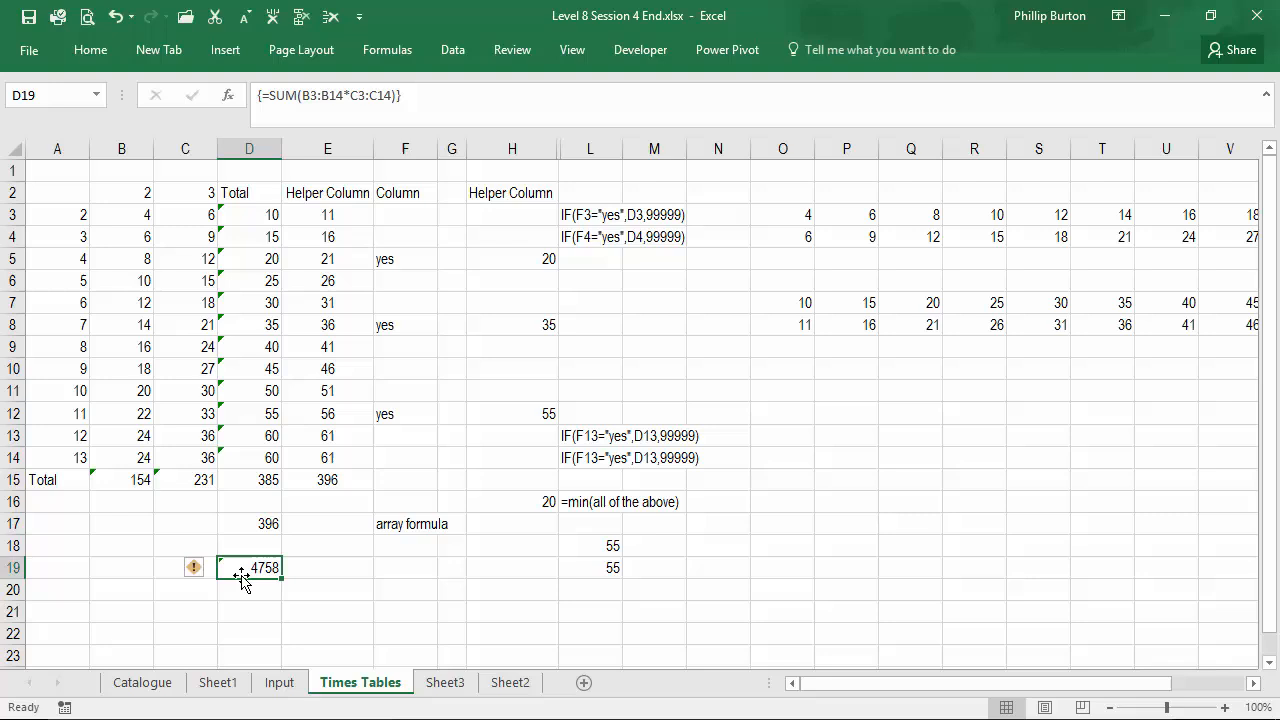
mouse_move(154, 481)
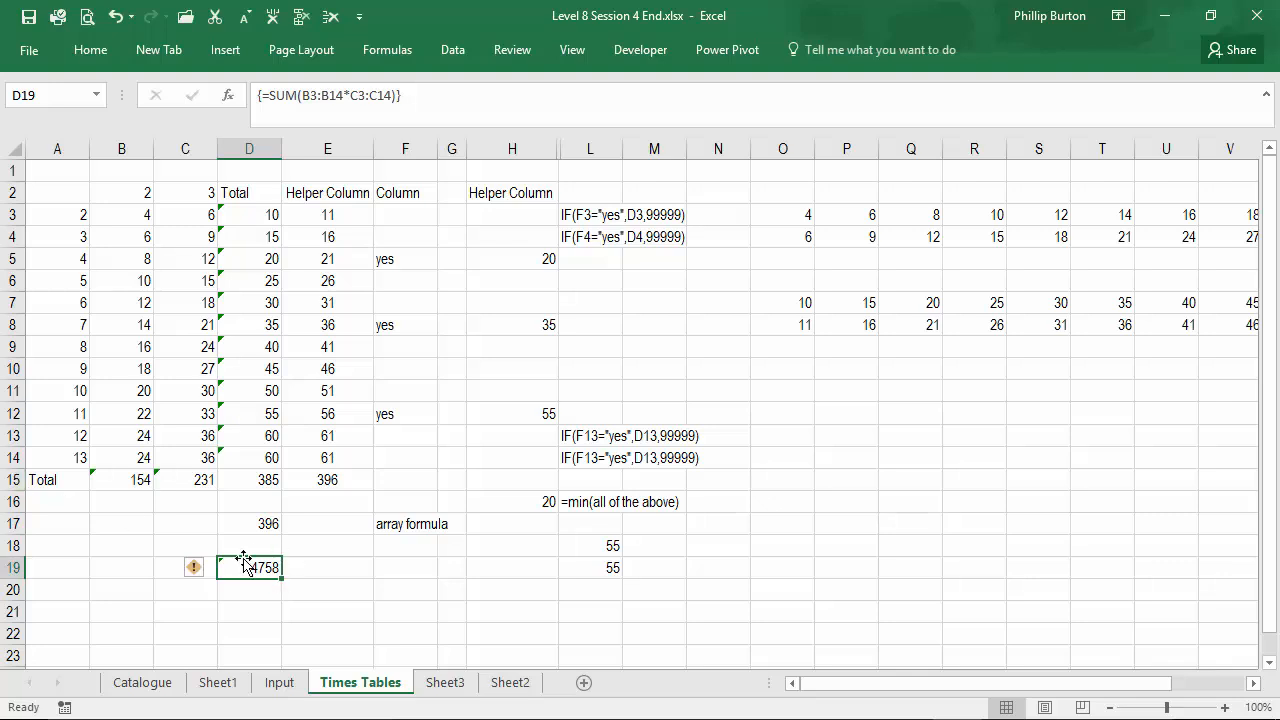
mouse_move(360, 82)
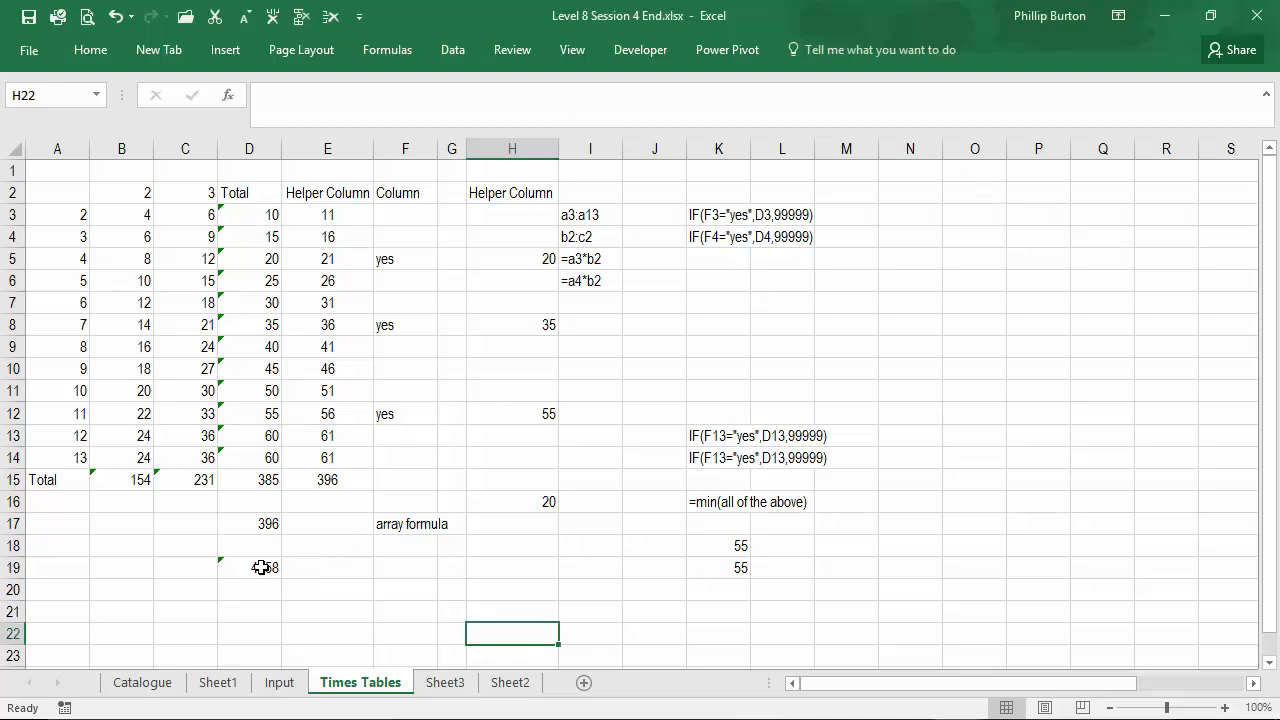
Delete row 9 for 8 and re-enter D18 as {=SUM(B3:B13*C3:C13)}, giving 4374
left_click(249, 567)
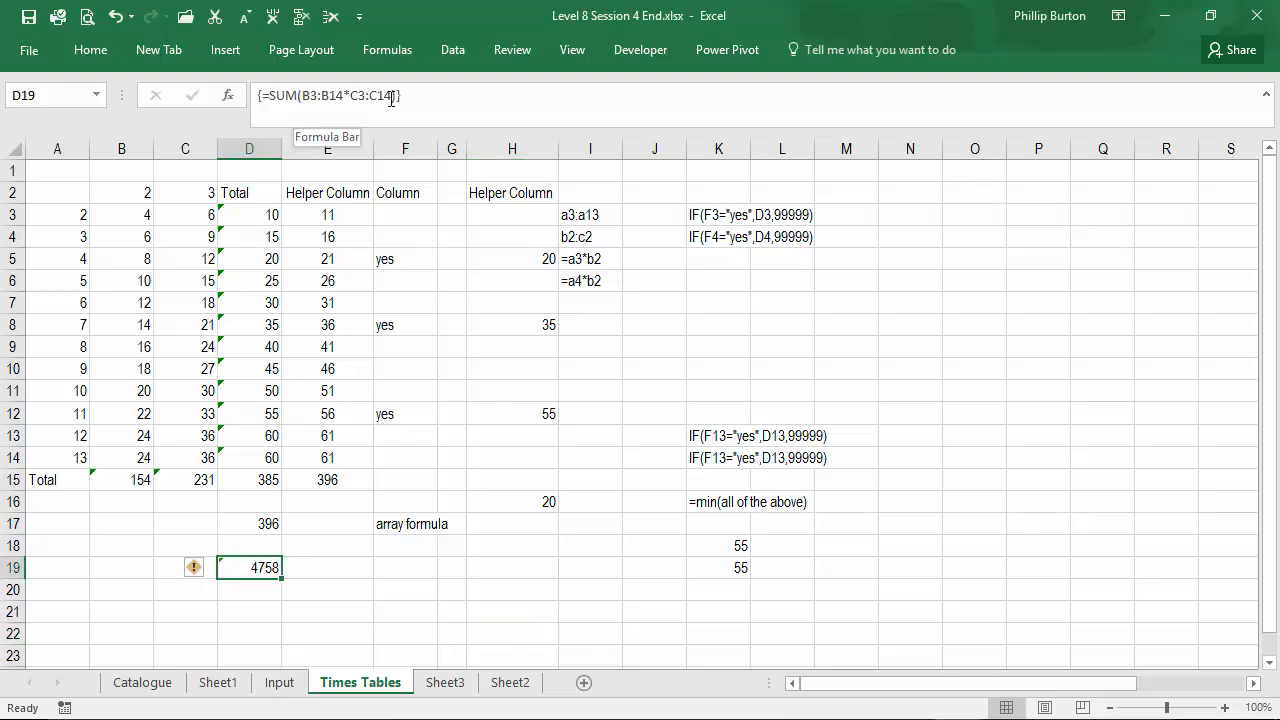
mouse_move(31, 363)
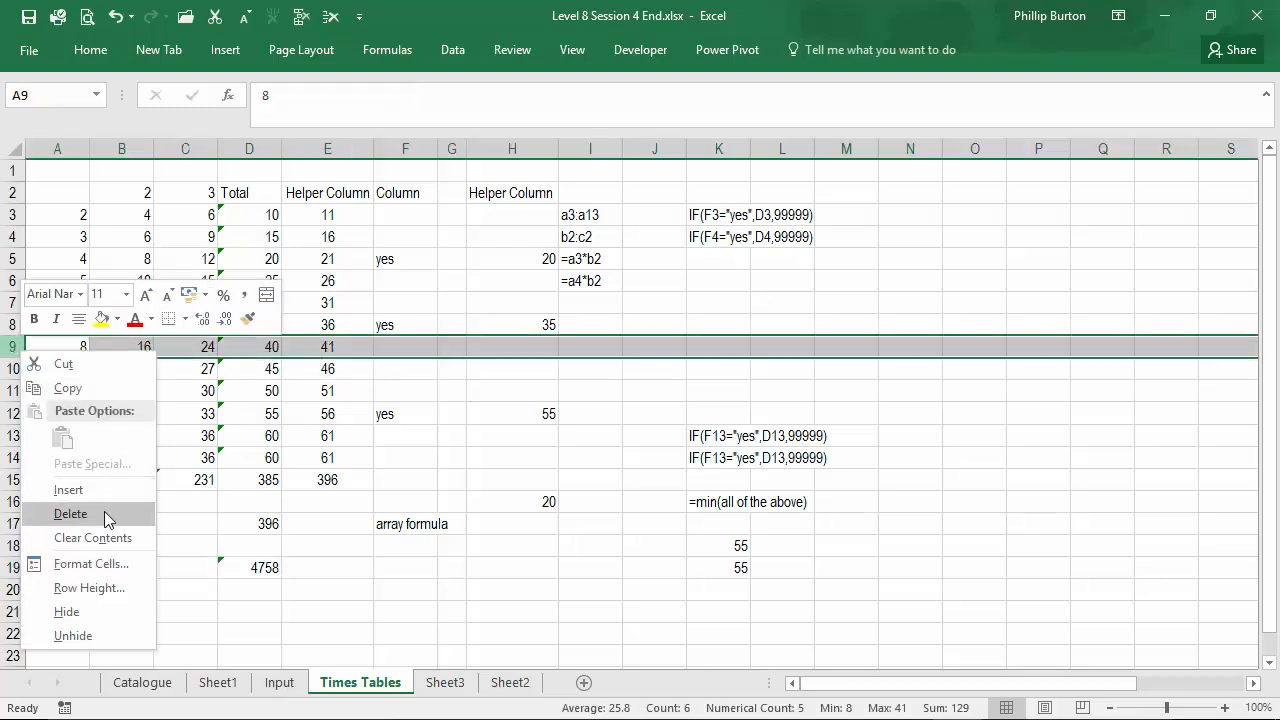
left_click(70, 513)
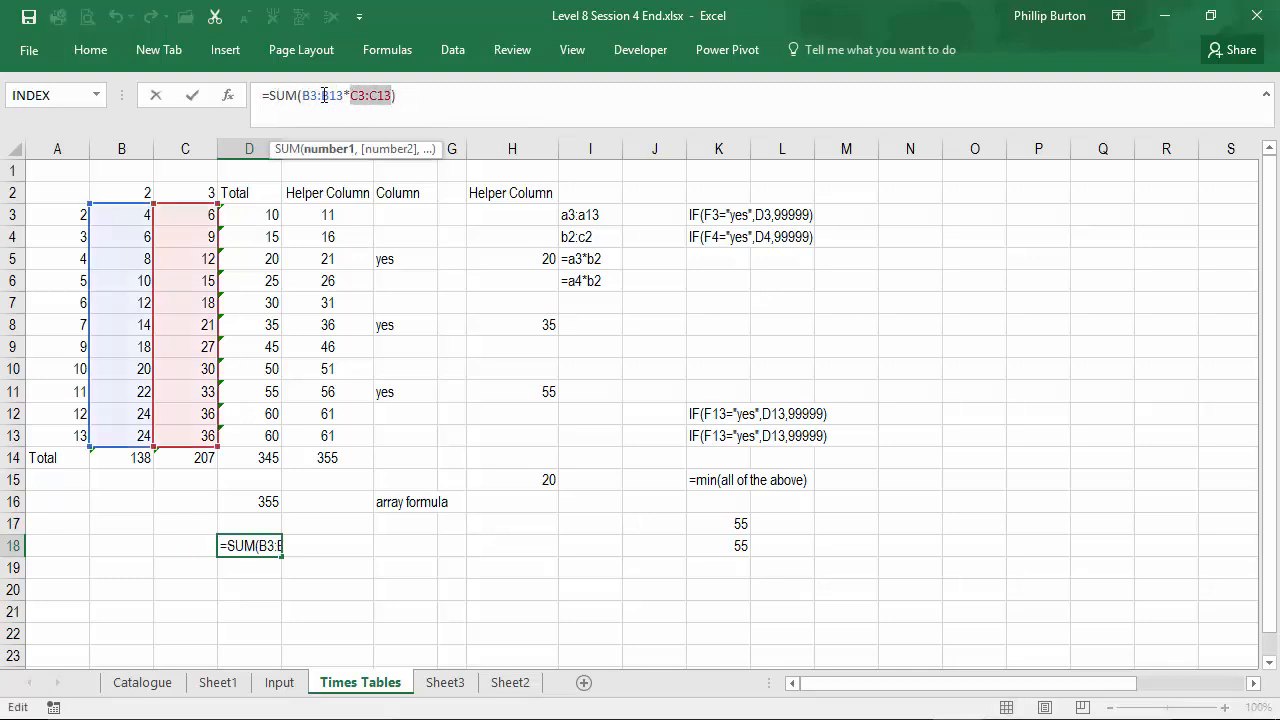
key("Enter")
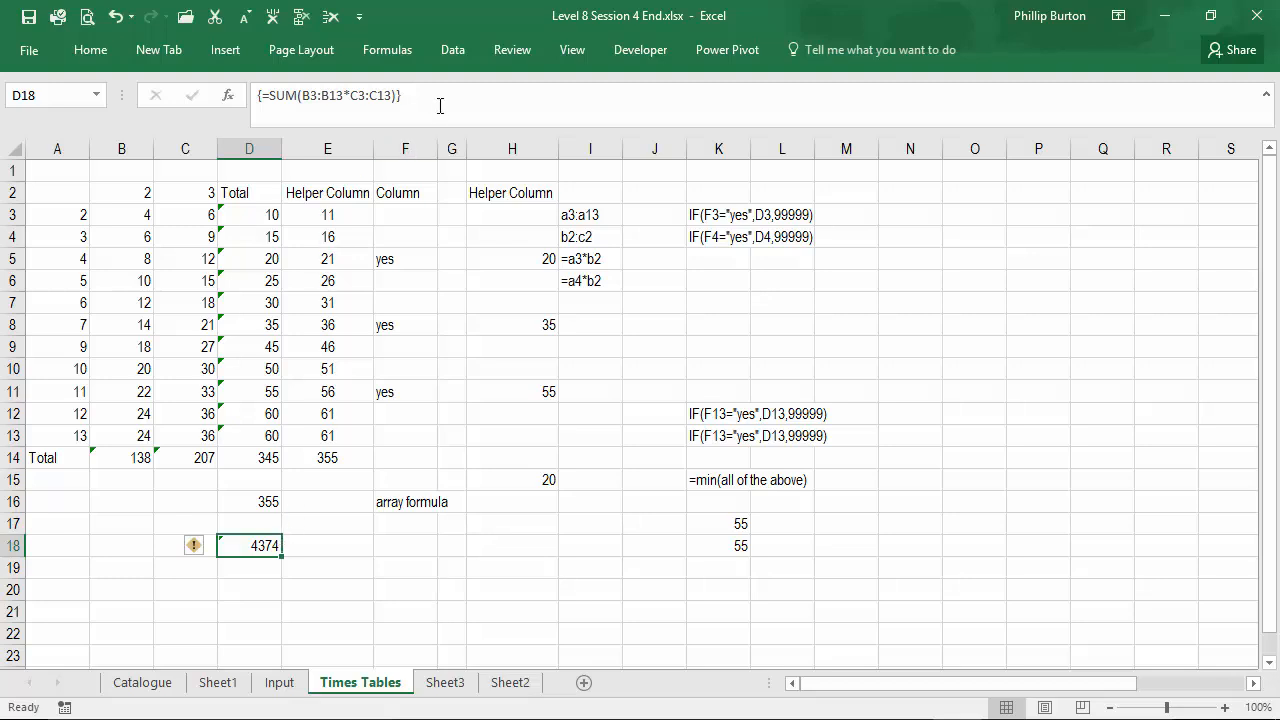
double_click(249, 545)
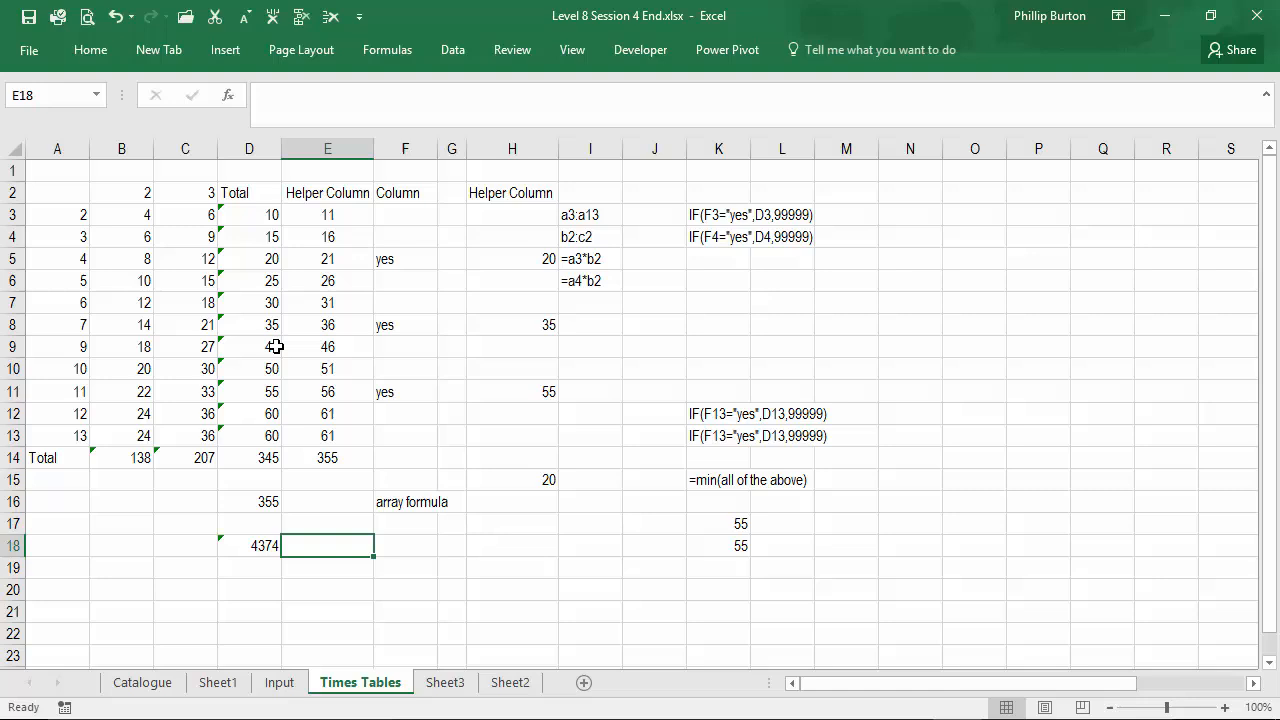
Clear the Total formulas in D4:D13, keeping =B3*C3 showing 24 in D3
left_click_drag(249, 214, 249, 435)
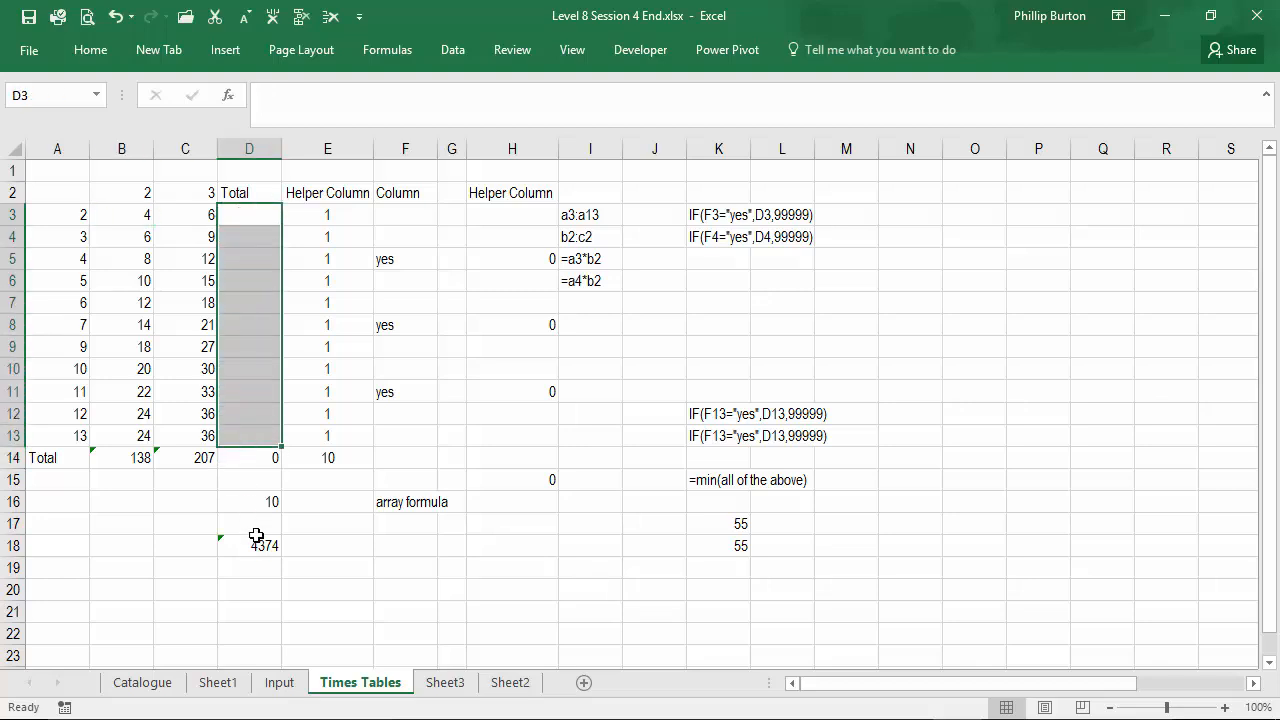
left_click(249, 545)
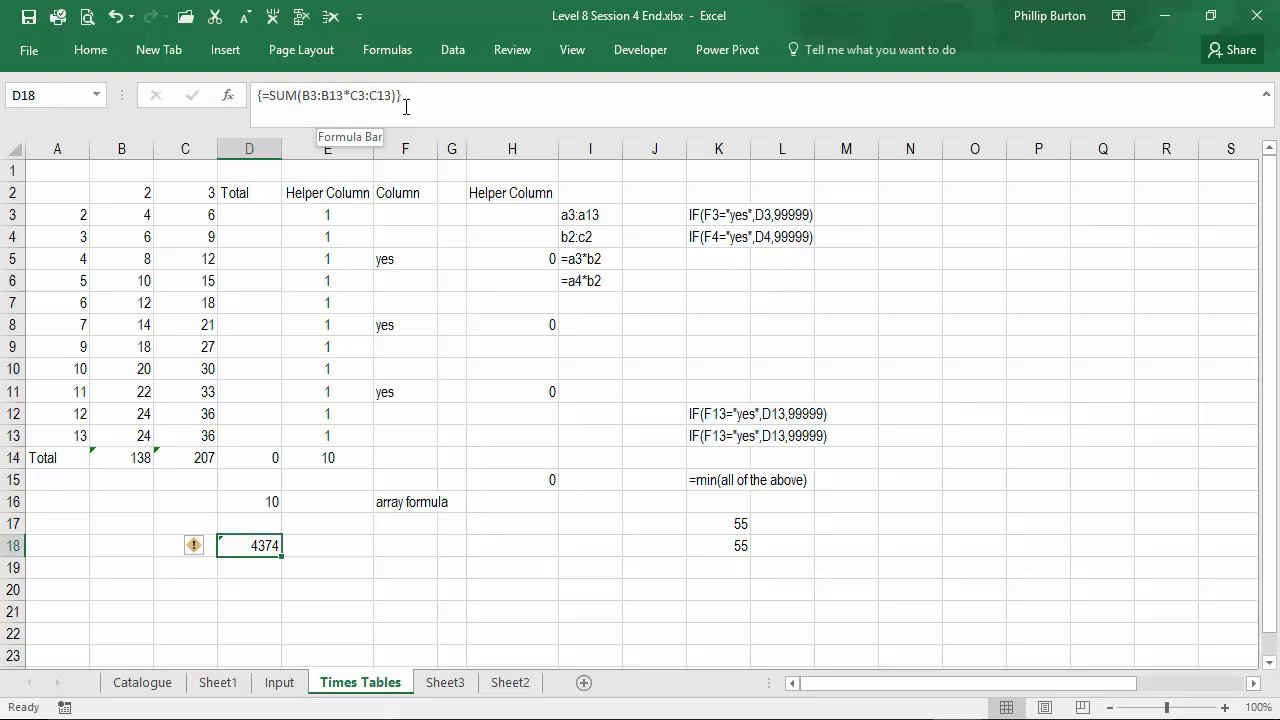
left_click_drag(249, 214, 249, 391)
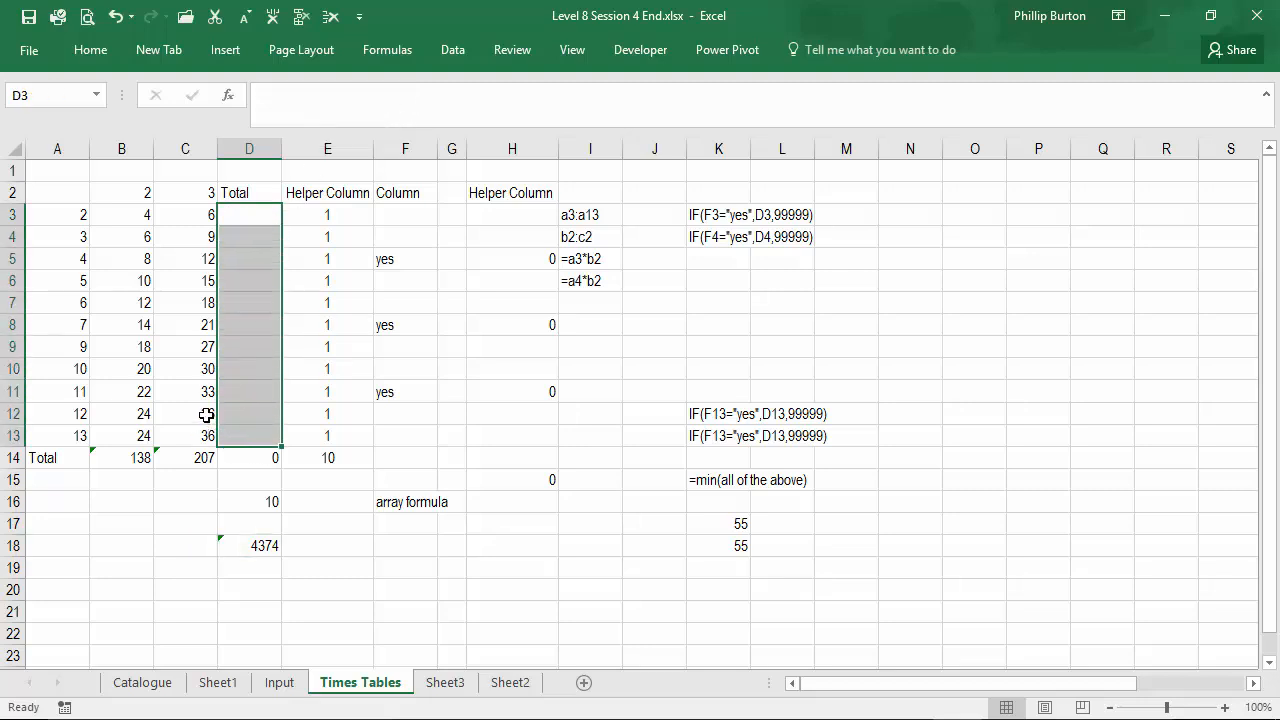
left_click(248, 214)
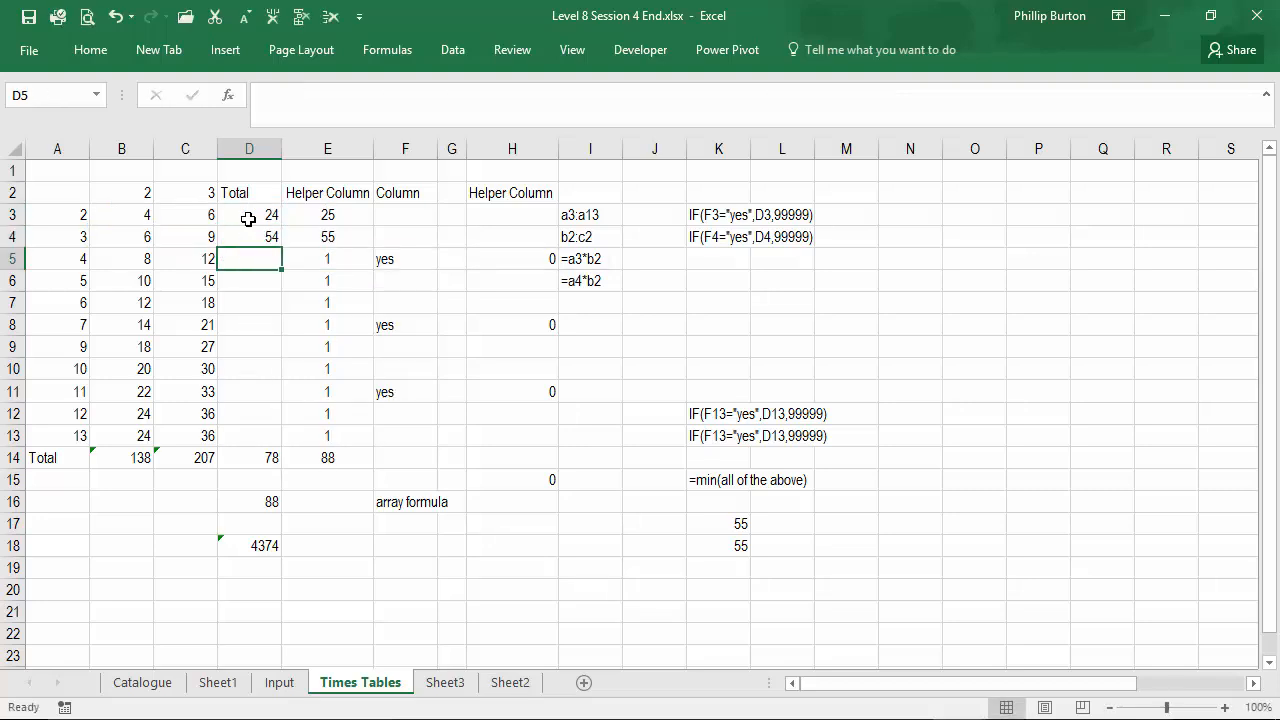
type("=b5*c")
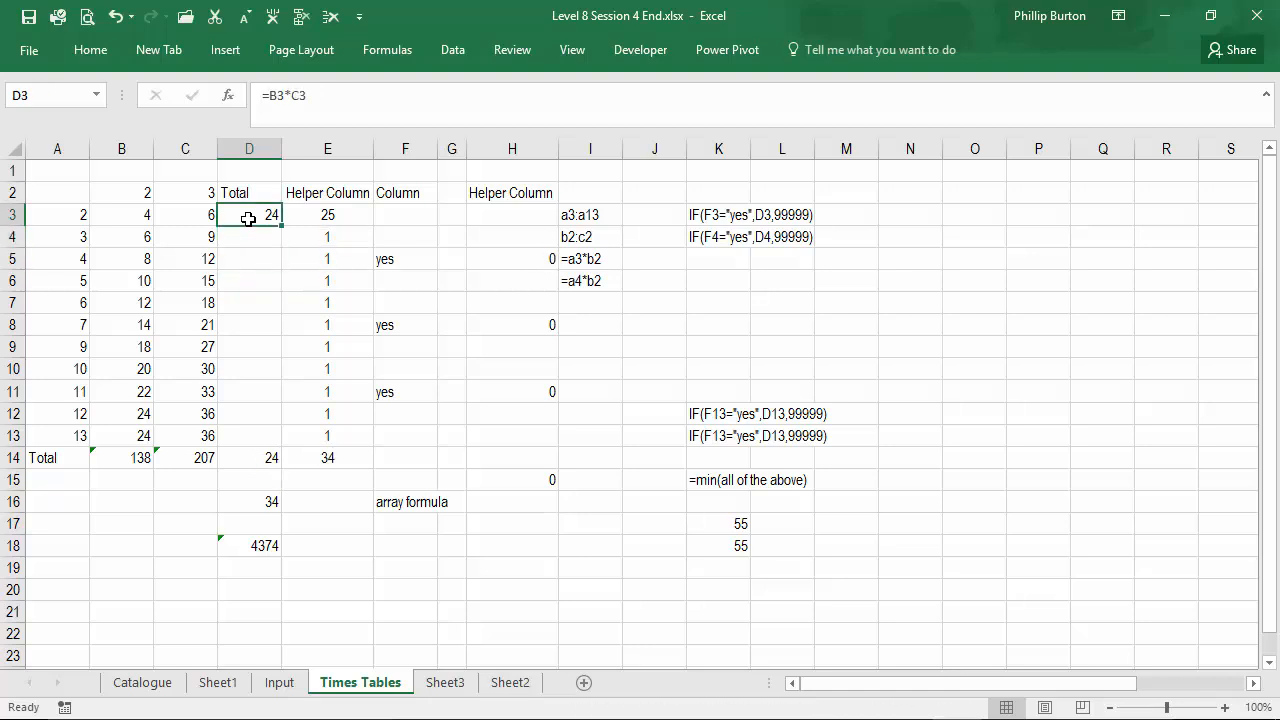
mouse_move(268, 428)
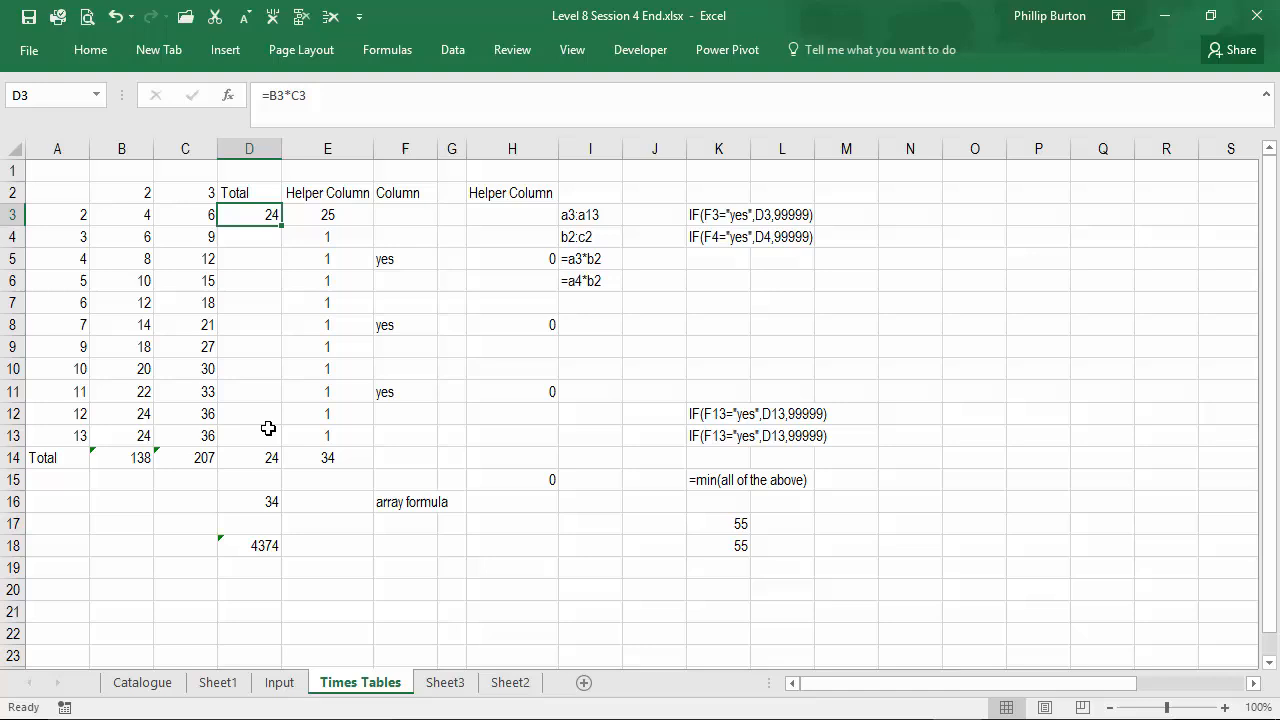
Enter =B3:B13*C3:C13 across D3:D13 as one array formula, showing 24 through 864
left_click_drag(249, 214, 249, 435)
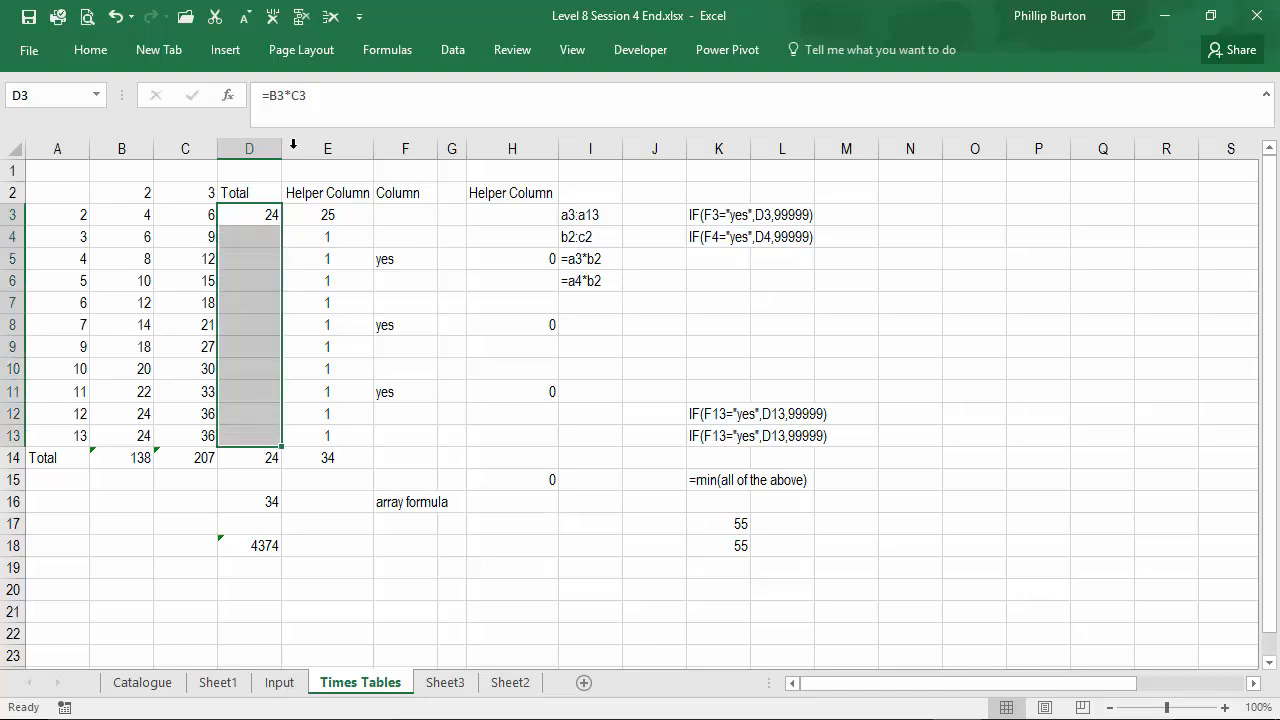
double_click(249, 214)
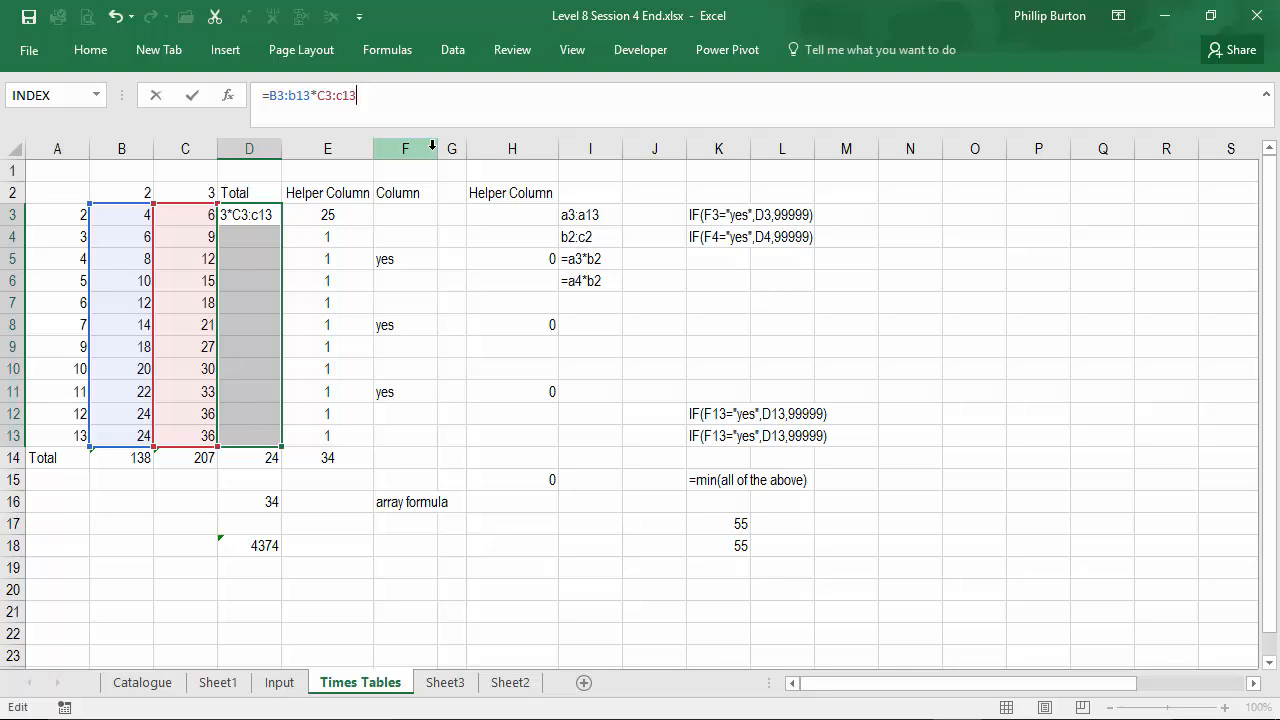
key("ctrl+shift+enter")
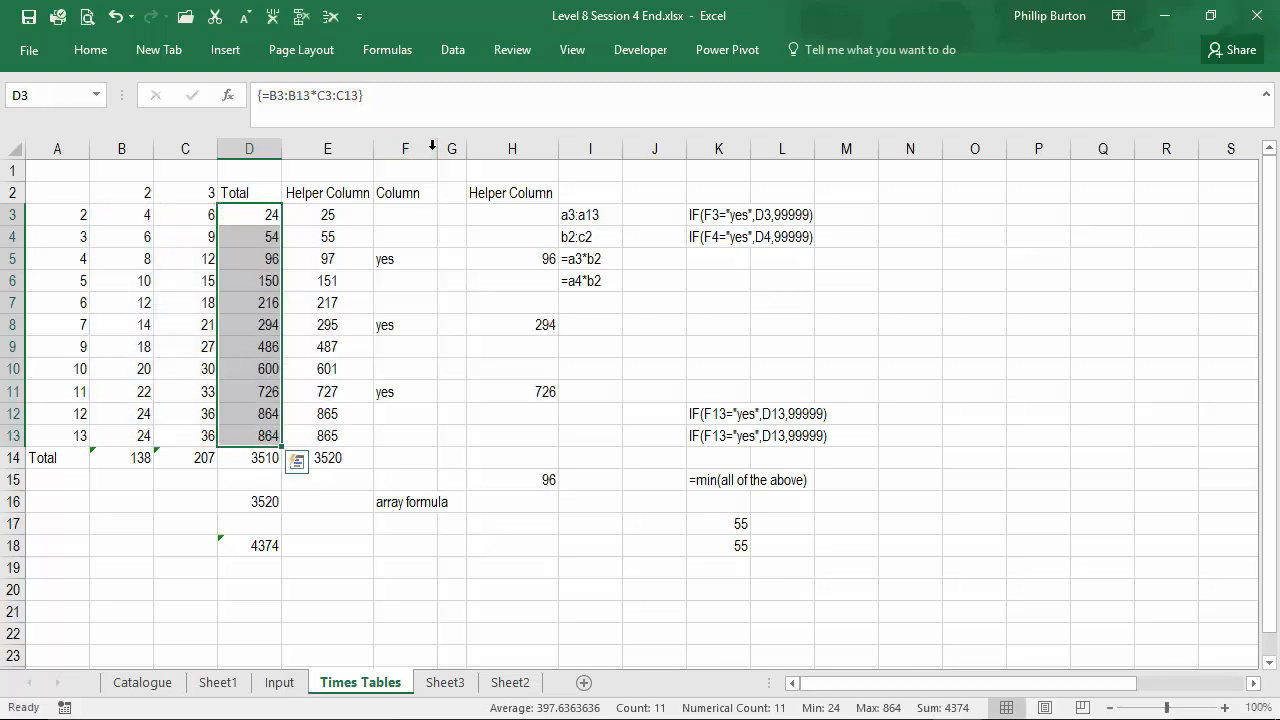
left_click(249, 236)
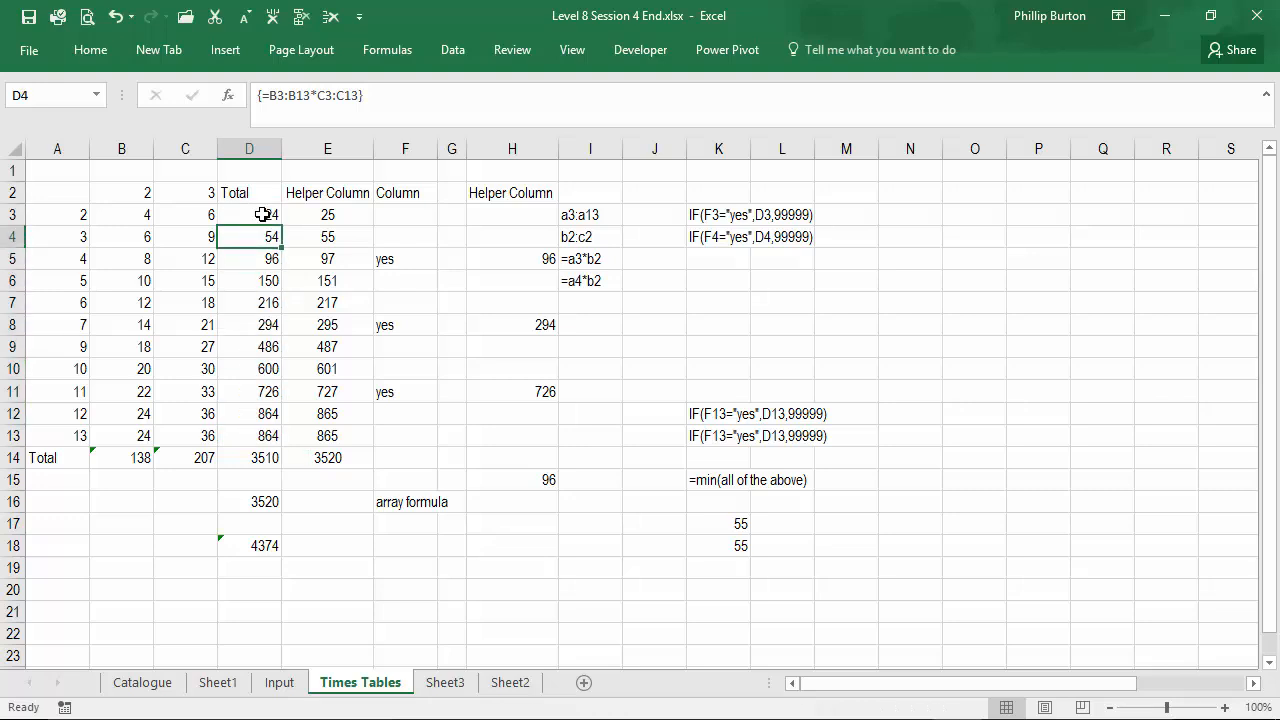
left_click_drag(249, 214, 249, 435)
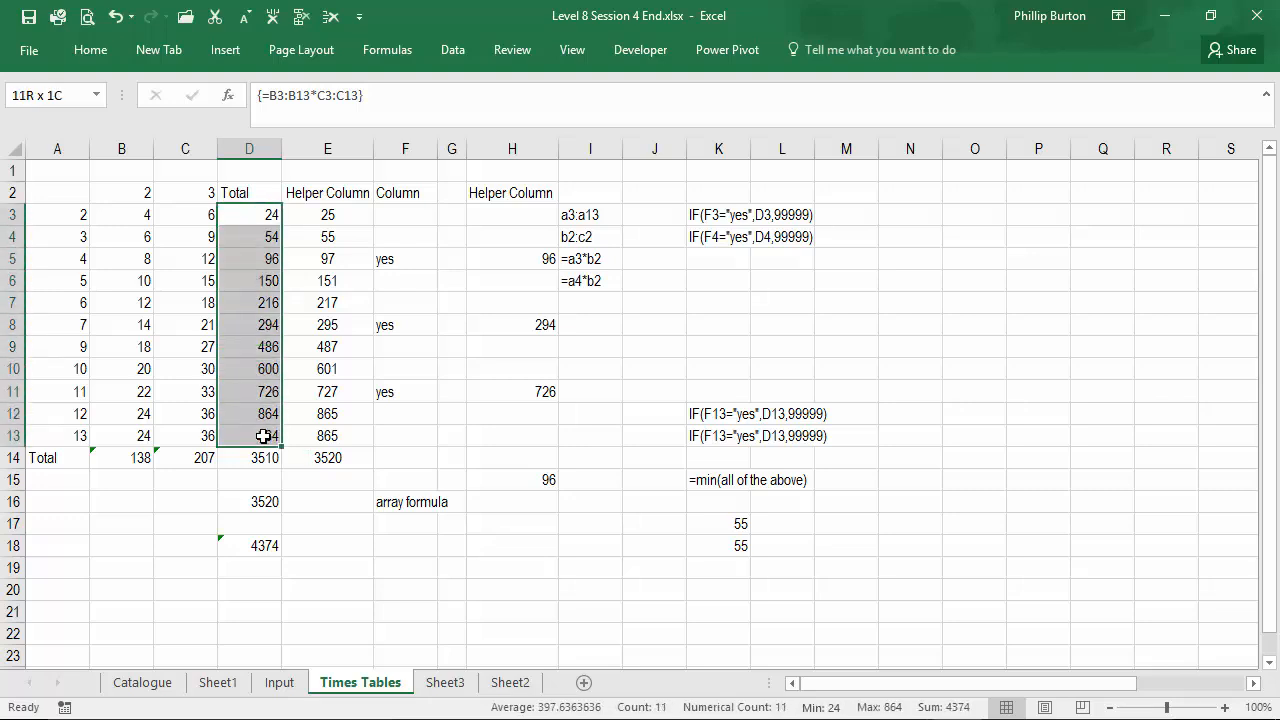
left_click(249, 368)
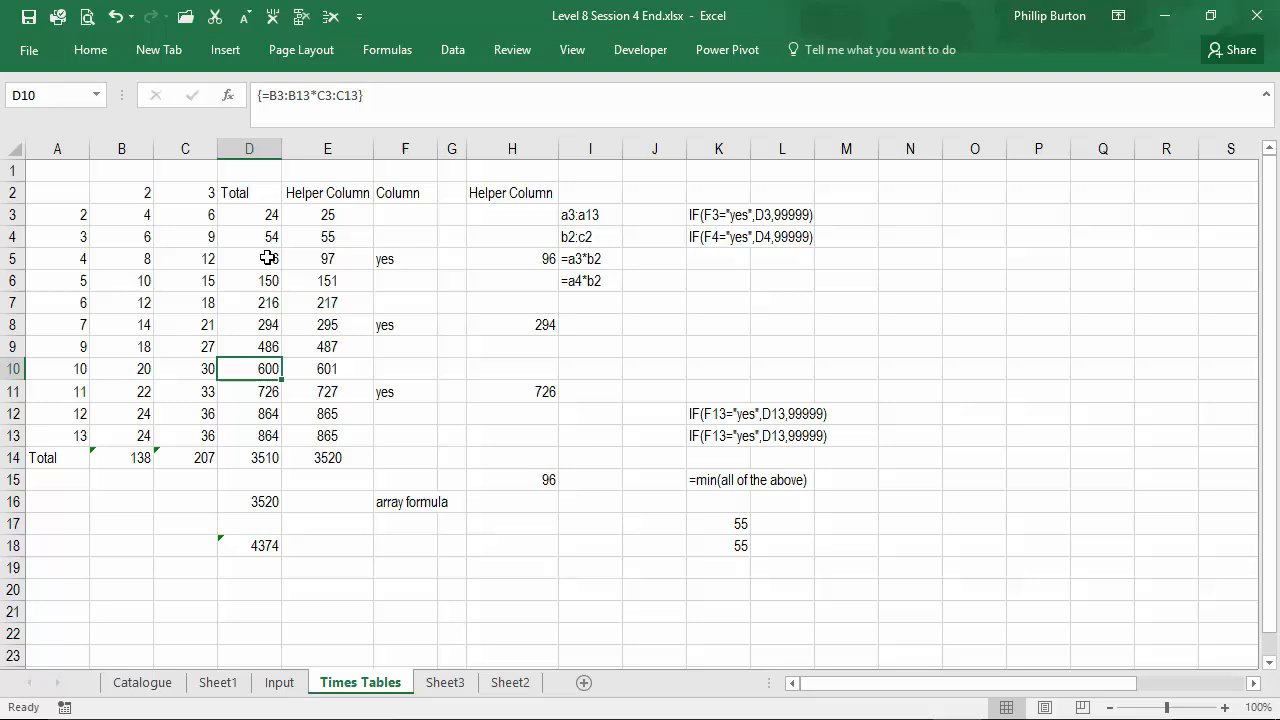
left_click_drag(249, 214, 249, 368)
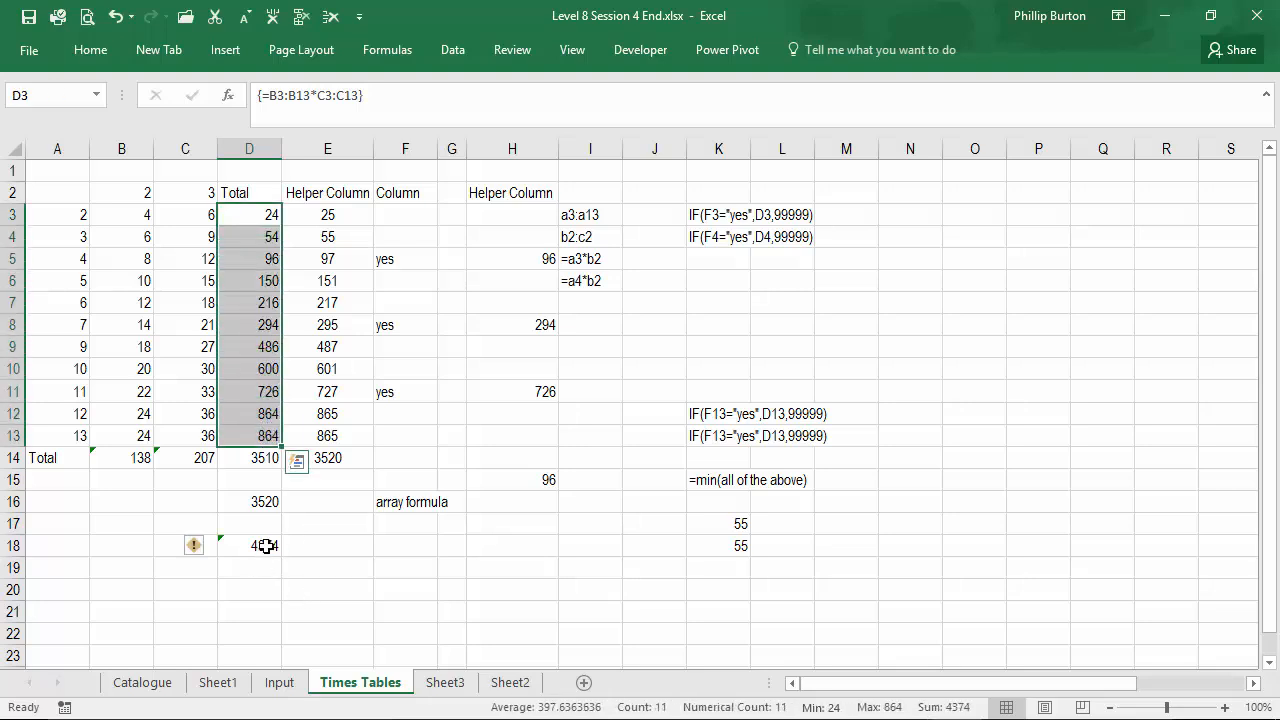
left_click(249, 545)
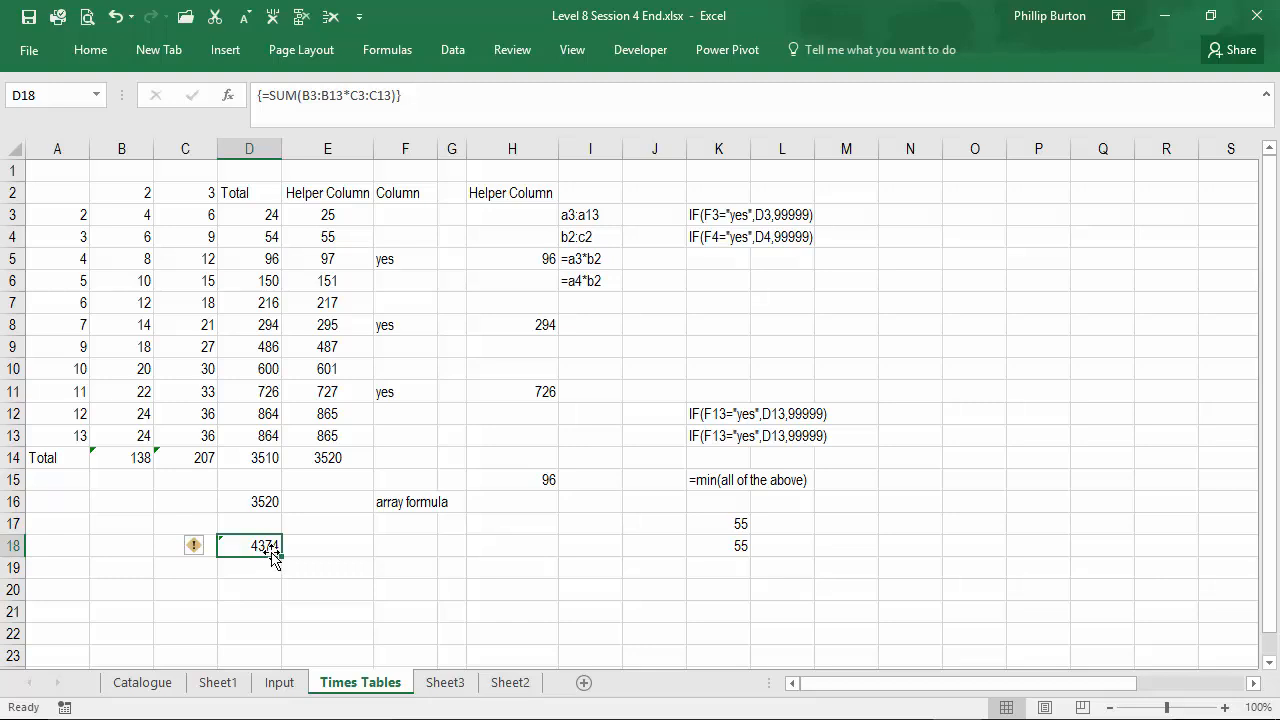
left_click(249, 435)
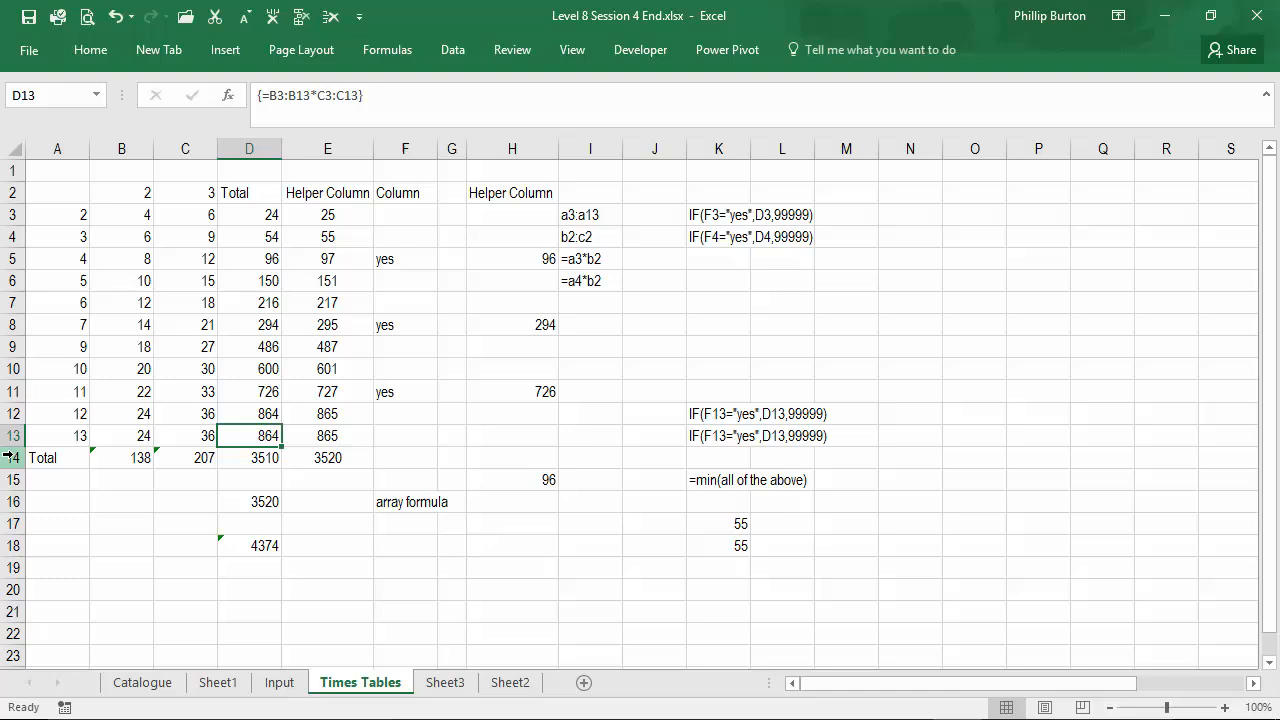
Insert a row 14 above Total and inspect the D3:D13 array range
right_click(42, 457)
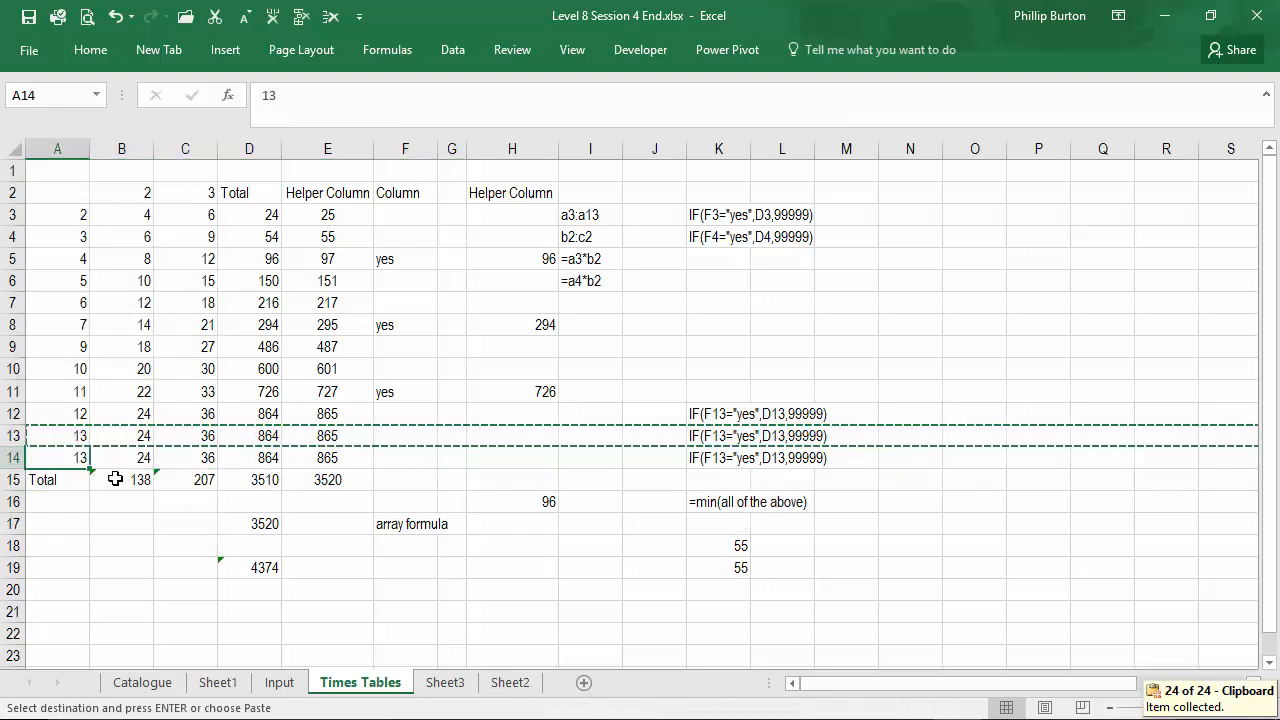
left_click(249, 457)
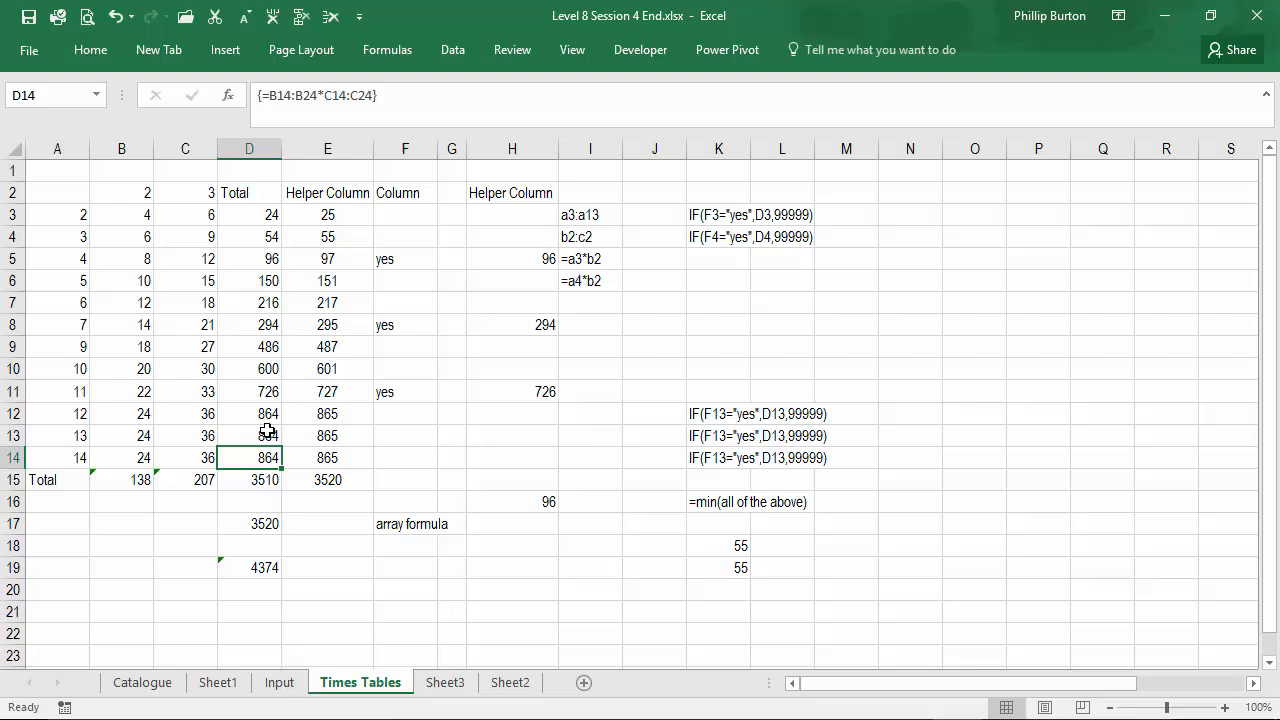
left_click(249, 435)
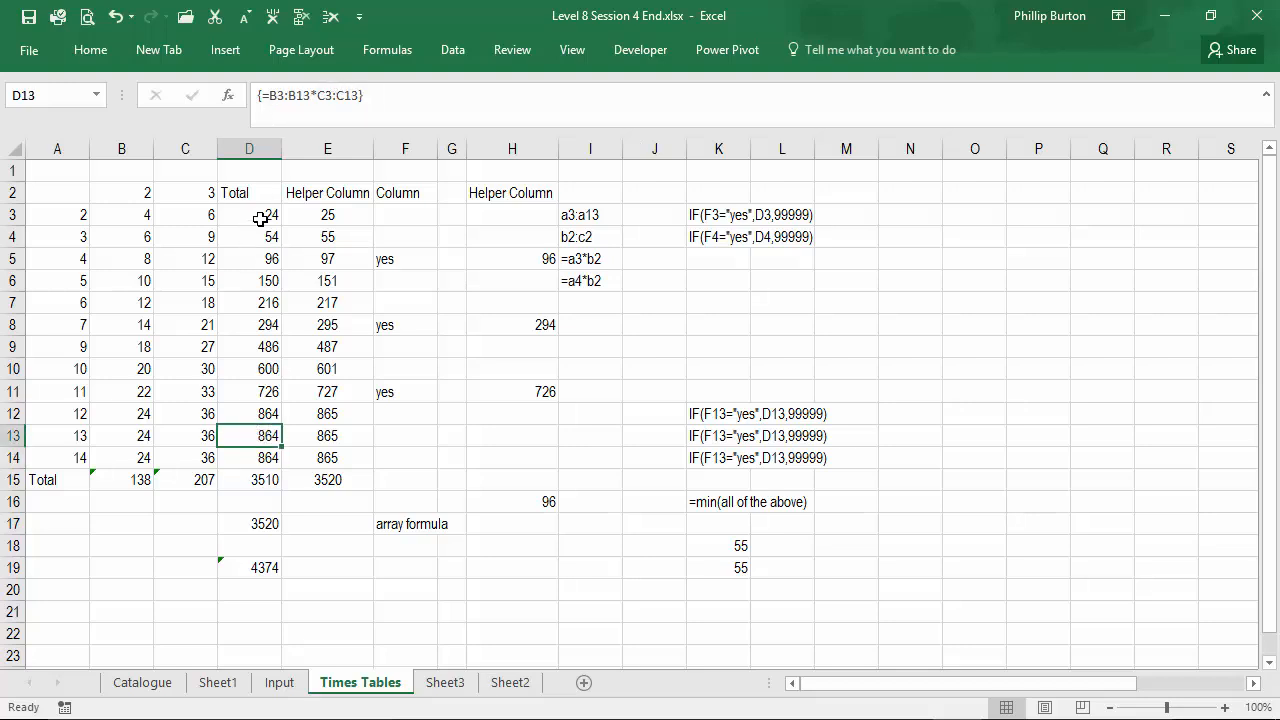
left_click_drag(249, 214, 249, 435)
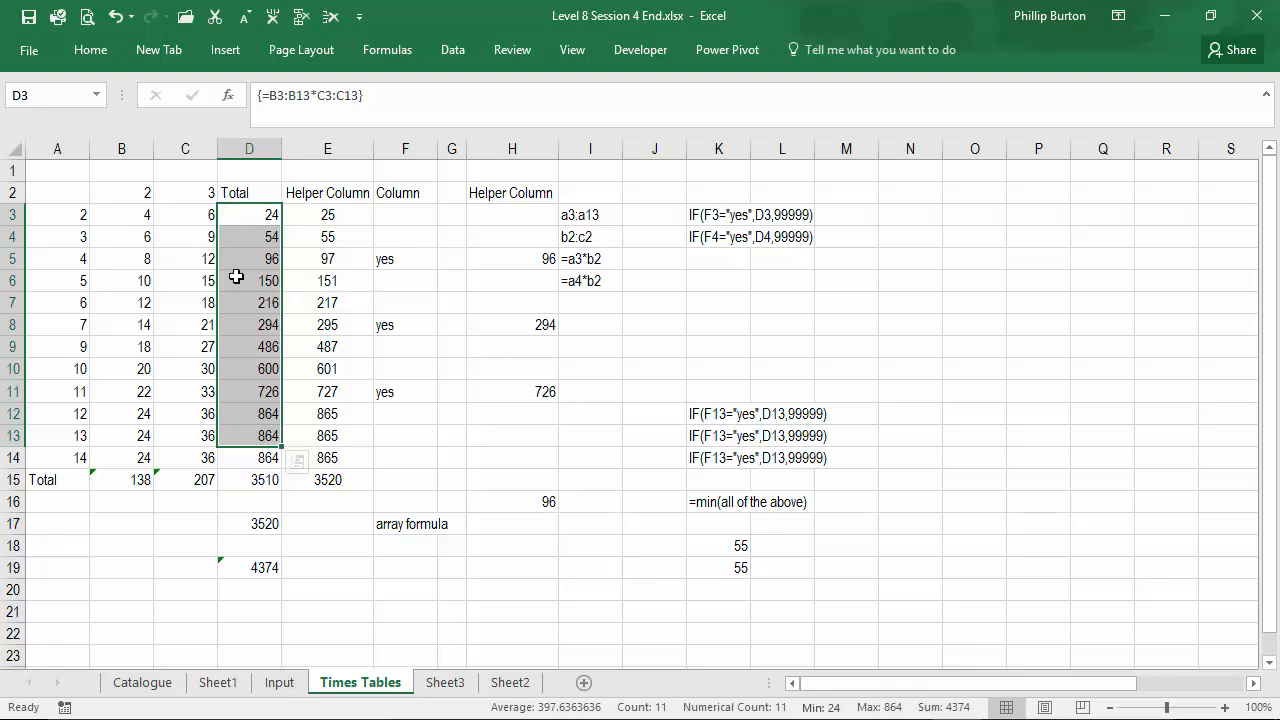
left_click_drag(249, 214, 249, 590)
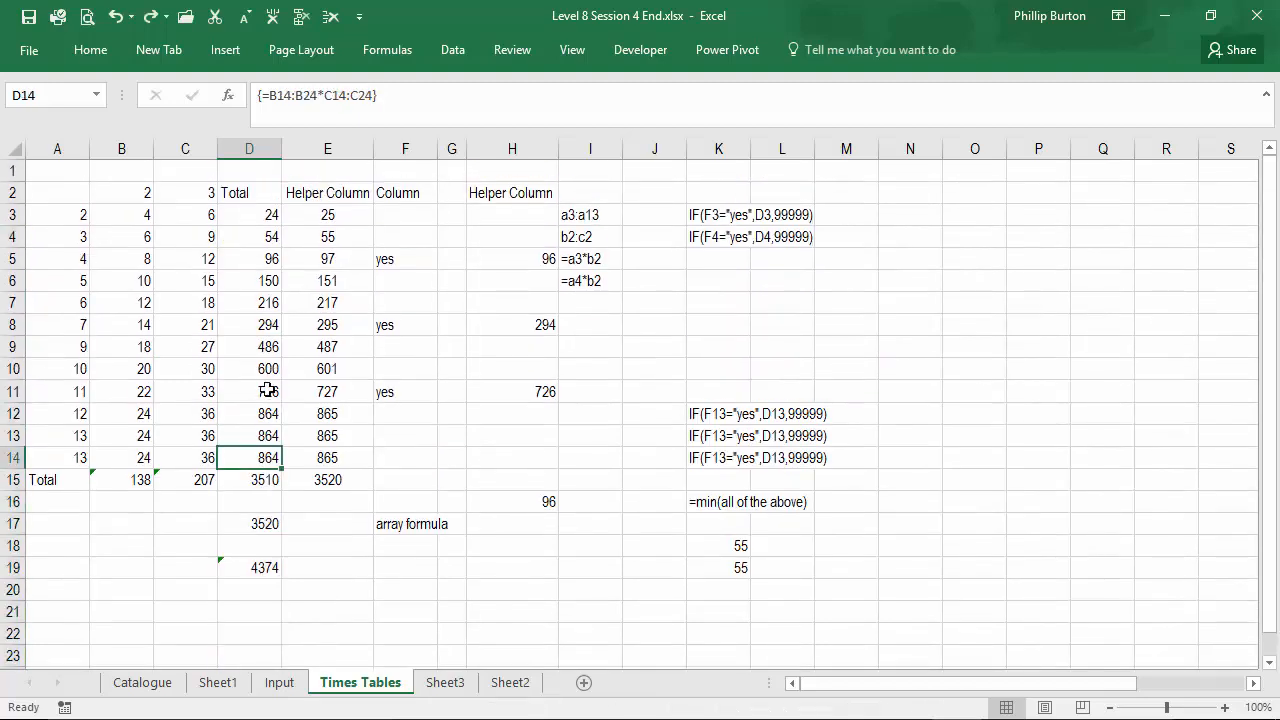
left_click(249, 435)
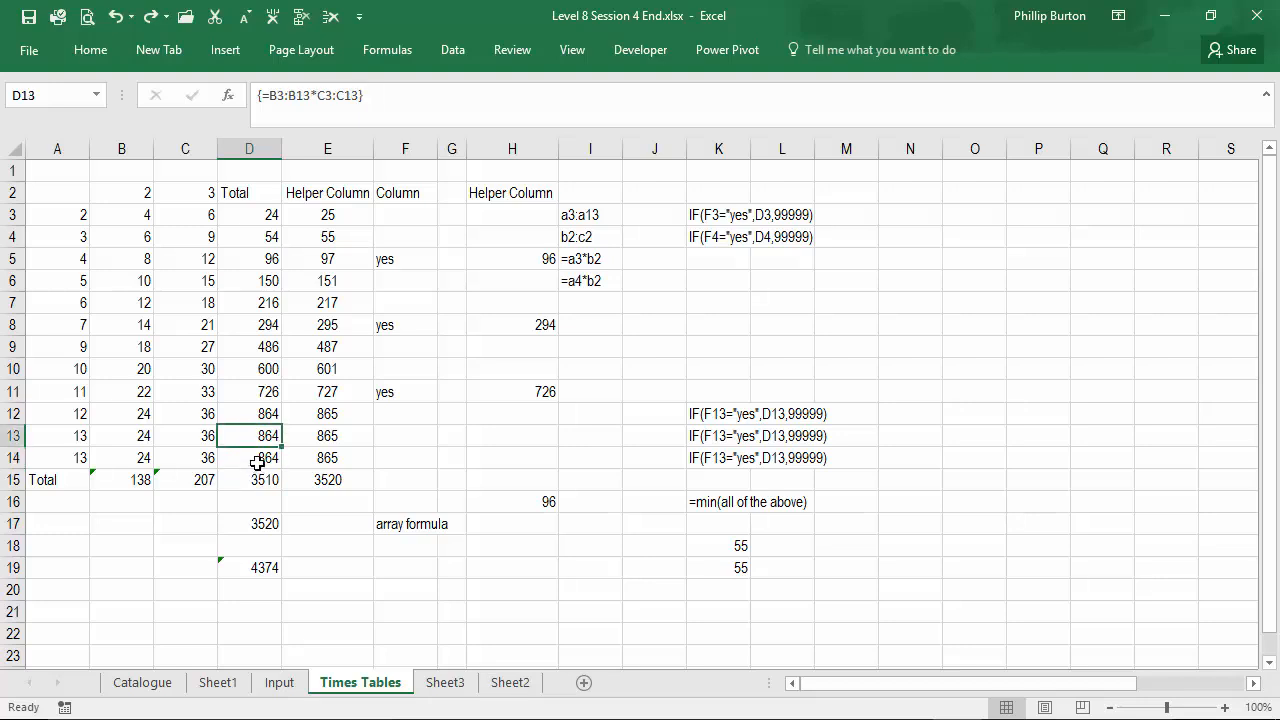
left_click(249, 214)
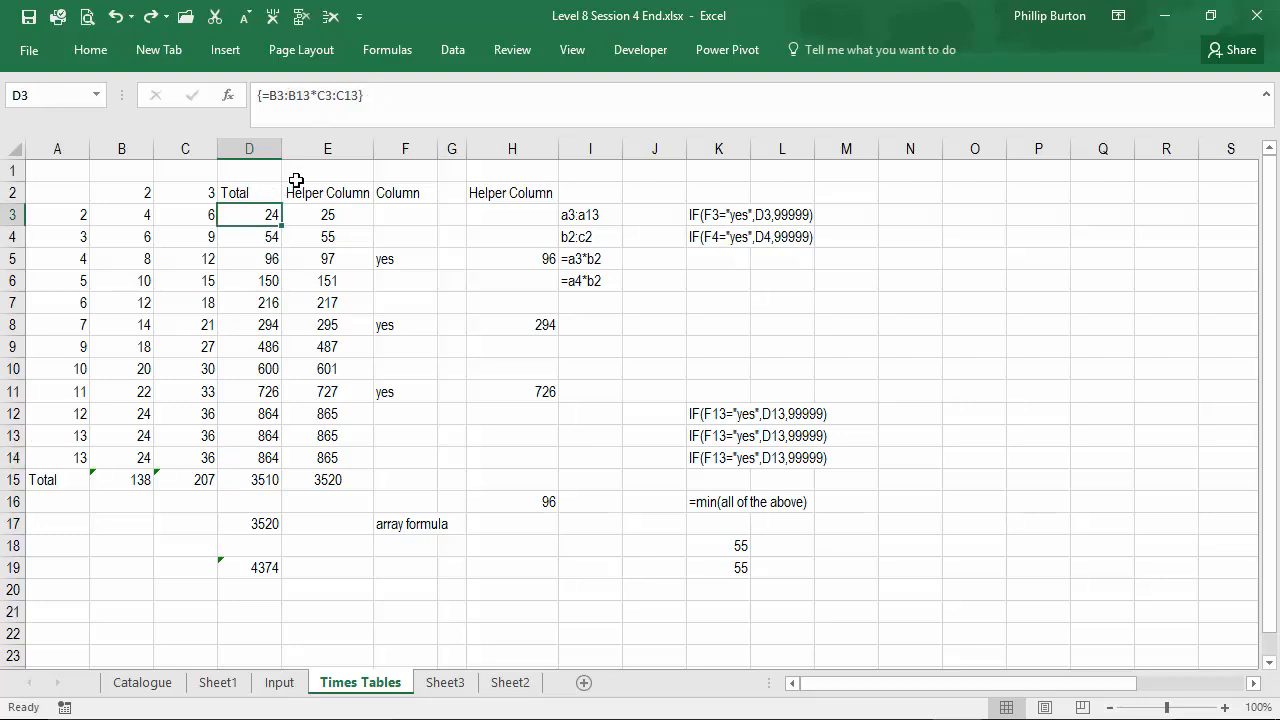
left_click_drag(249, 214, 249, 457)
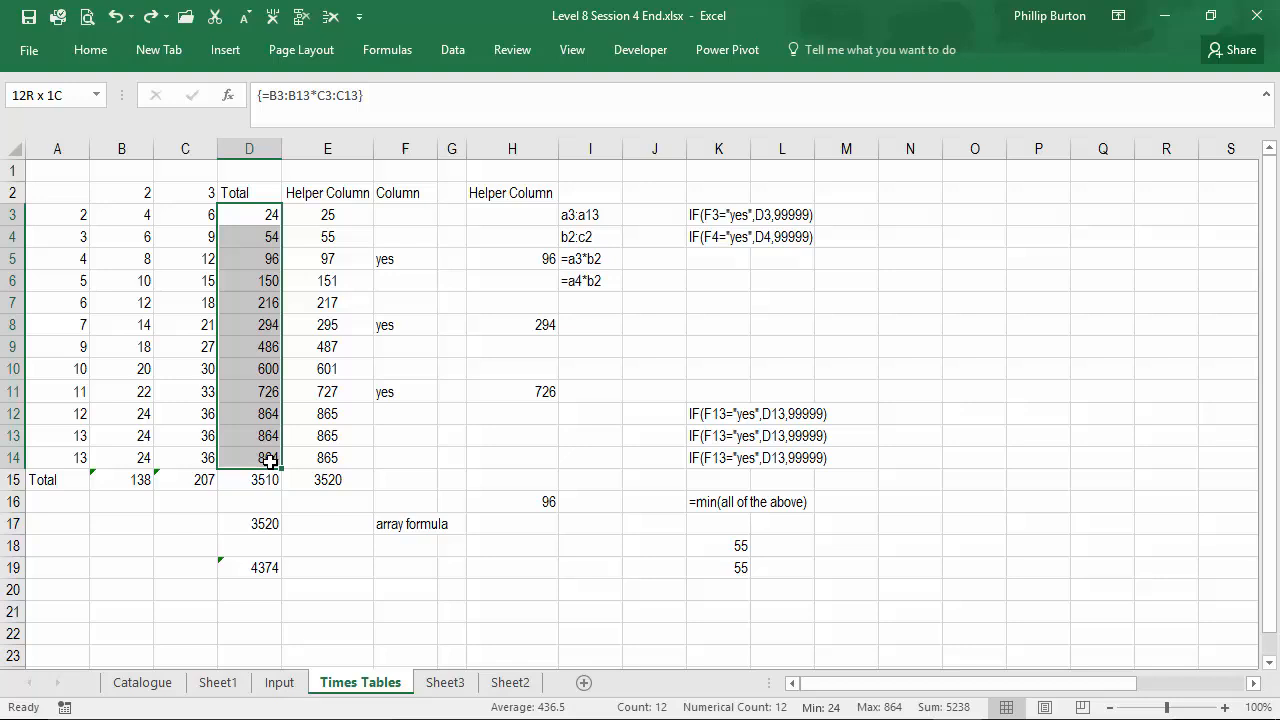
Set B13 to =A13*B2 so row 13 reads 13, 26, 39
left_click(122, 435)
type("=A13*B")
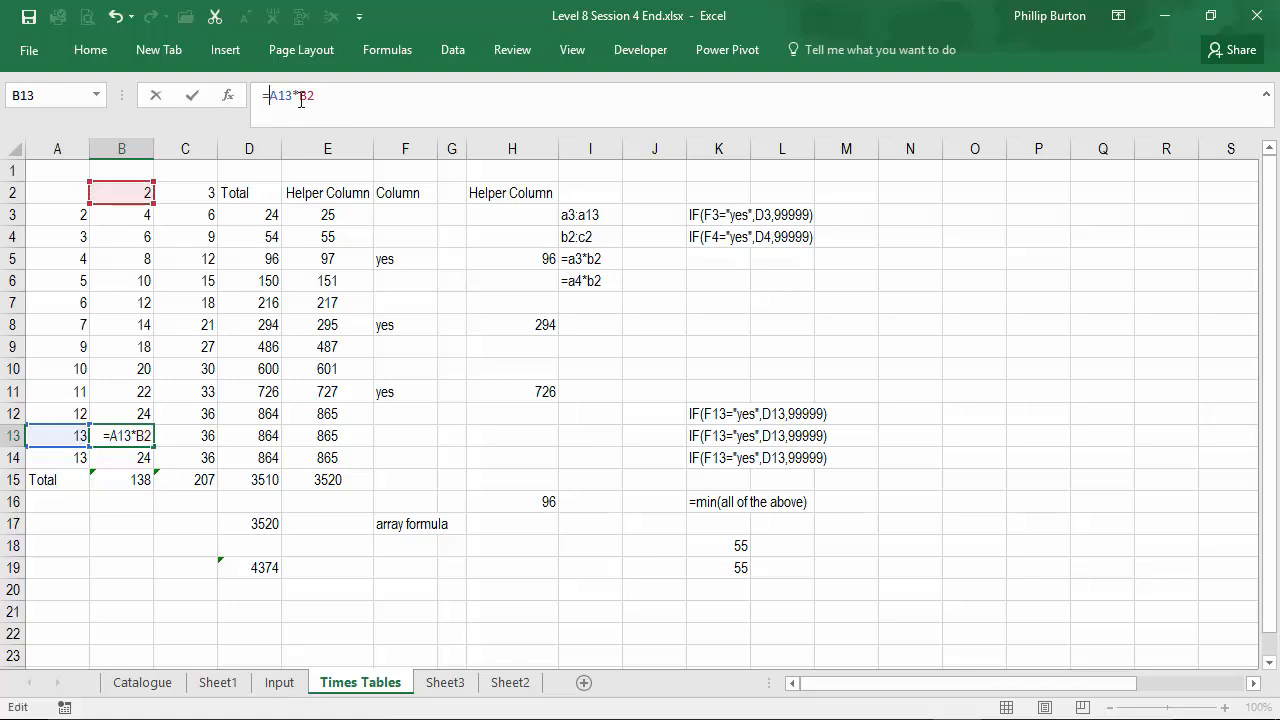
key("f4")
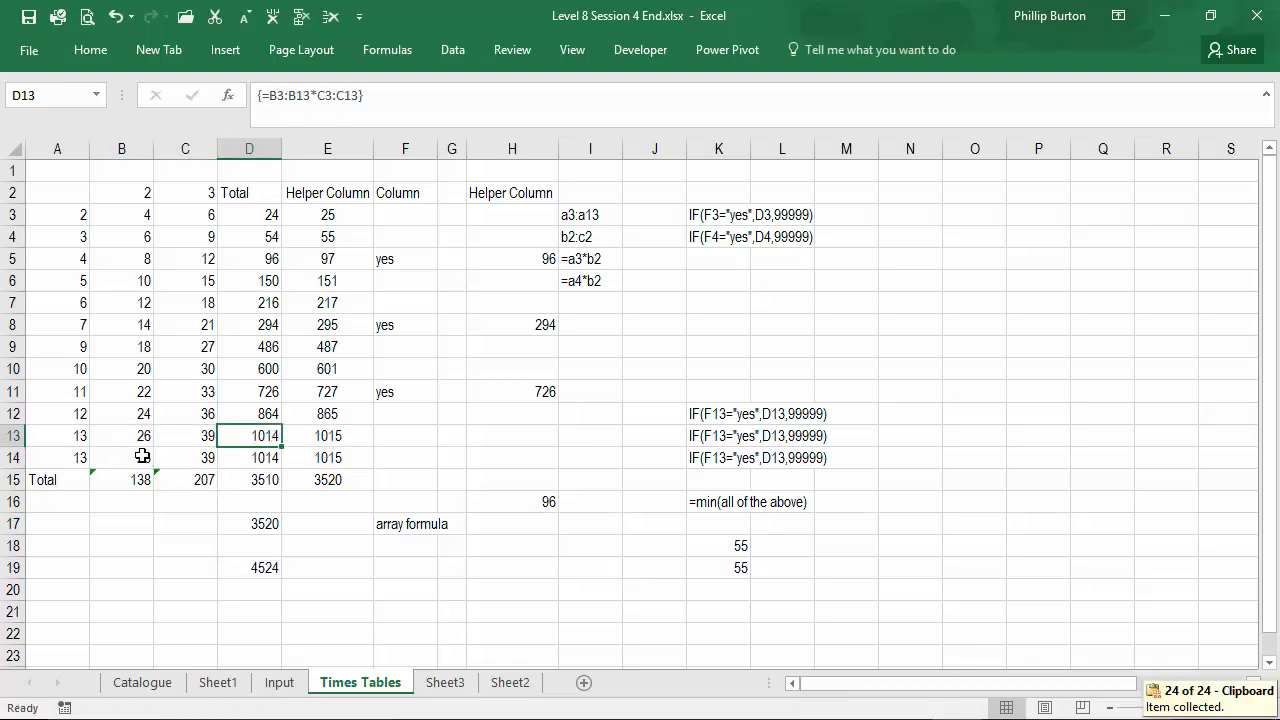
left_click(328, 457)
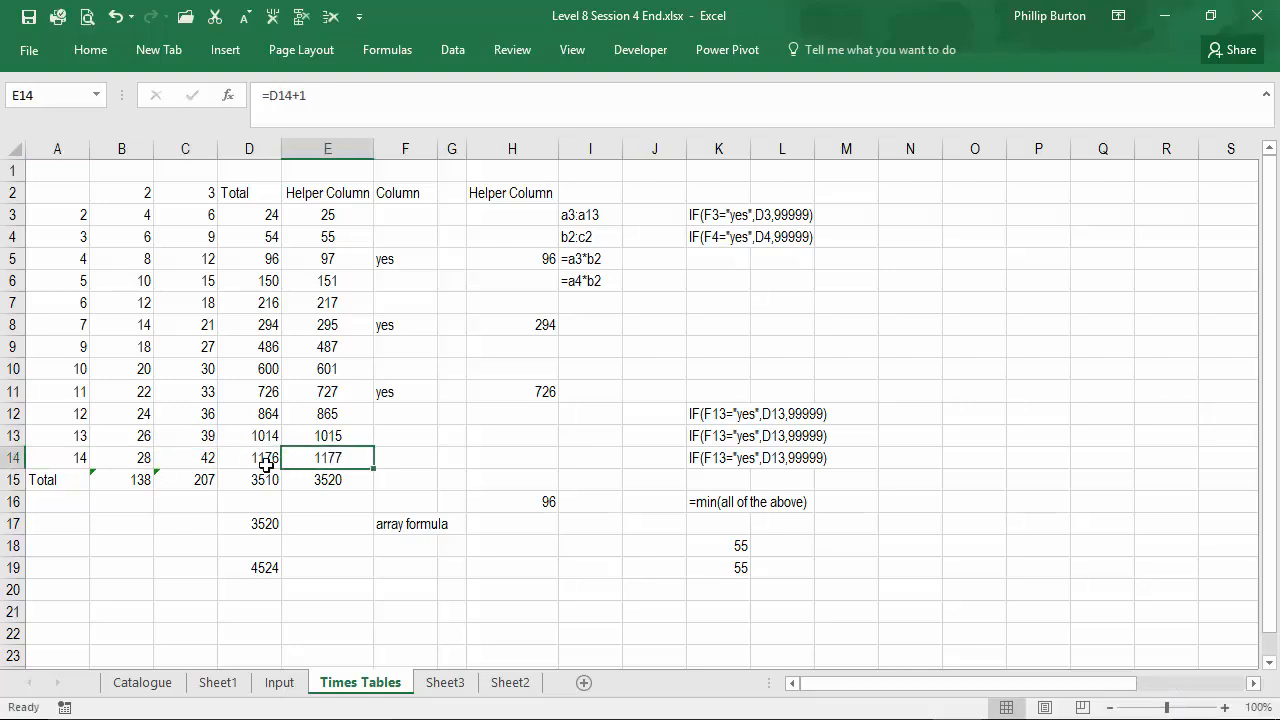
Select D3:D14 to widen the Total array to =B3:B14*C3:C14
left_click(249, 435)
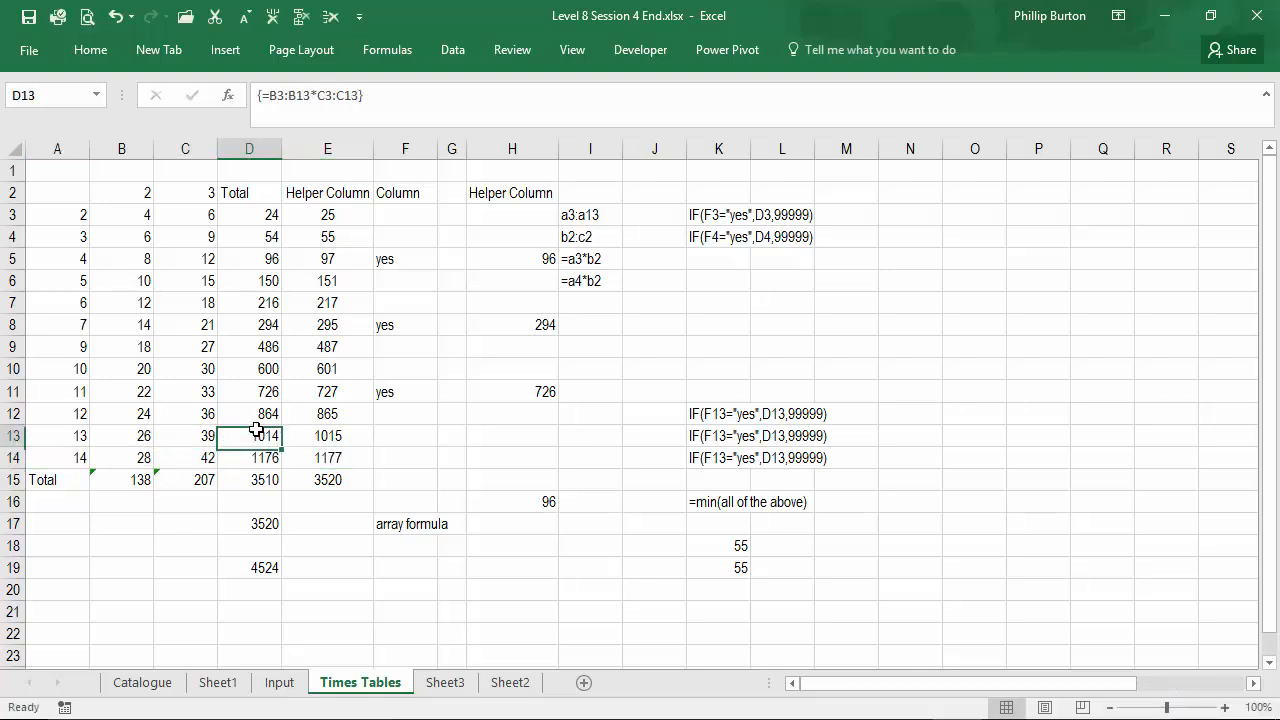
left_click_drag(249, 214, 249, 435)
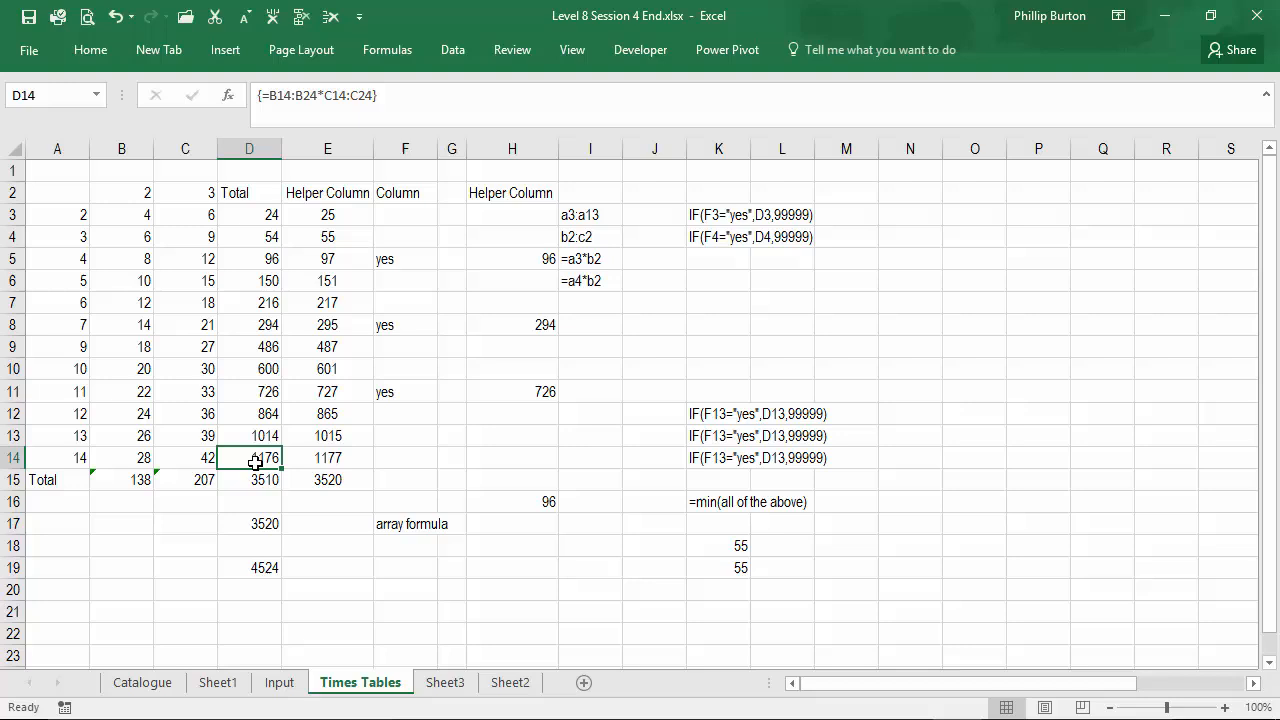
mouse_move(257, 438)
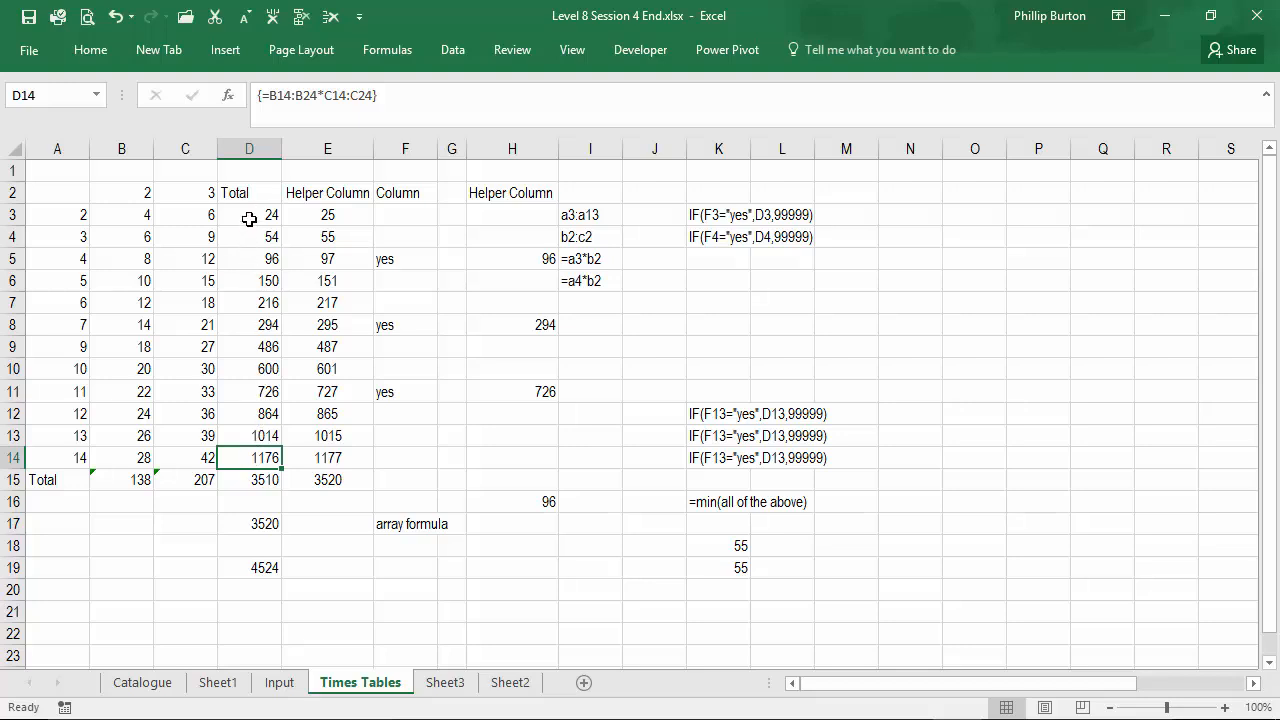
left_click_drag(249, 214, 249, 458)
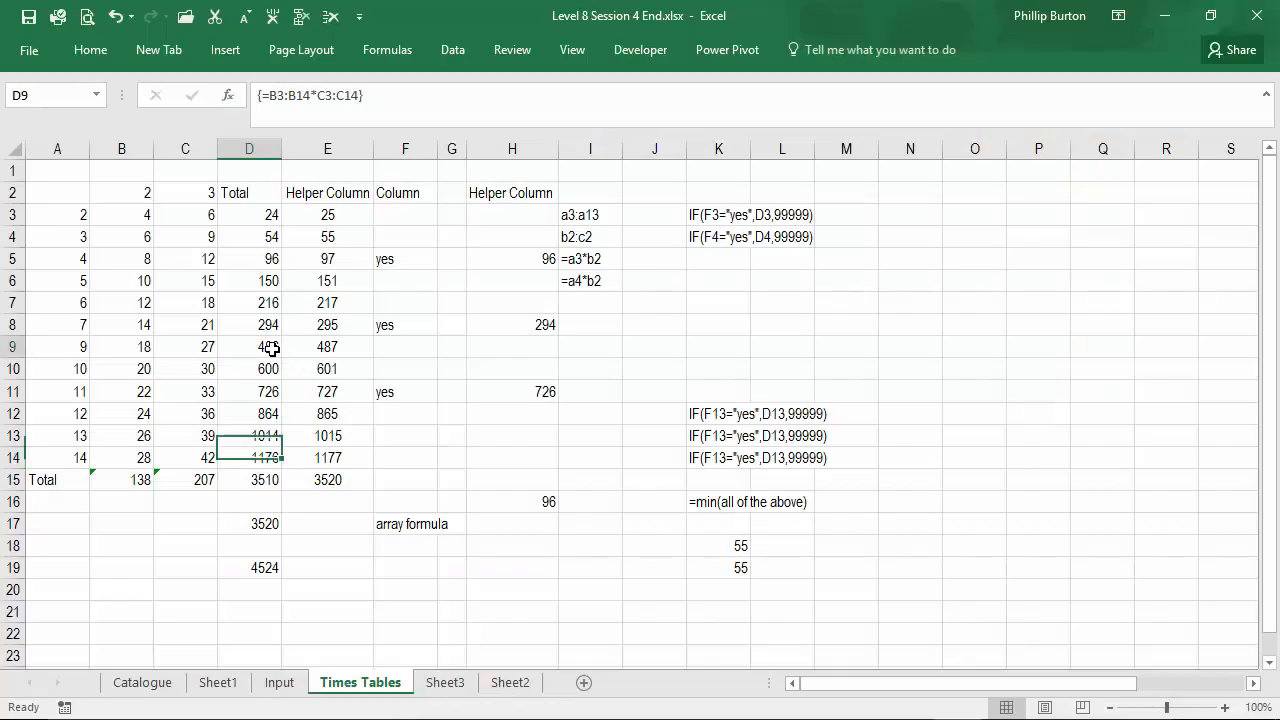
Dismiss the array-change warning and select D3:E14 for the =B3:B14*C3:C14 array
left_click(249, 214)
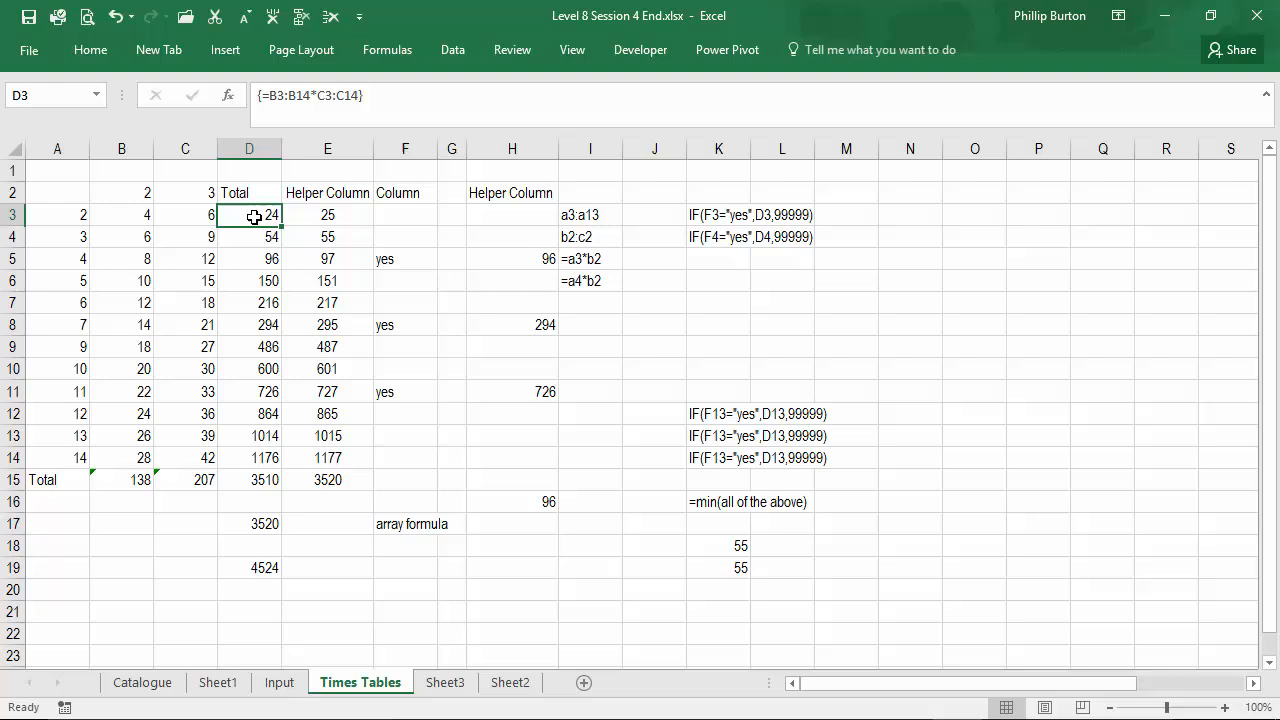
left_click_drag(249, 214, 249, 458)
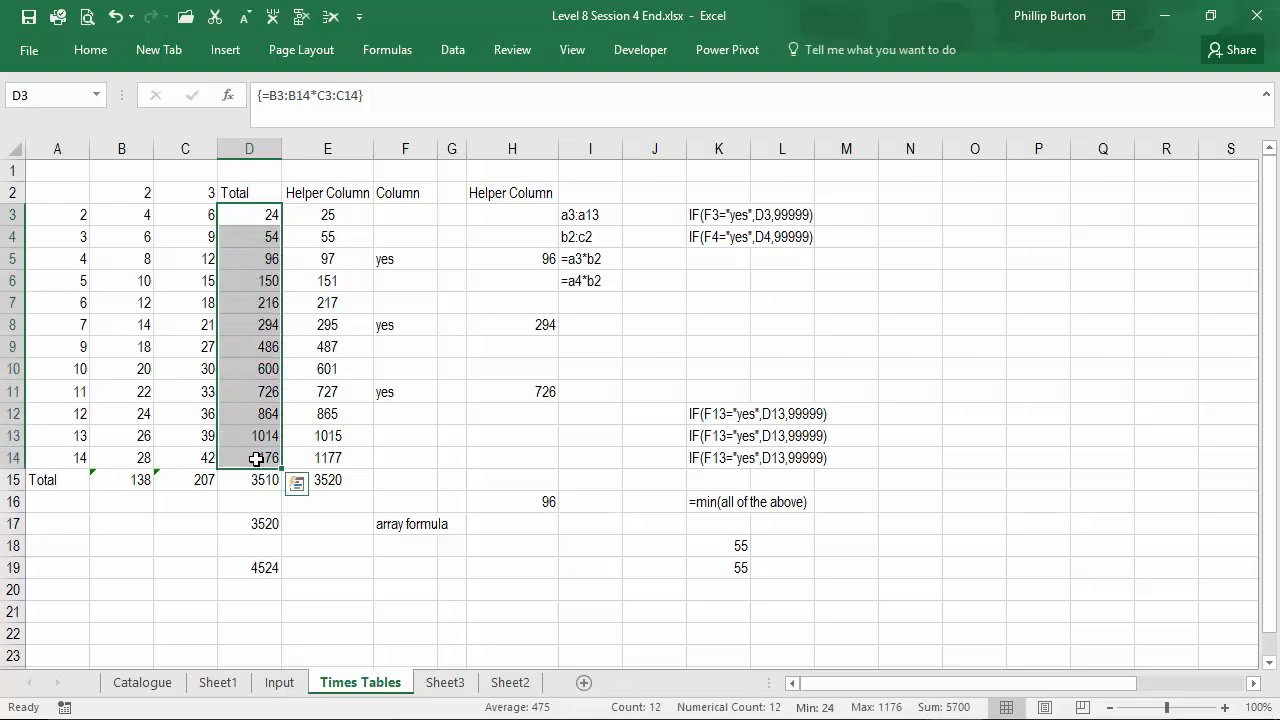
left_click(249, 567)
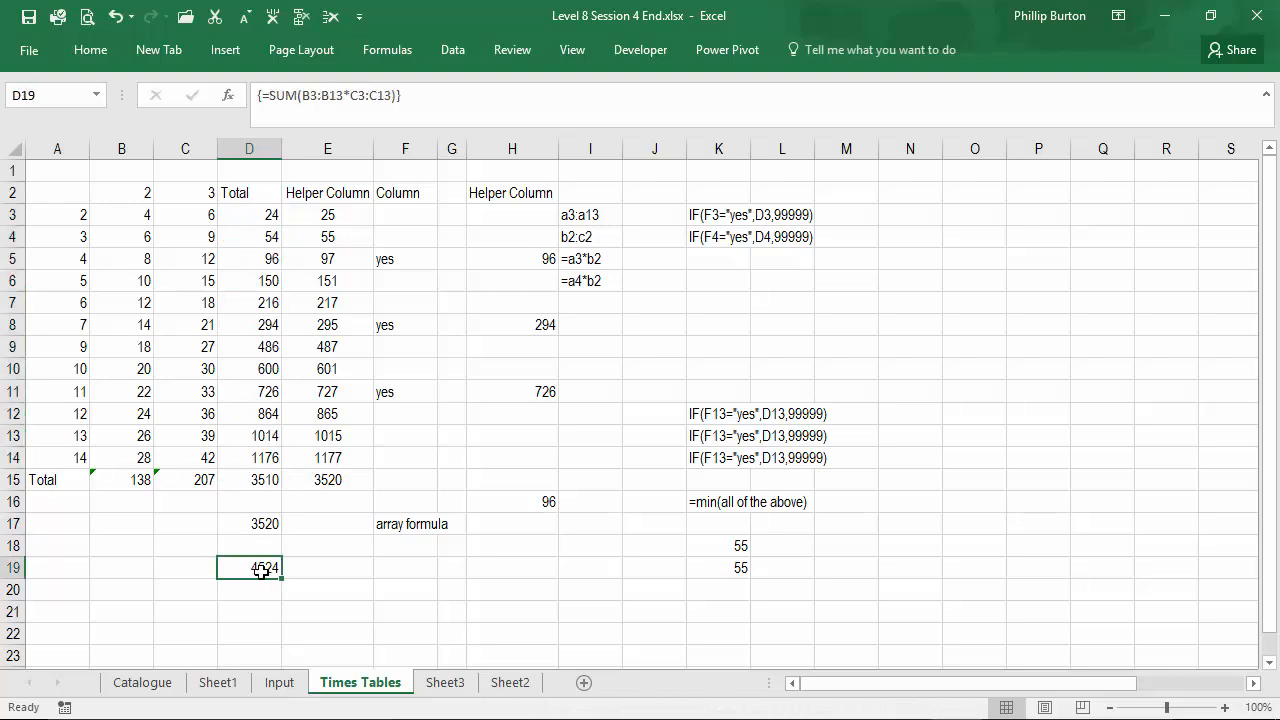
left_click(249, 346)
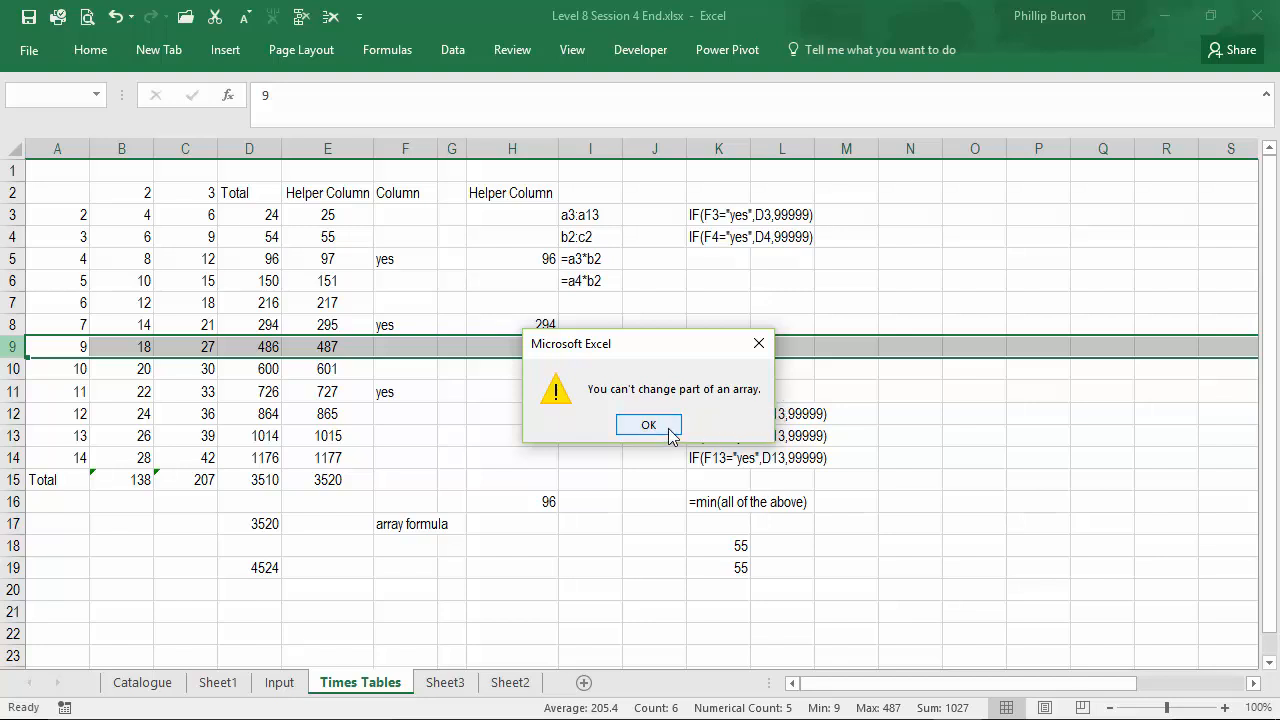
left_click(648, 424)
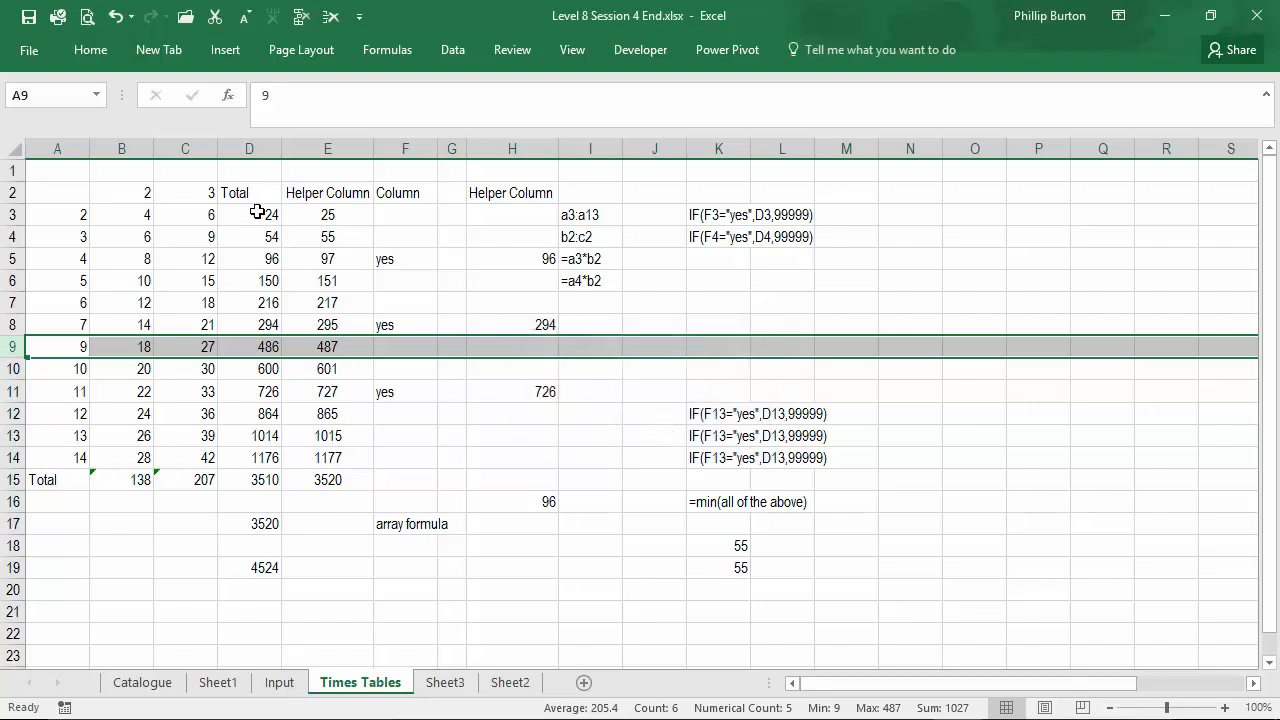
left_click_drag(248, 214, 328, 458)
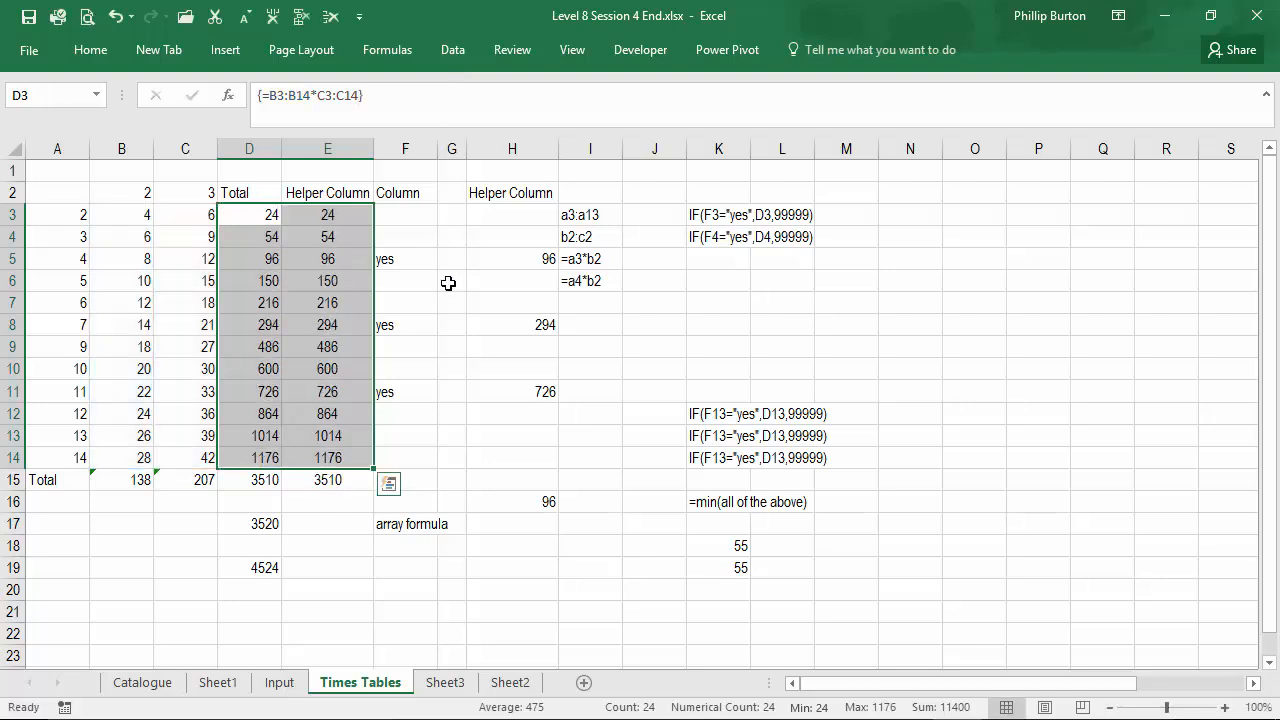
left_click(248, 214)
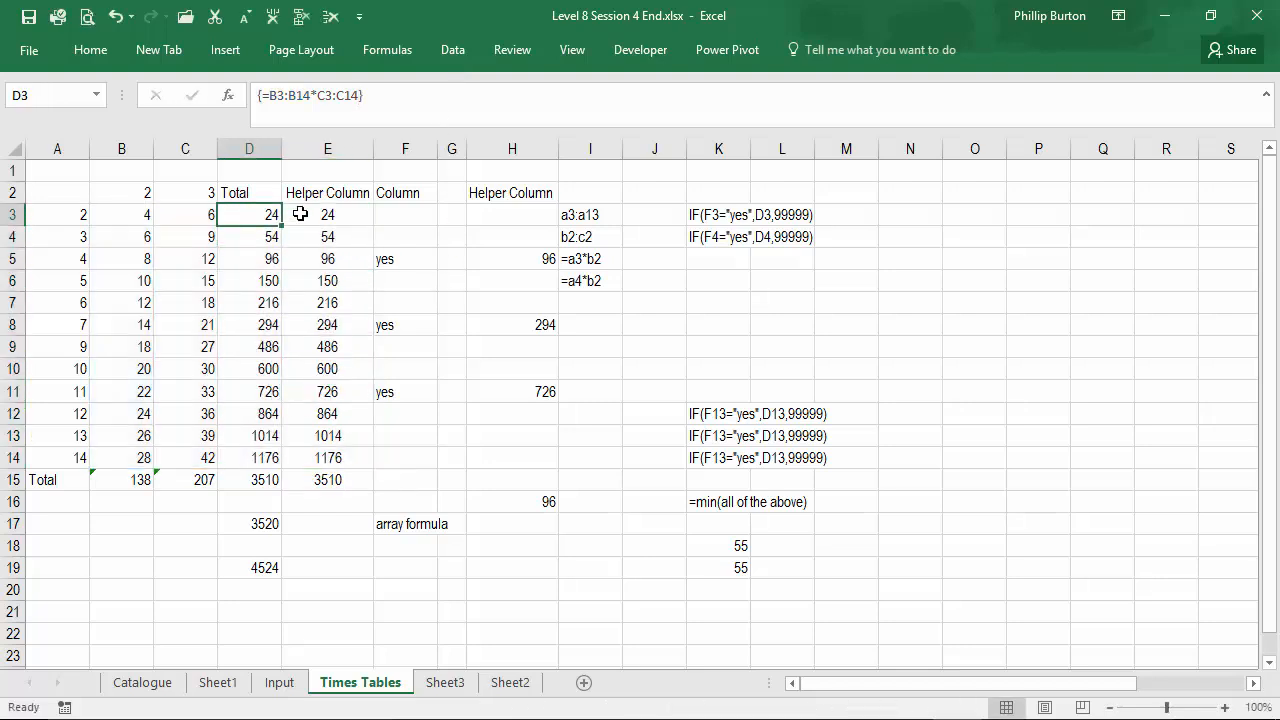
left_click(327, 413)
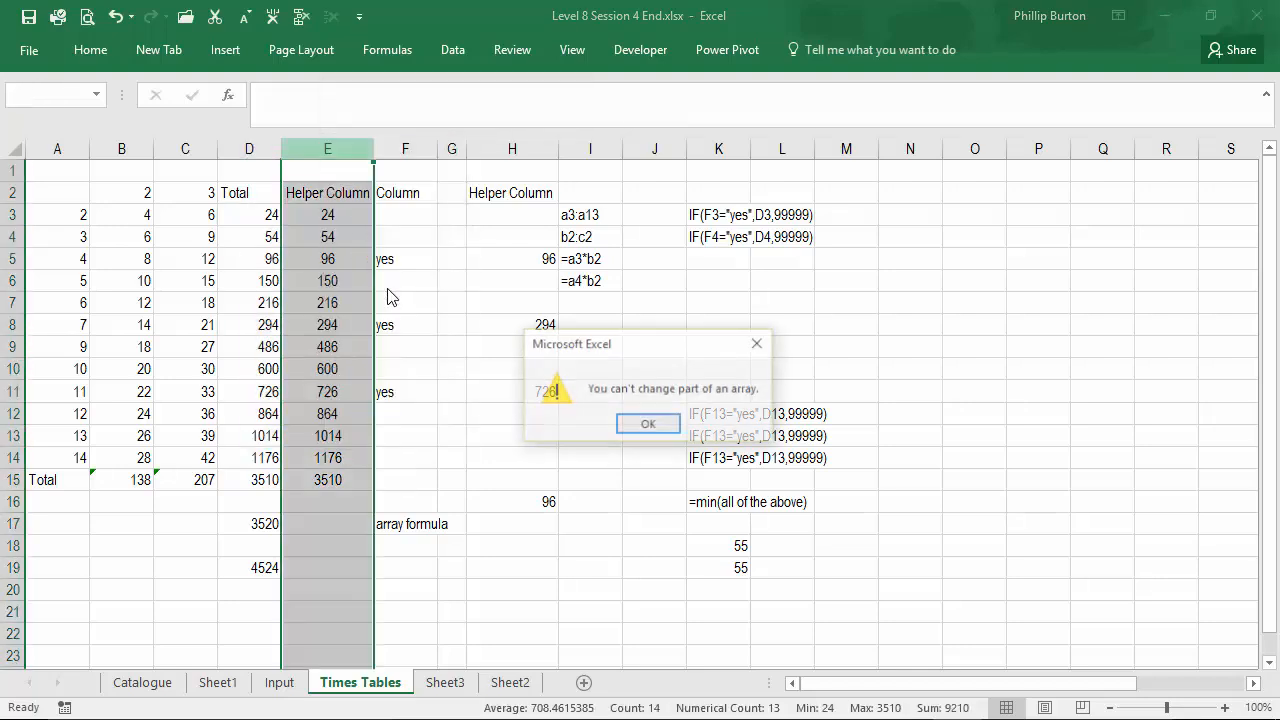
left_click(648, 423)
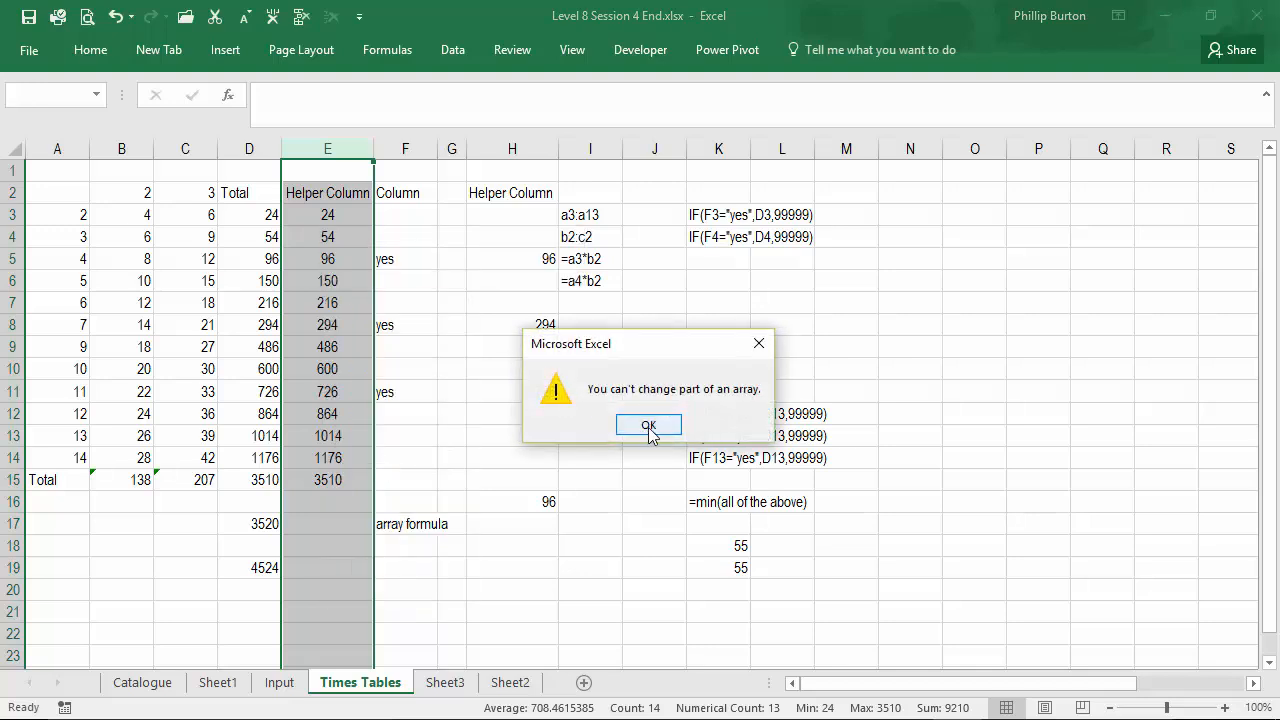
left_click(648, 424)
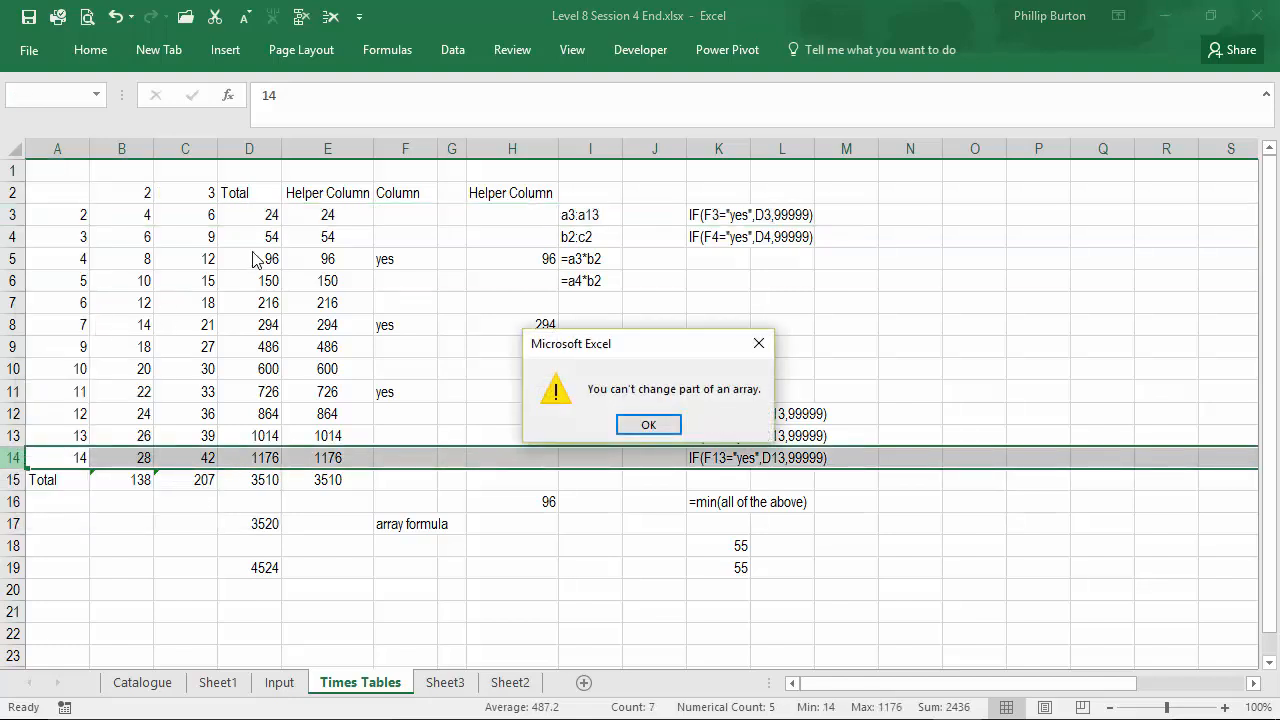
left_click(648, 424)
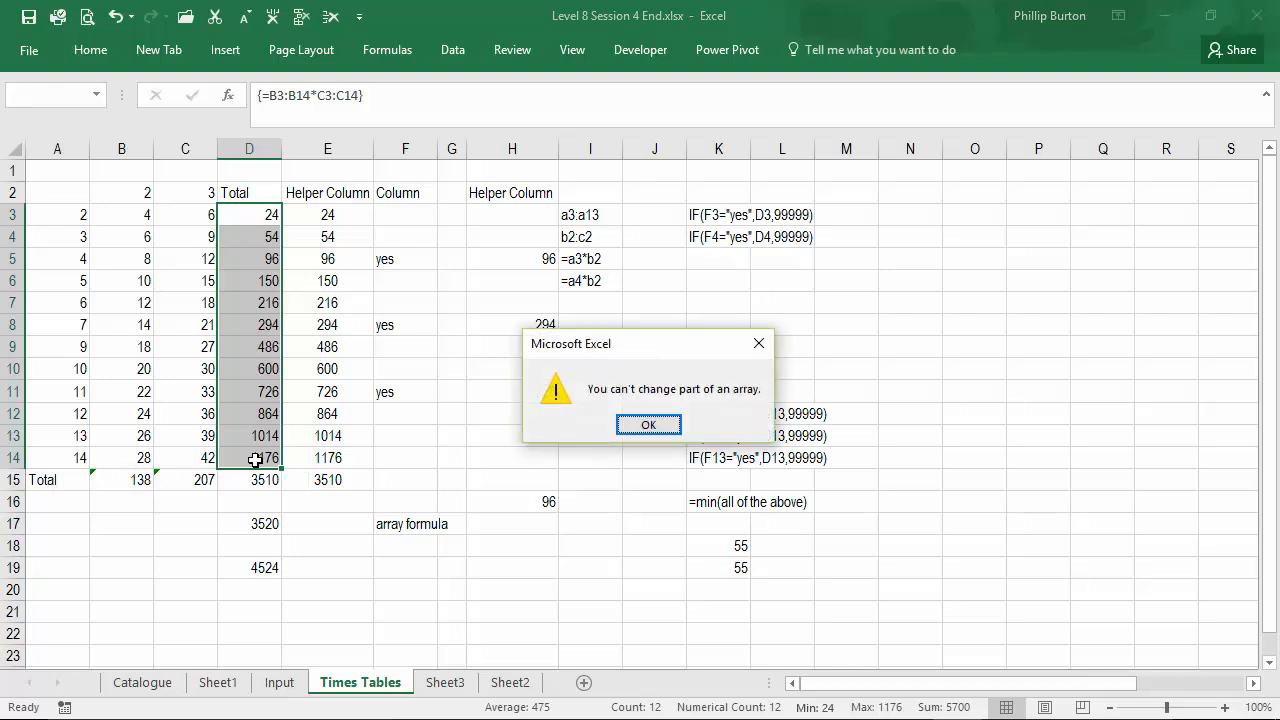
Cancel the partial edit of D3 and paste blanks over D3:E14, emptying the array
left_click(648, 424)
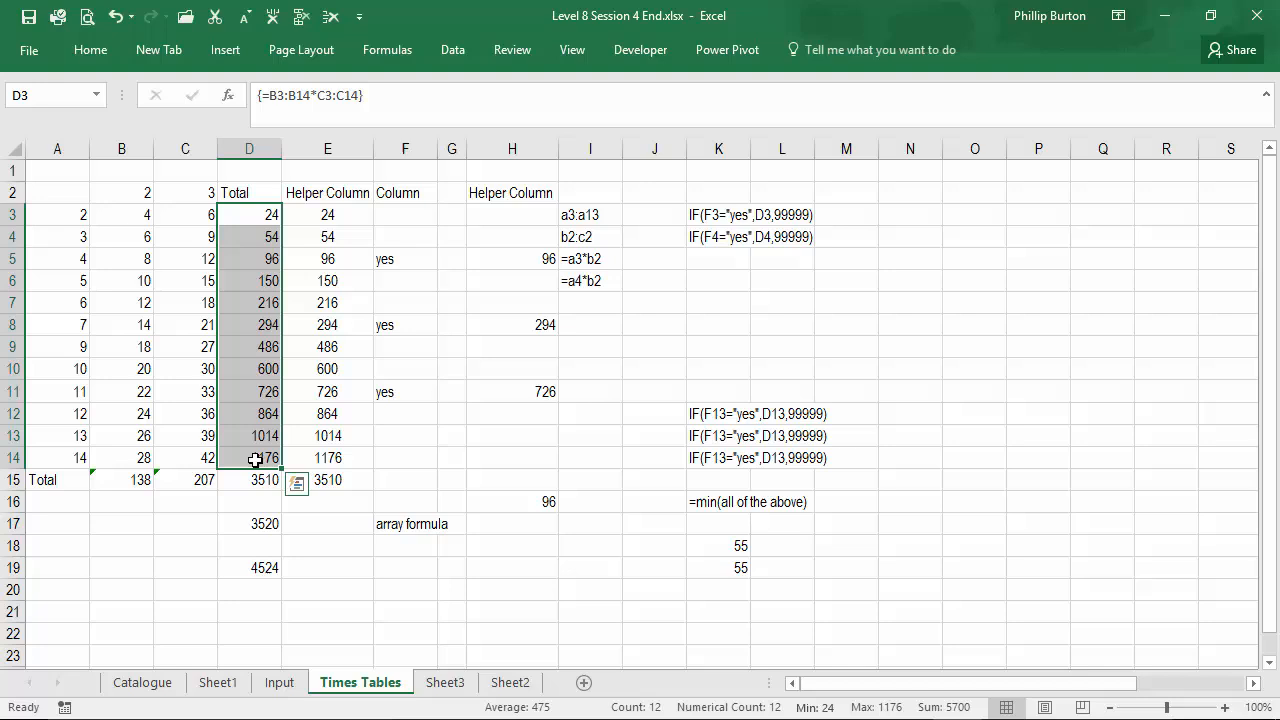
double_click(249, 214)
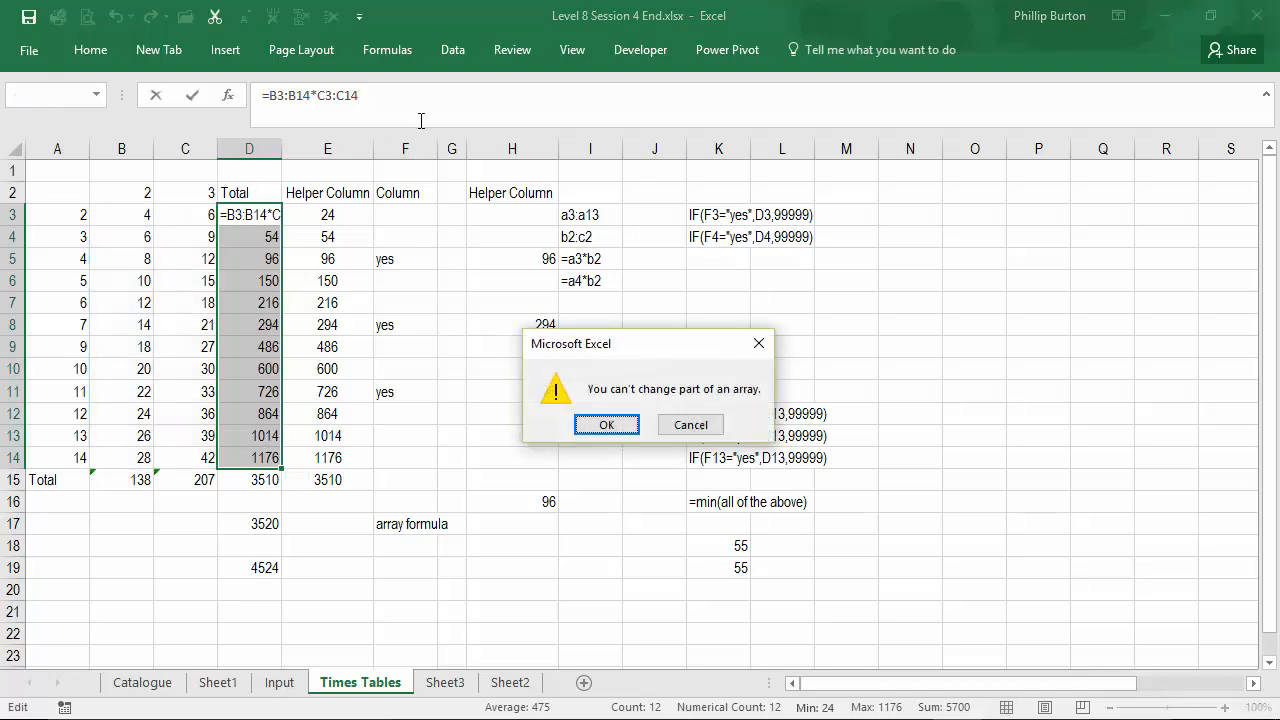
left_click(606, 424)
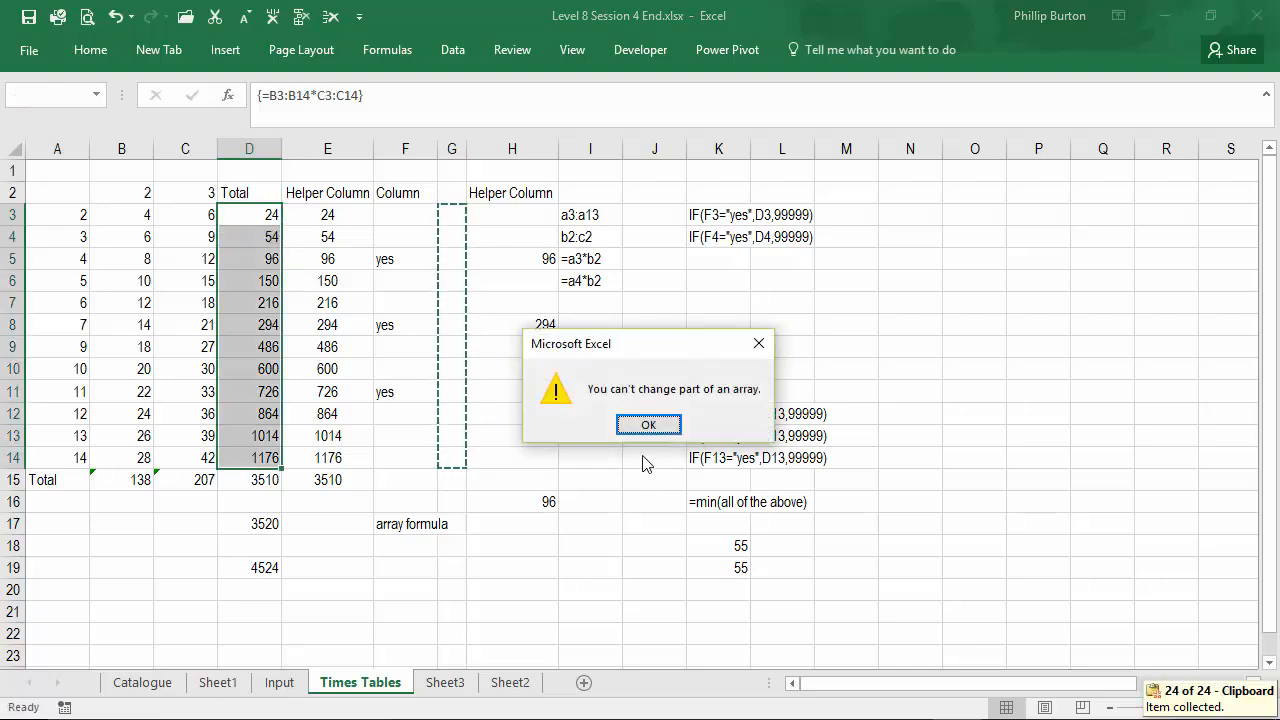
left_click(648, 424)
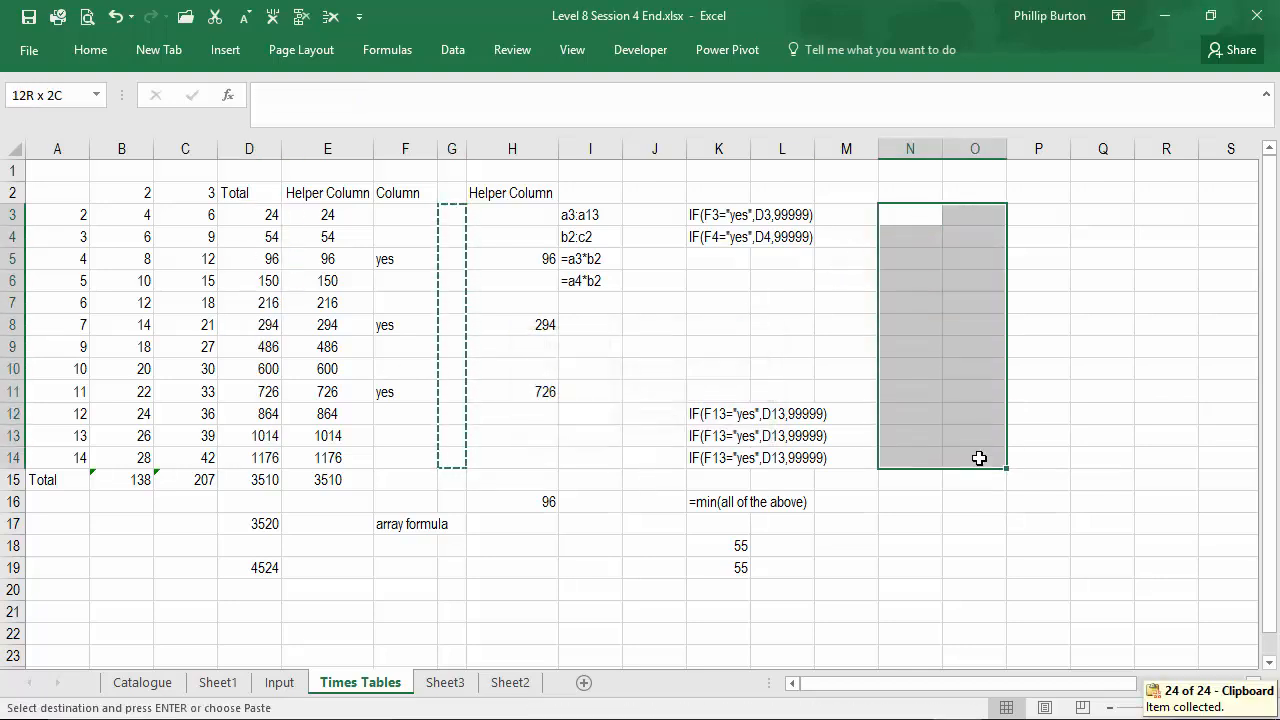
left_click(249, 214)
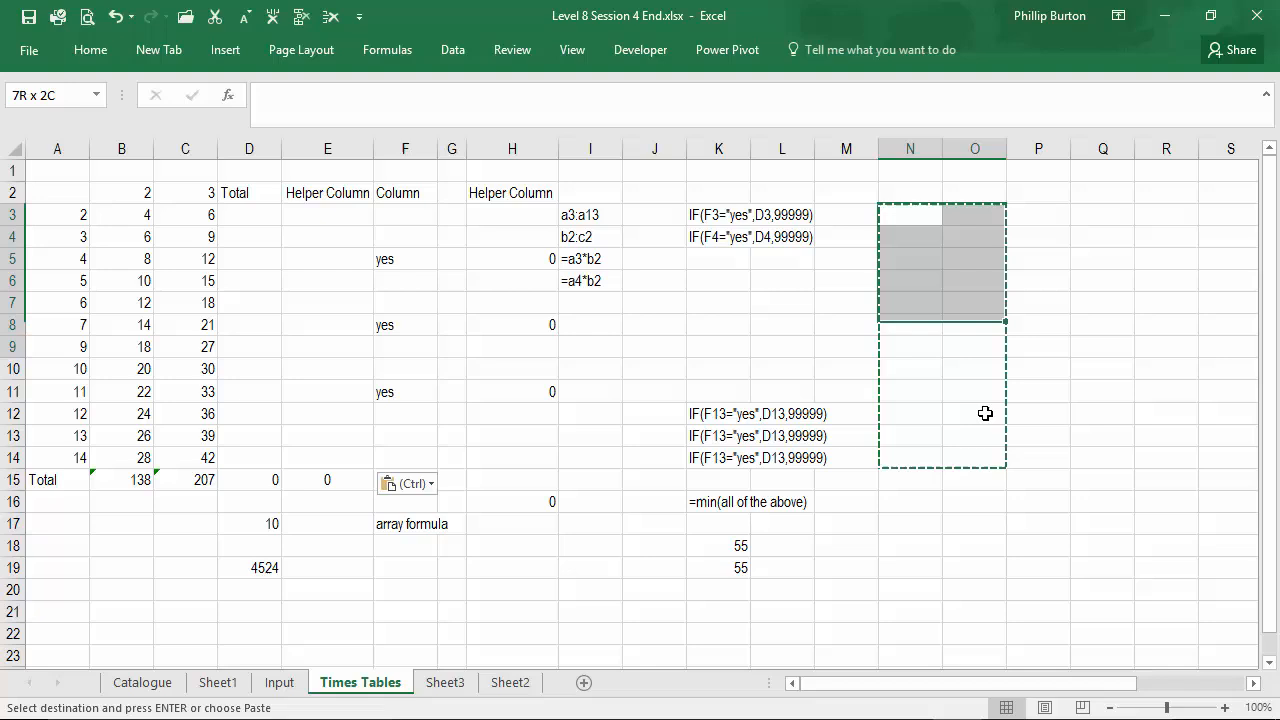
left_click(249, 214)
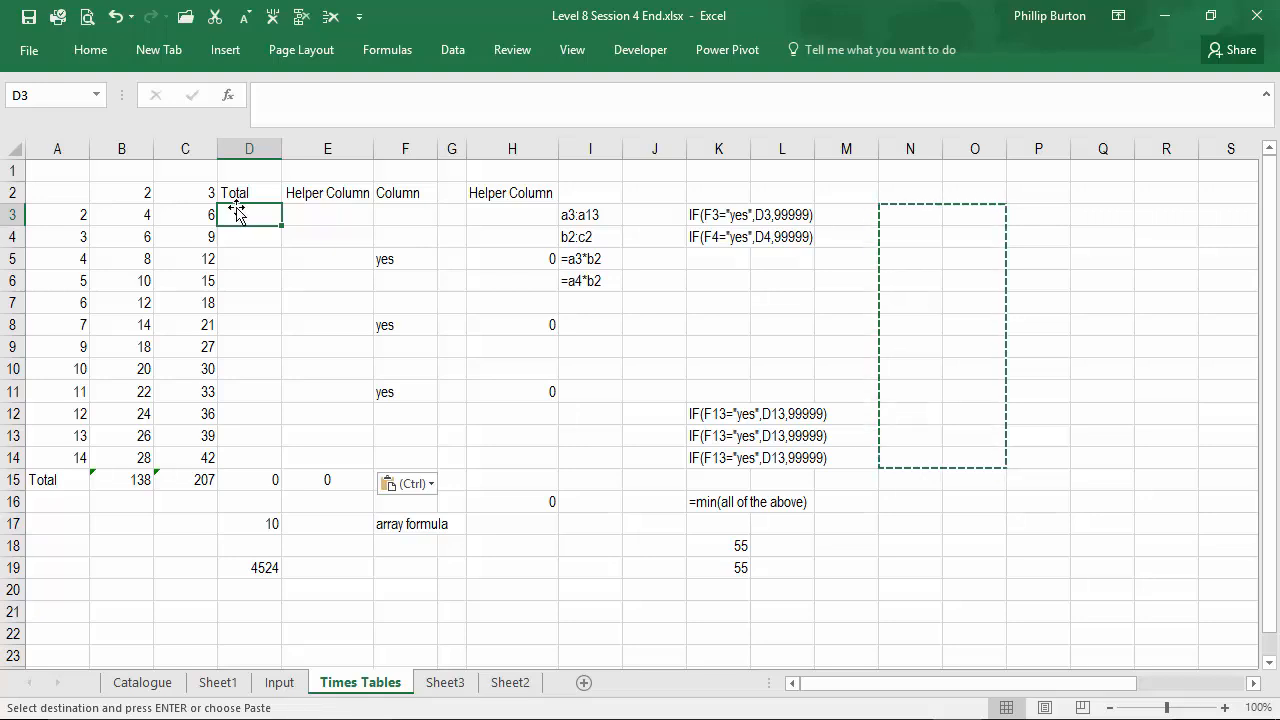
Insert two blank rows at rows 11–12, moving the 4524 array total to D21
left_click(249, 567)
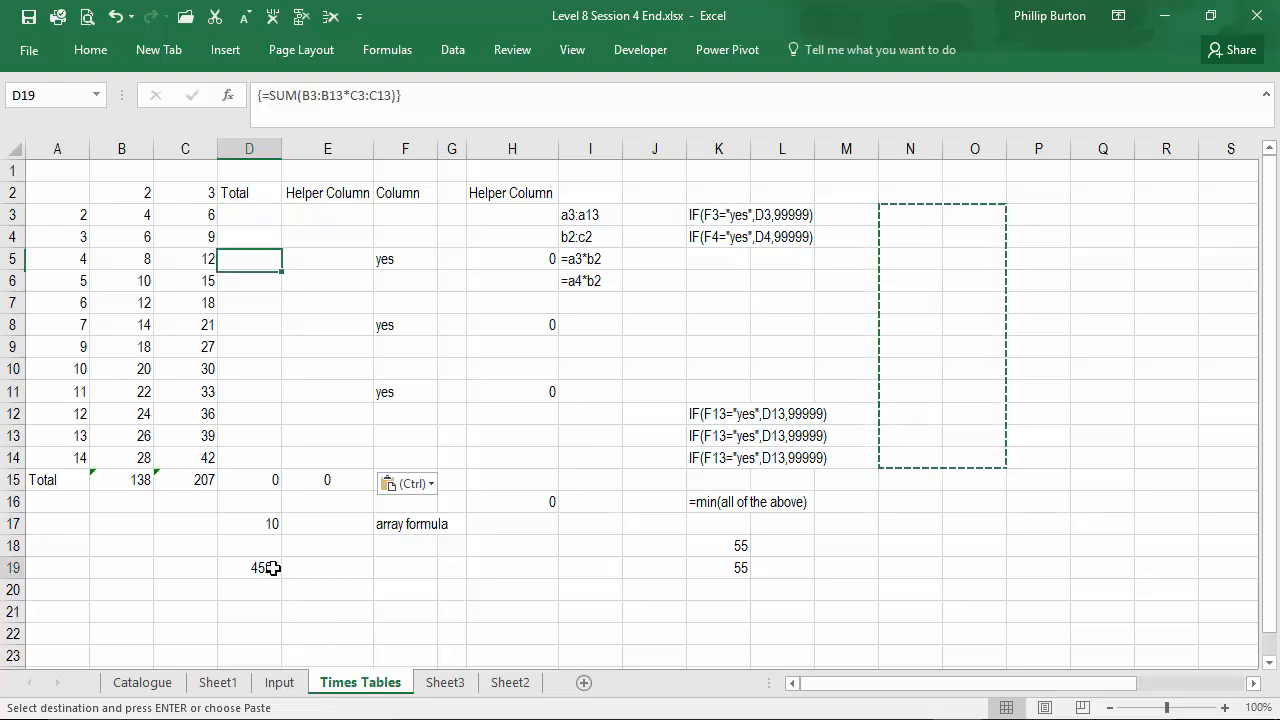
left_click(249, 567)
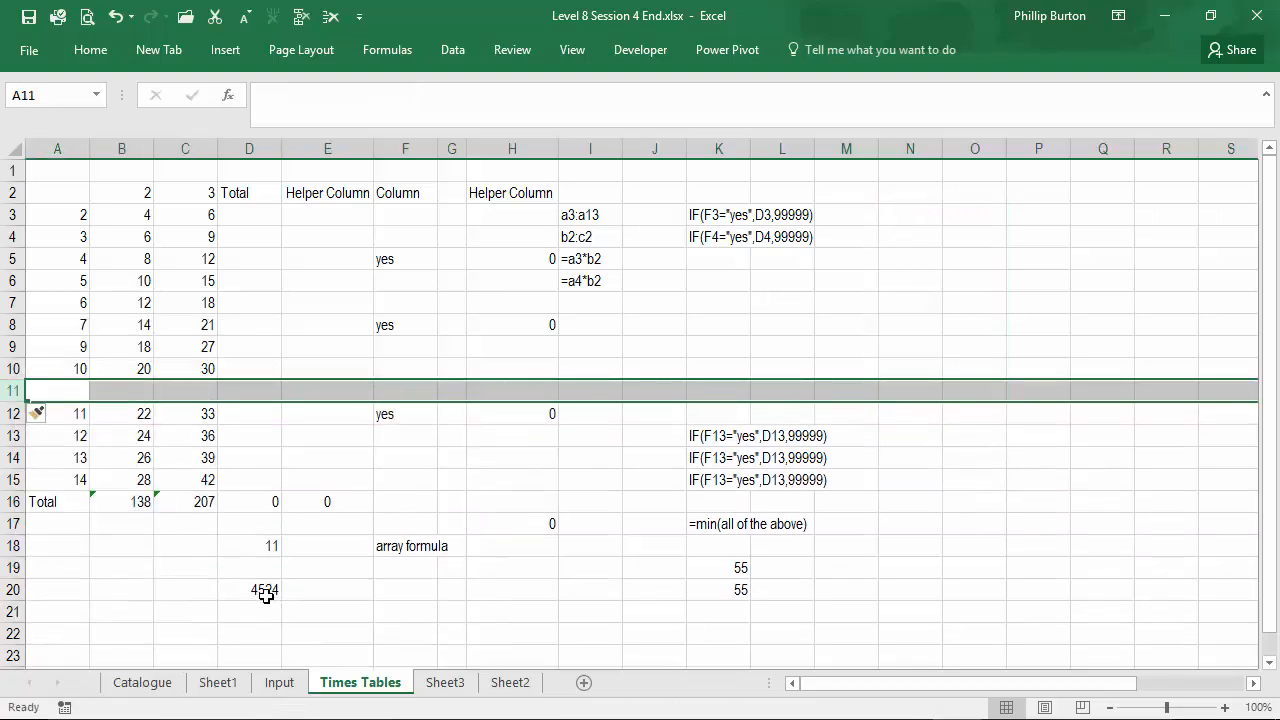
type("=SUM(B3:B14*C3:C14)")
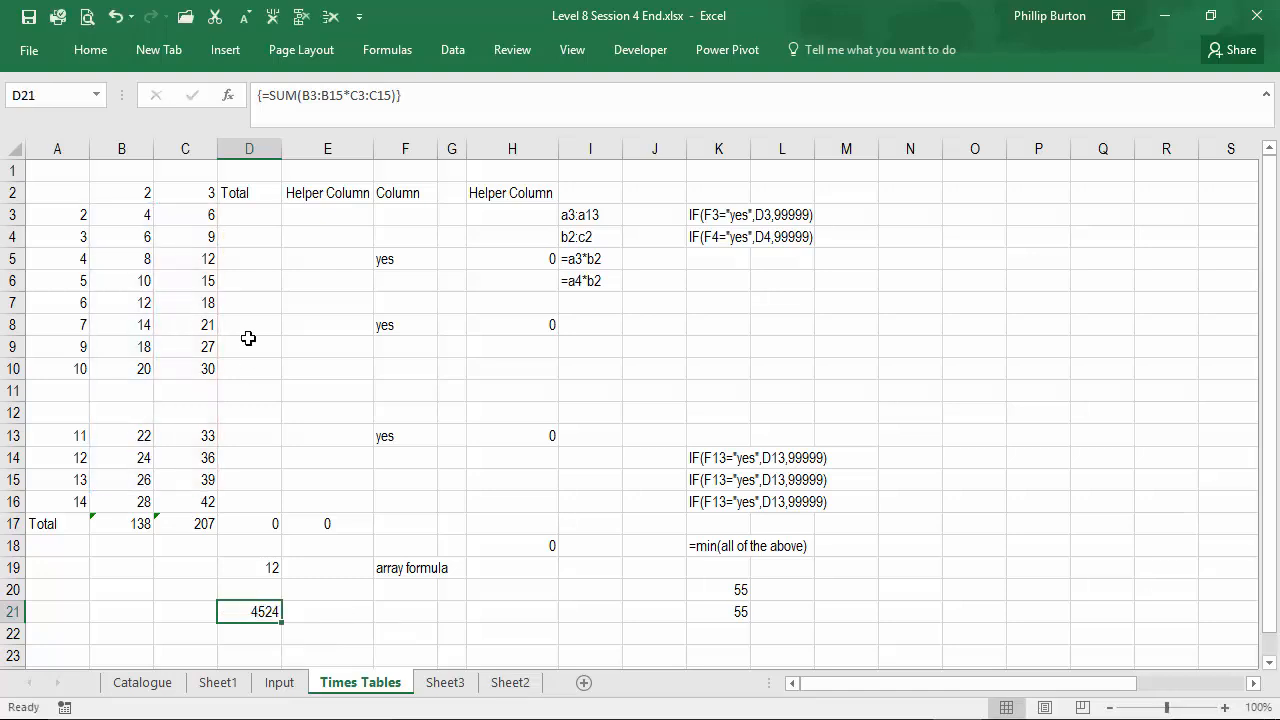
left_click(248, 214)
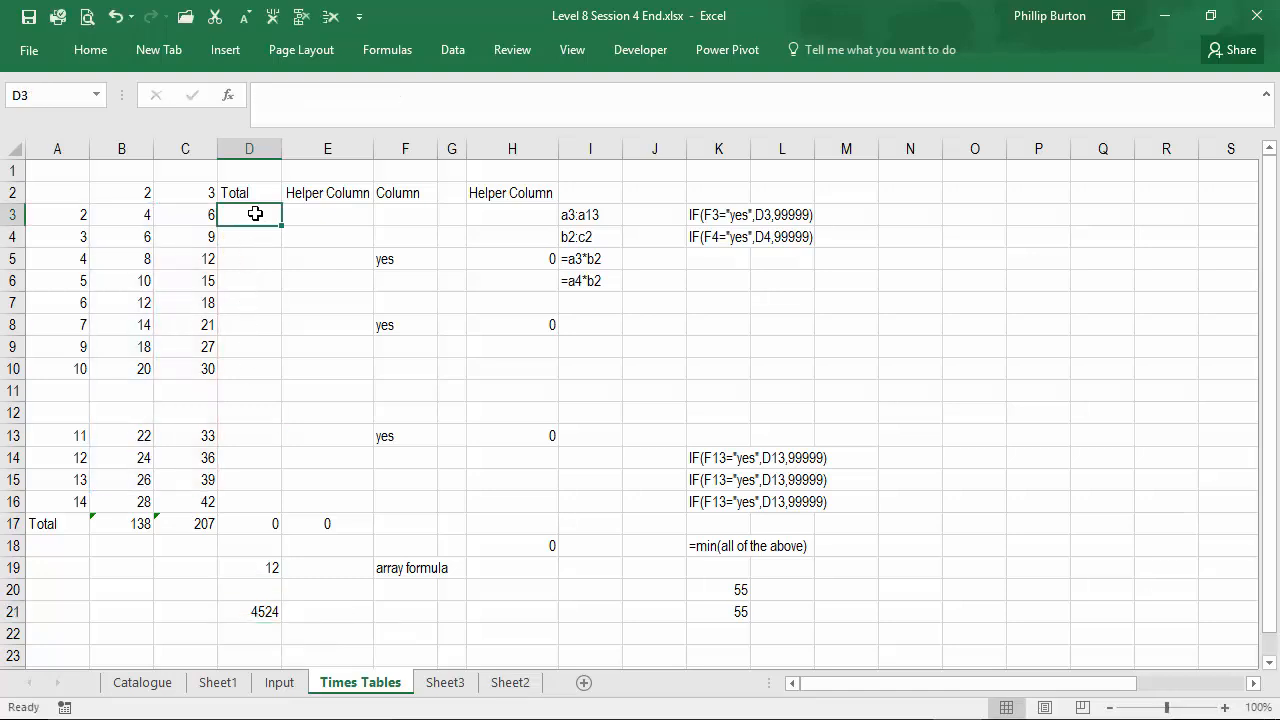
left_click_drag(249, 214, 249, 501)
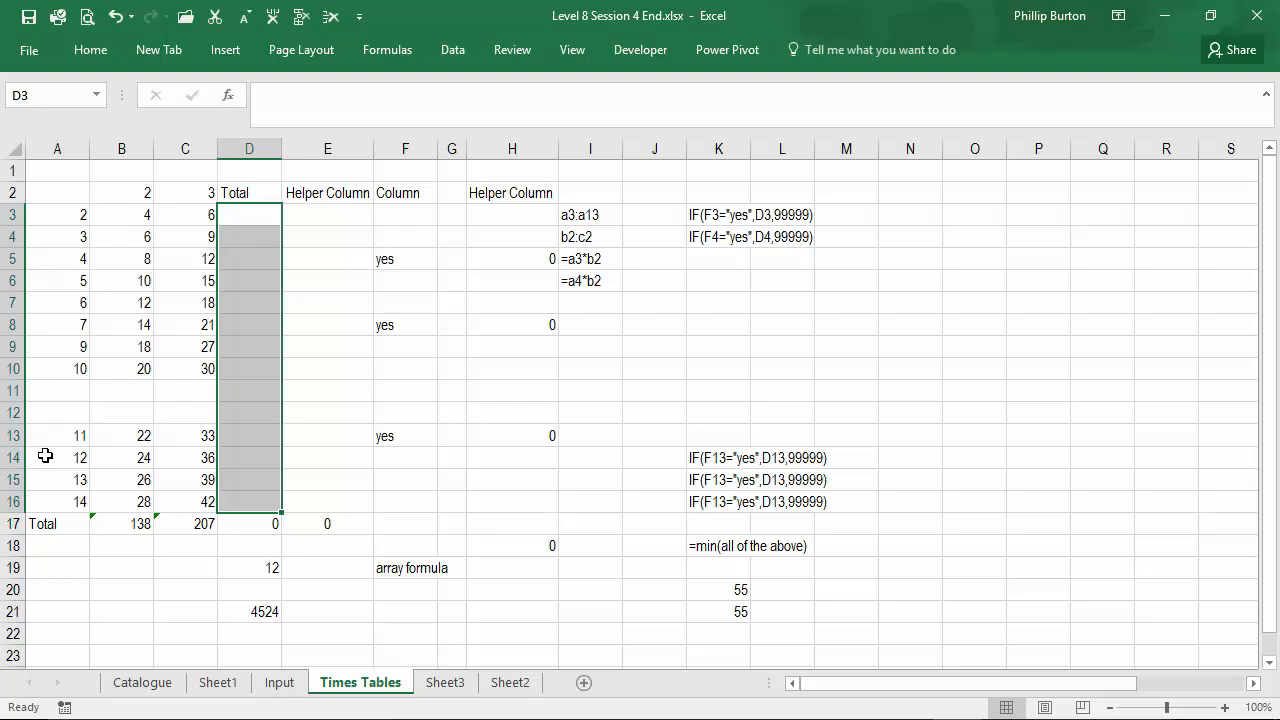
mouse_move(225, 445)
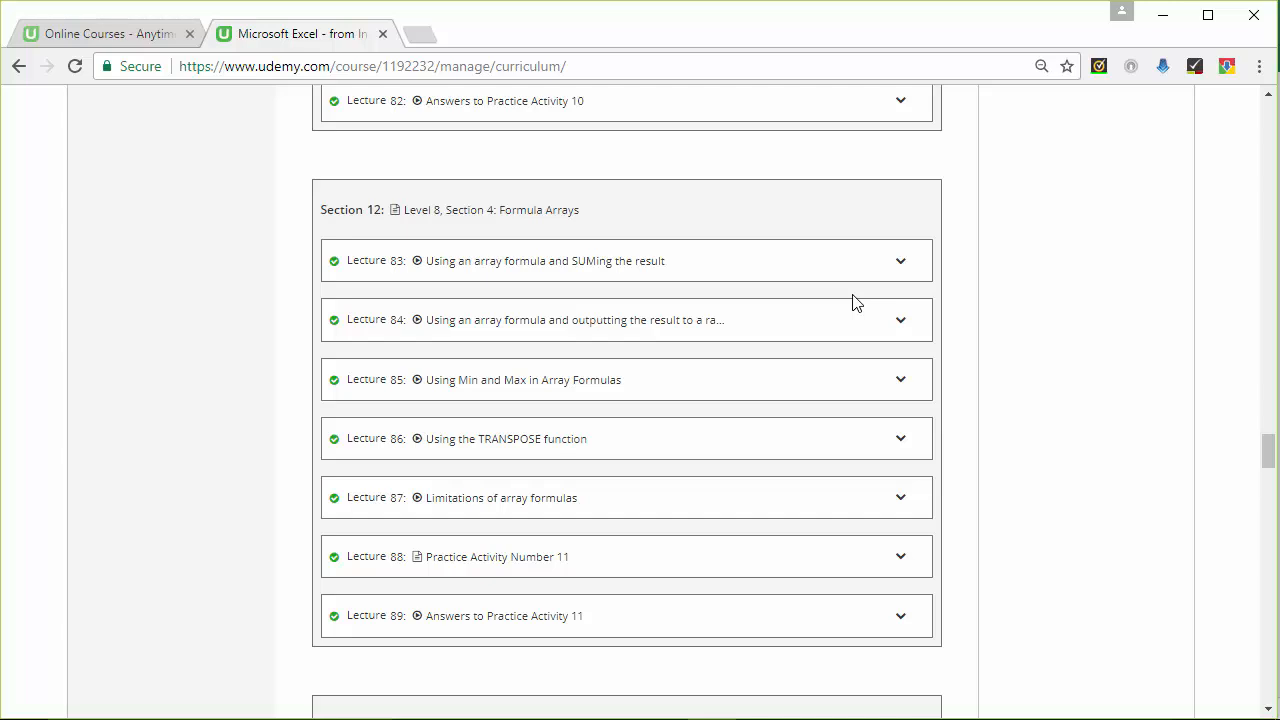
mouse_move(432, 215)
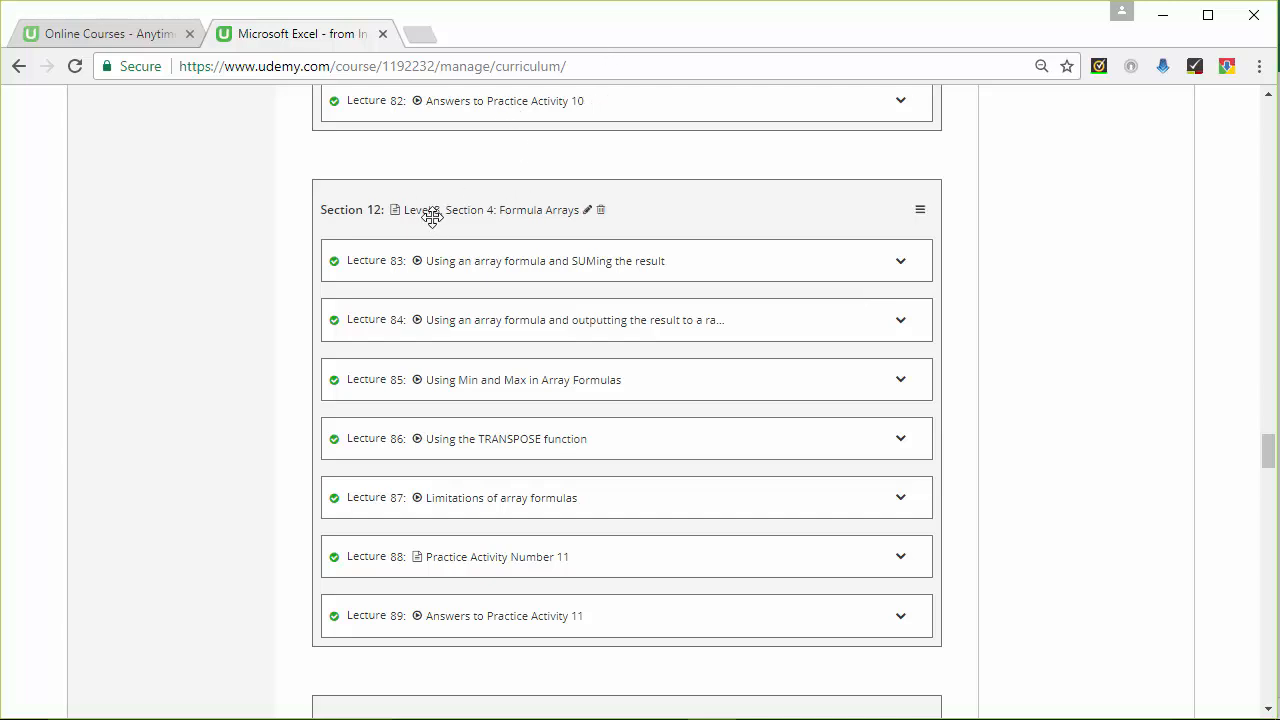
mouse_move(1260, 466)
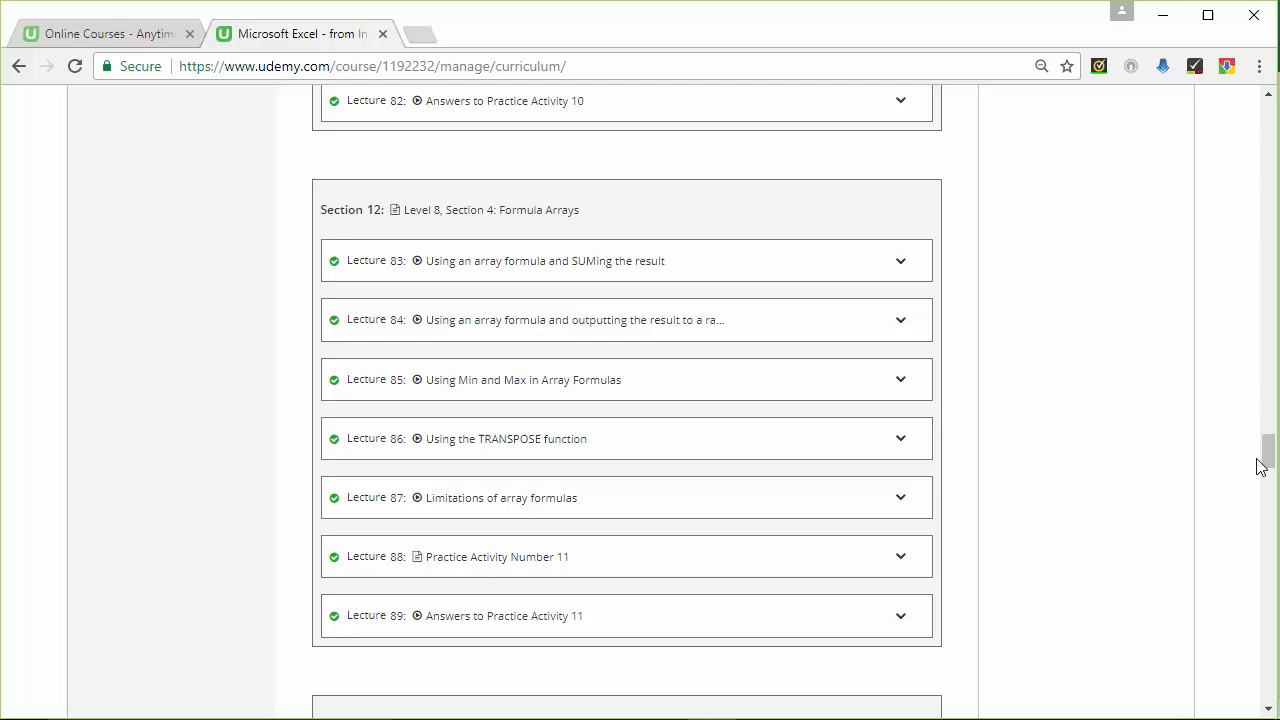
Scroll the Udemy course curriculum and open the profile avatar's account dropdown menu
scroll("down", 3)
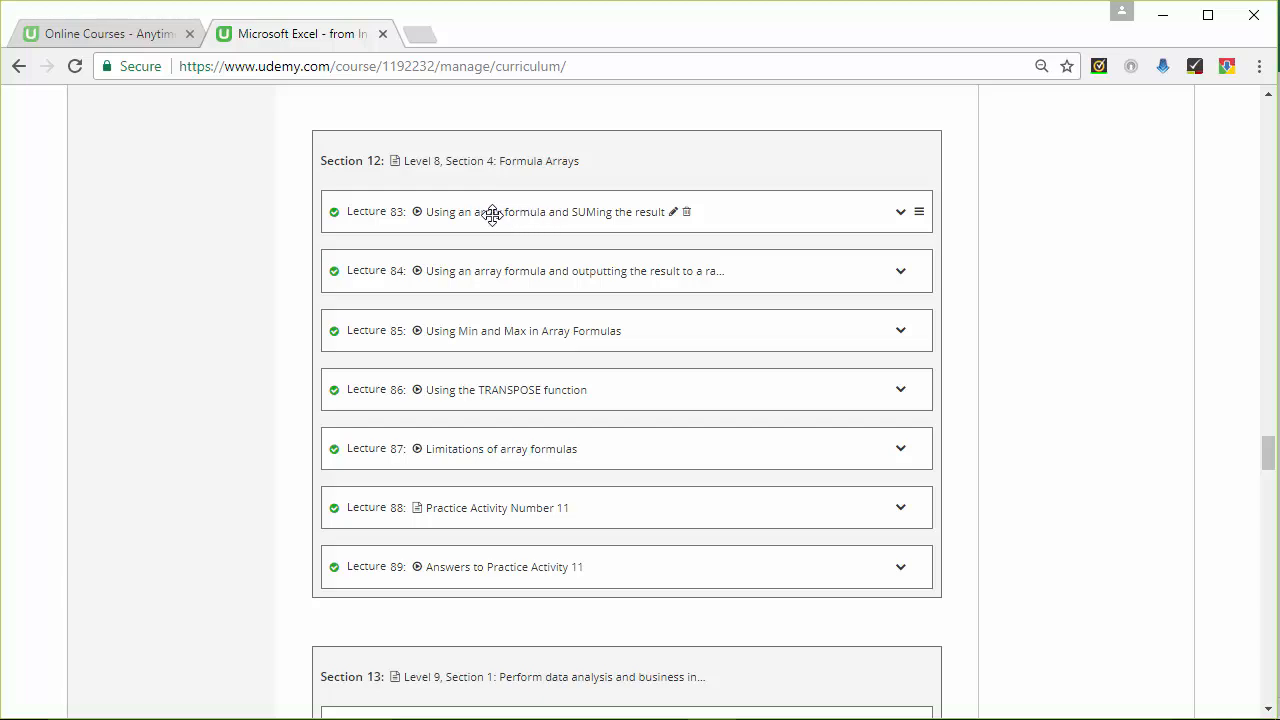
mouse_move(625, 220)
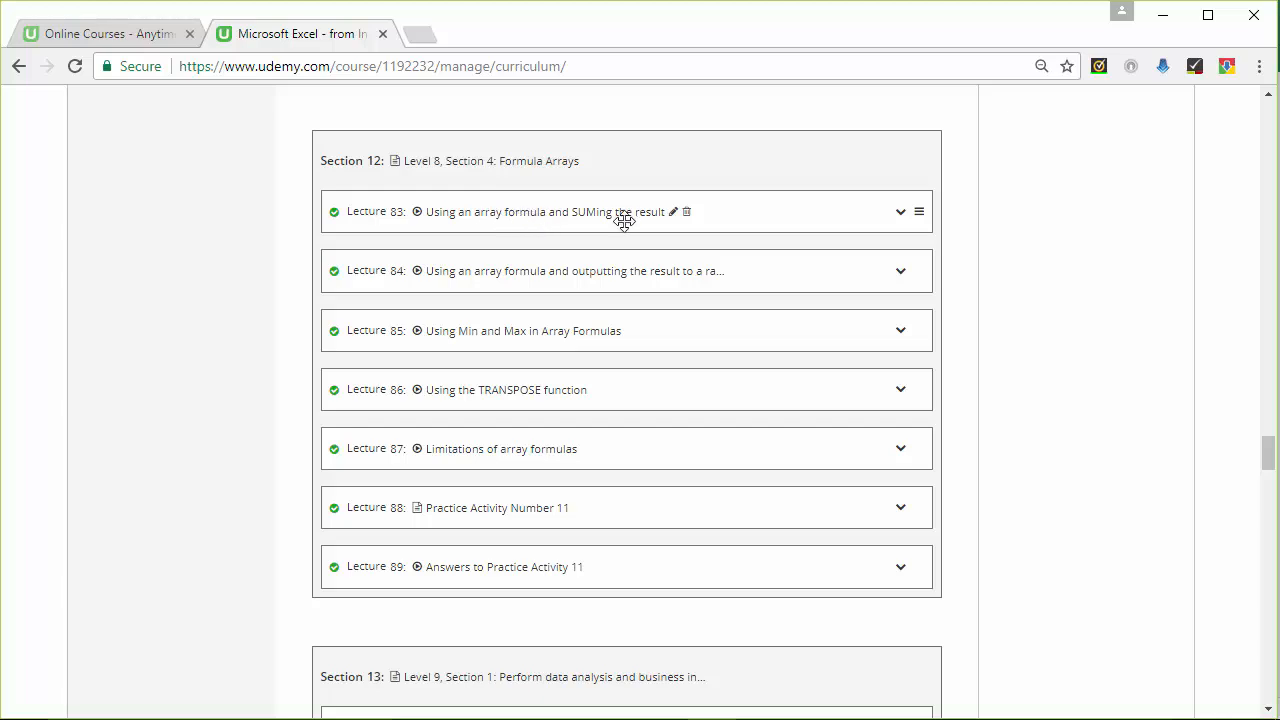
mouse_move(525, 278)
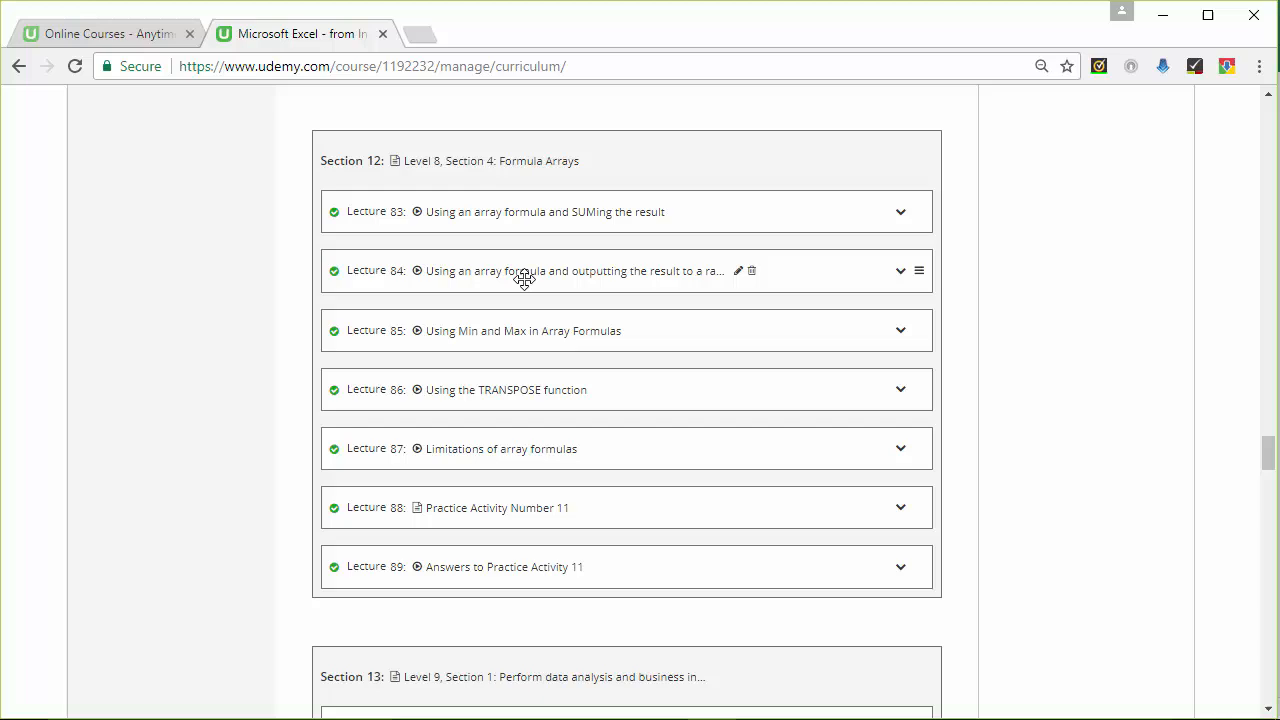
mouse_move(693, 304)
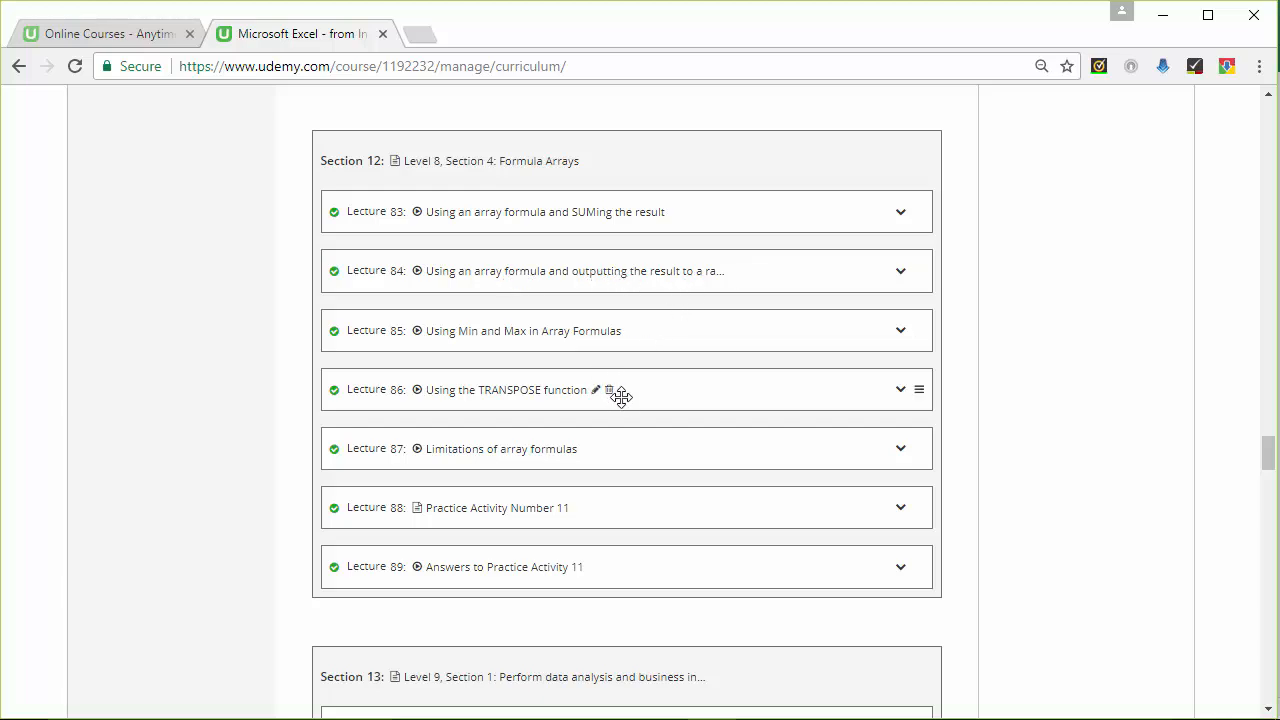
mouse_move(765, 546)
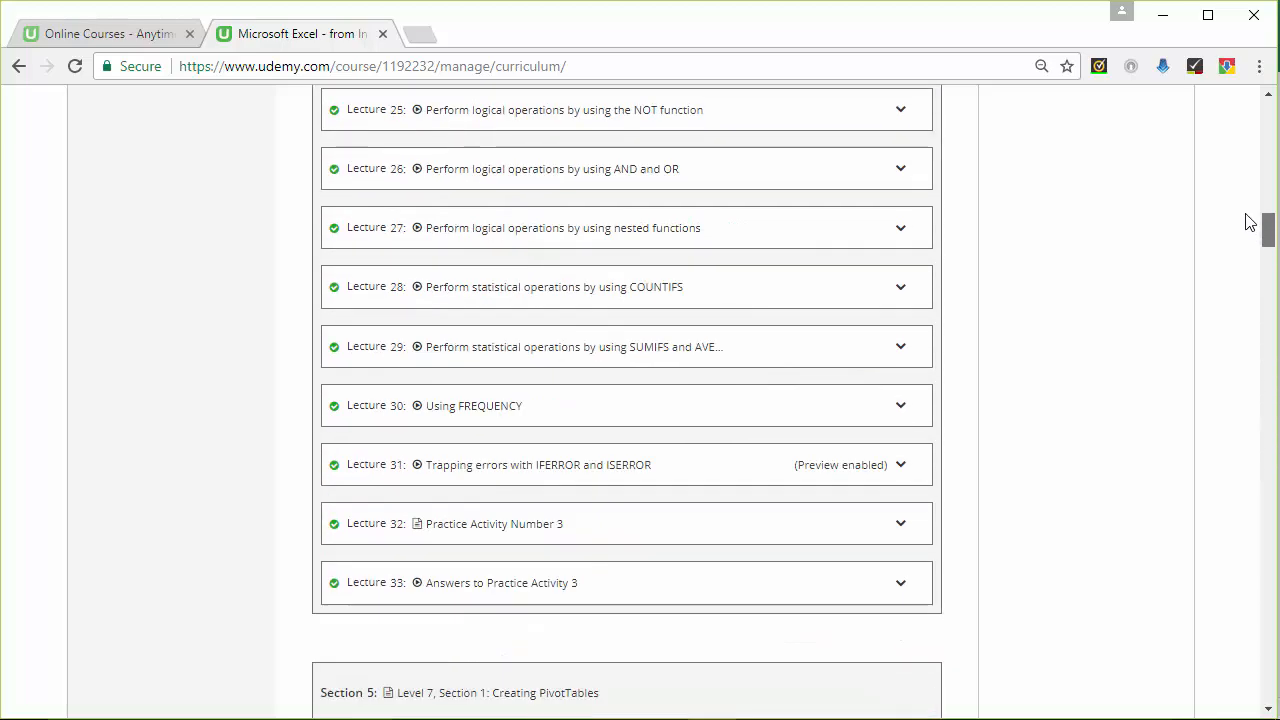
left_click(1235, 107)
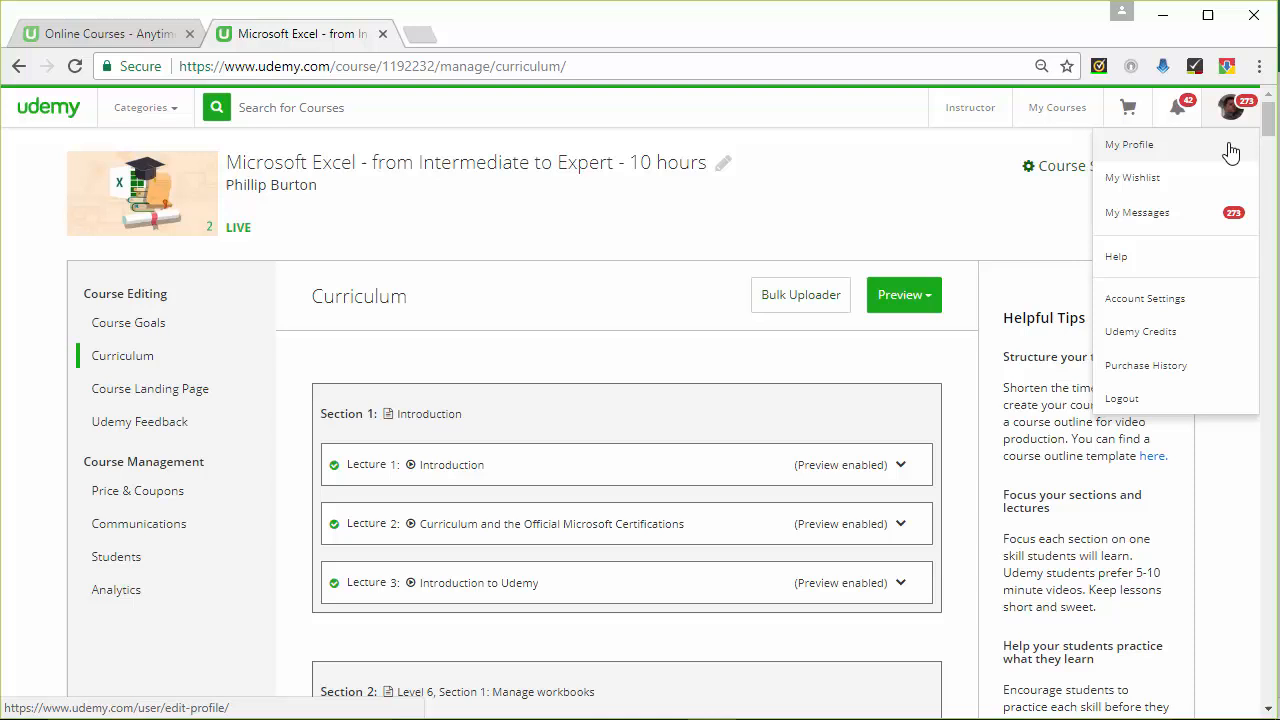